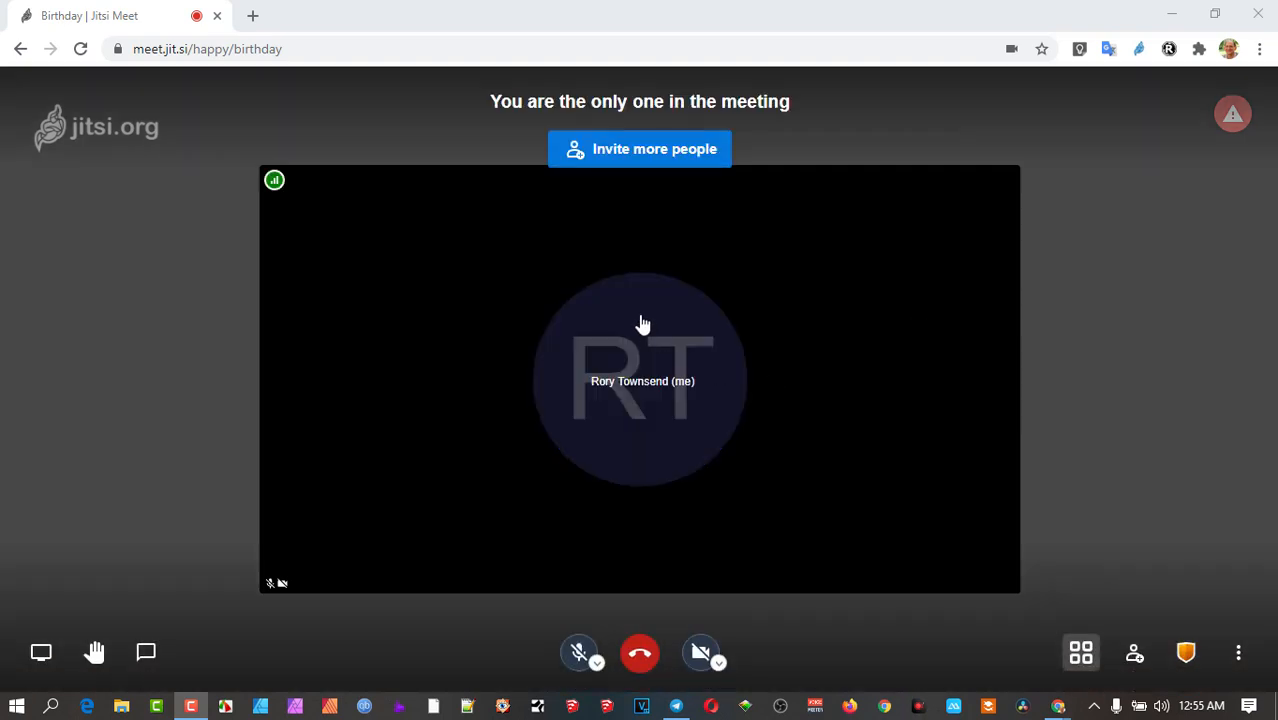
mouse_move(700, 248)
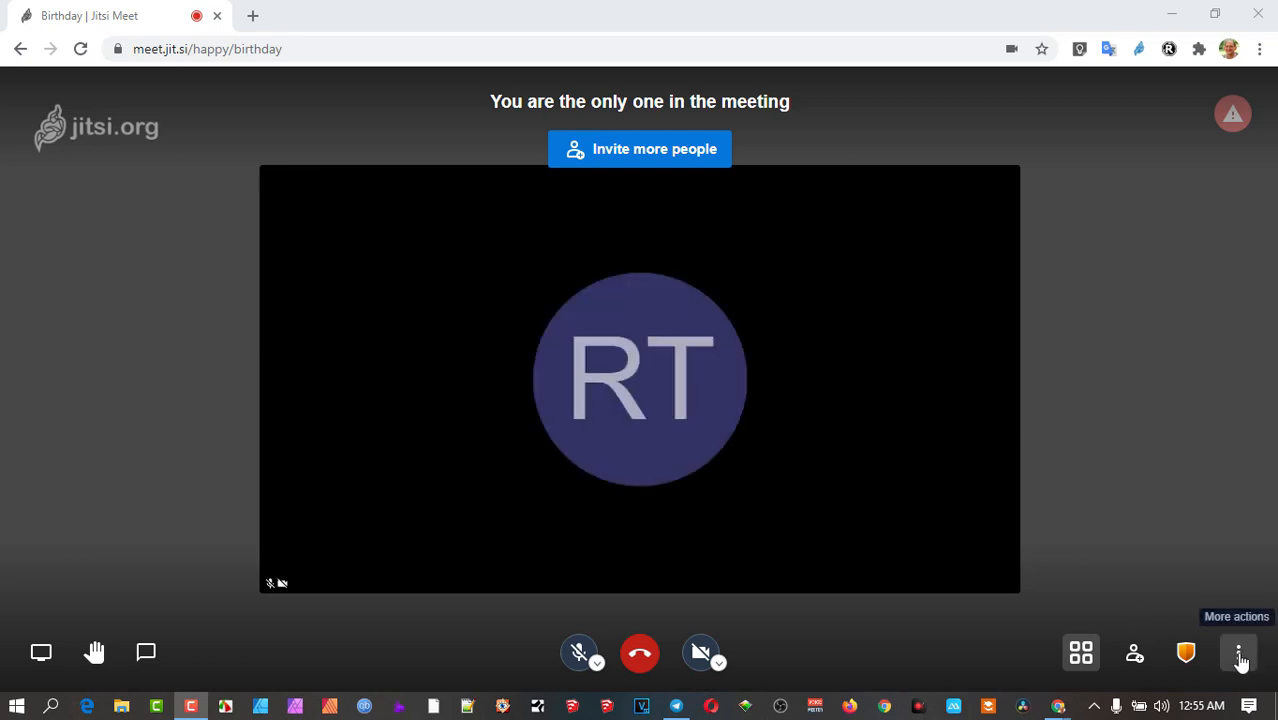
Step: Choose Start recording from More actions, reaching the Dropbox upload recording dialog
left_click(1236, 654)
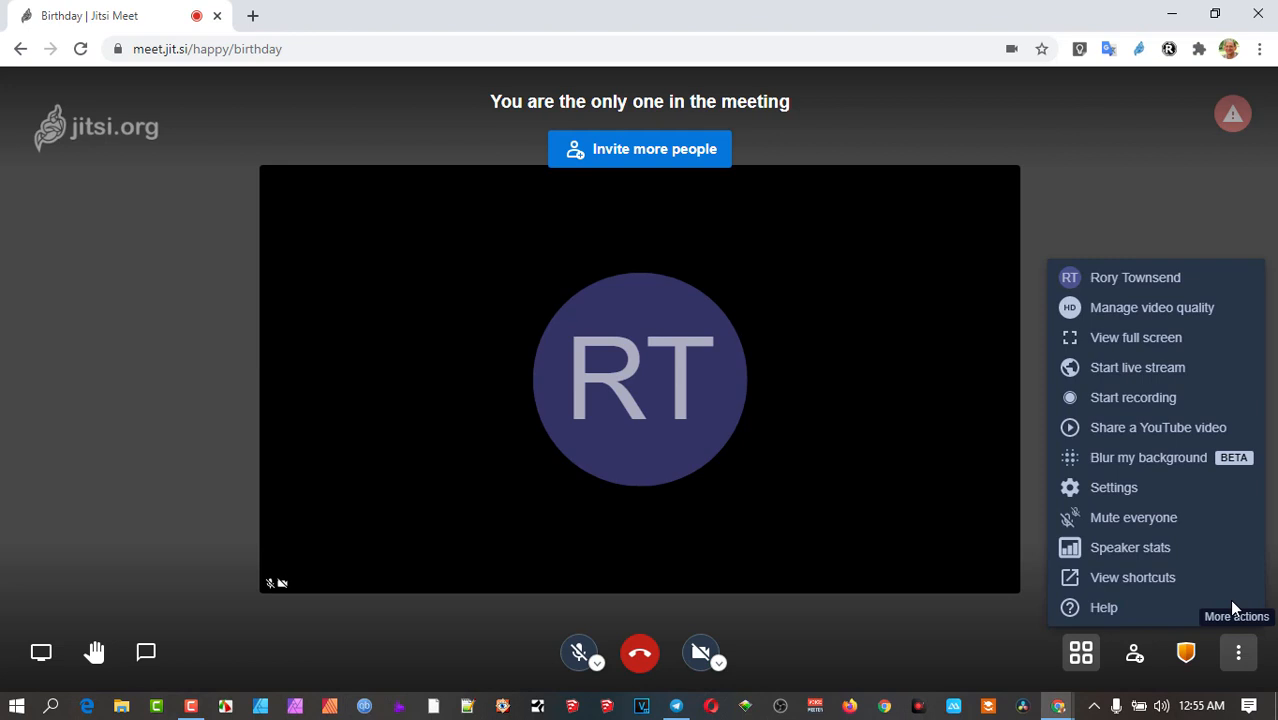
left_click(1132, 396)
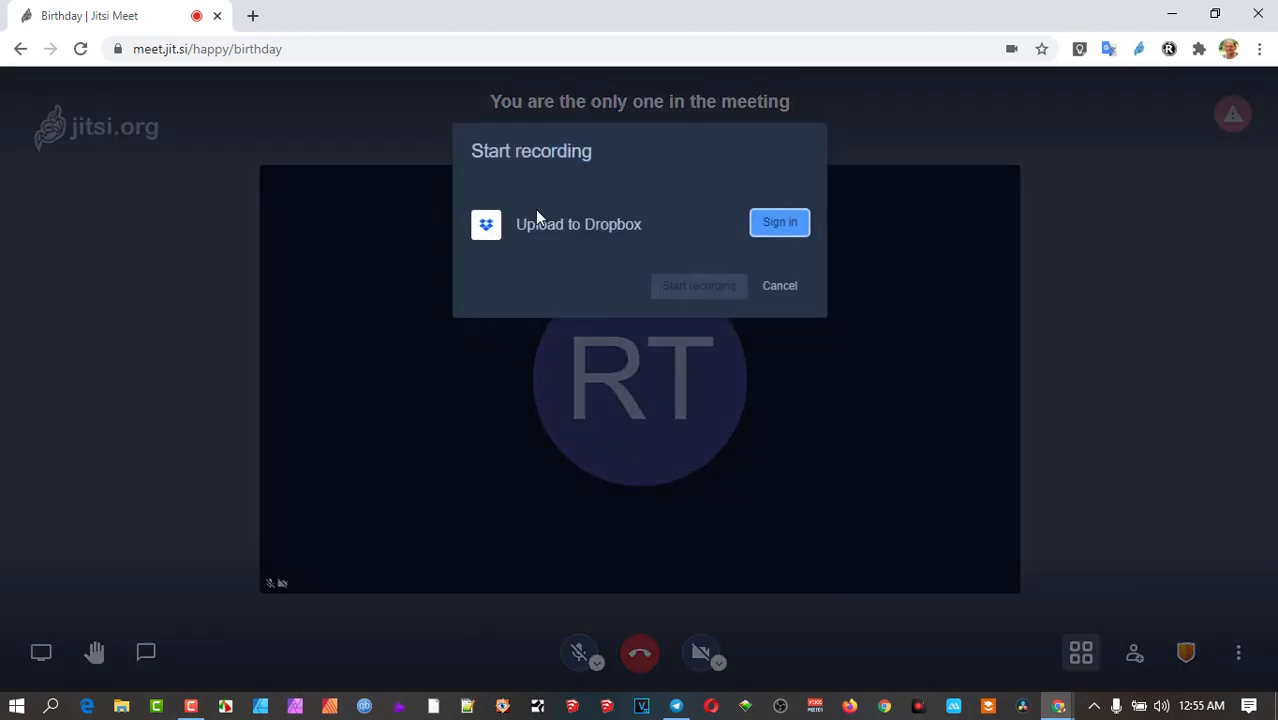
mouse_move(614, 228)
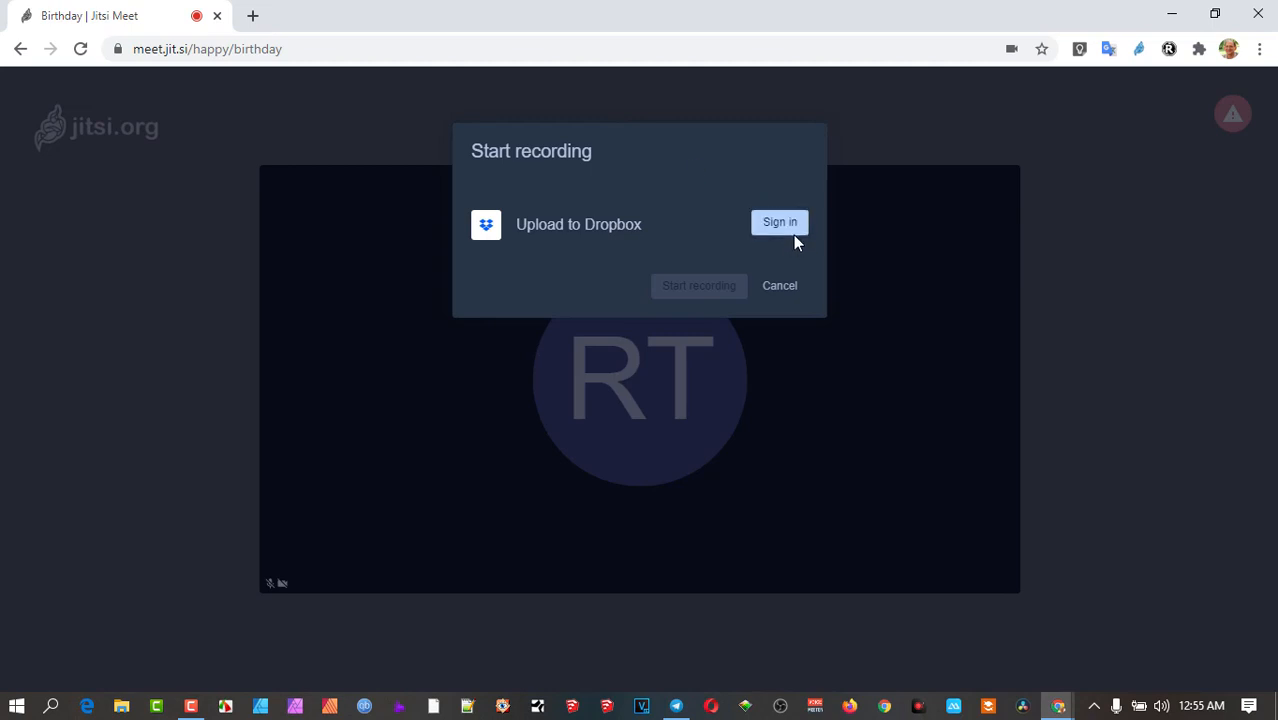
mouse_move(848, 248)
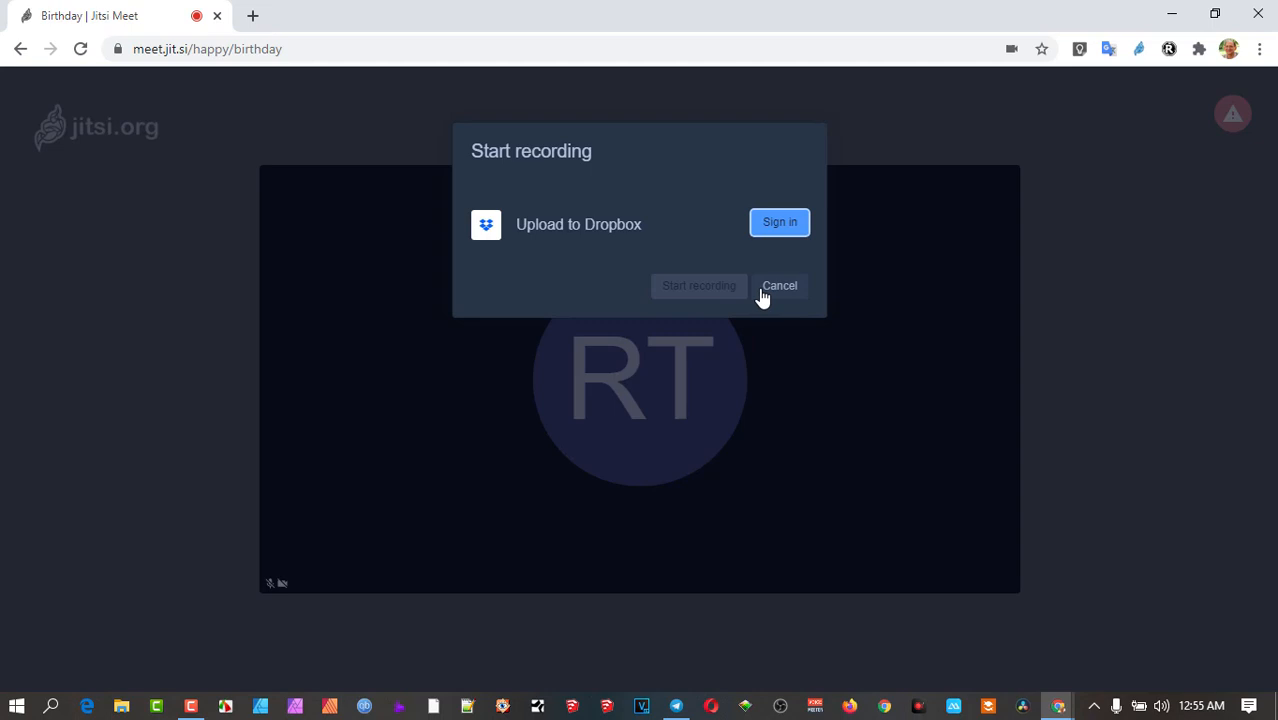
mouse_move(788, 296)
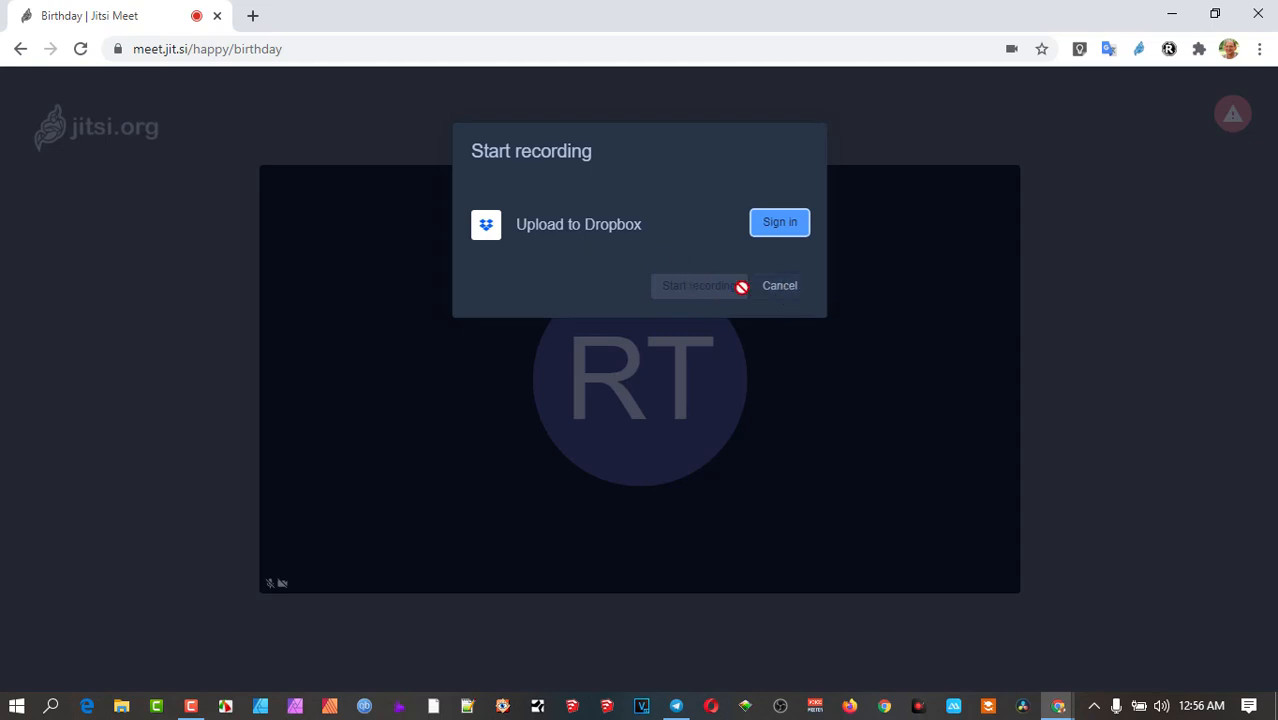
mouse_move(768, 256)
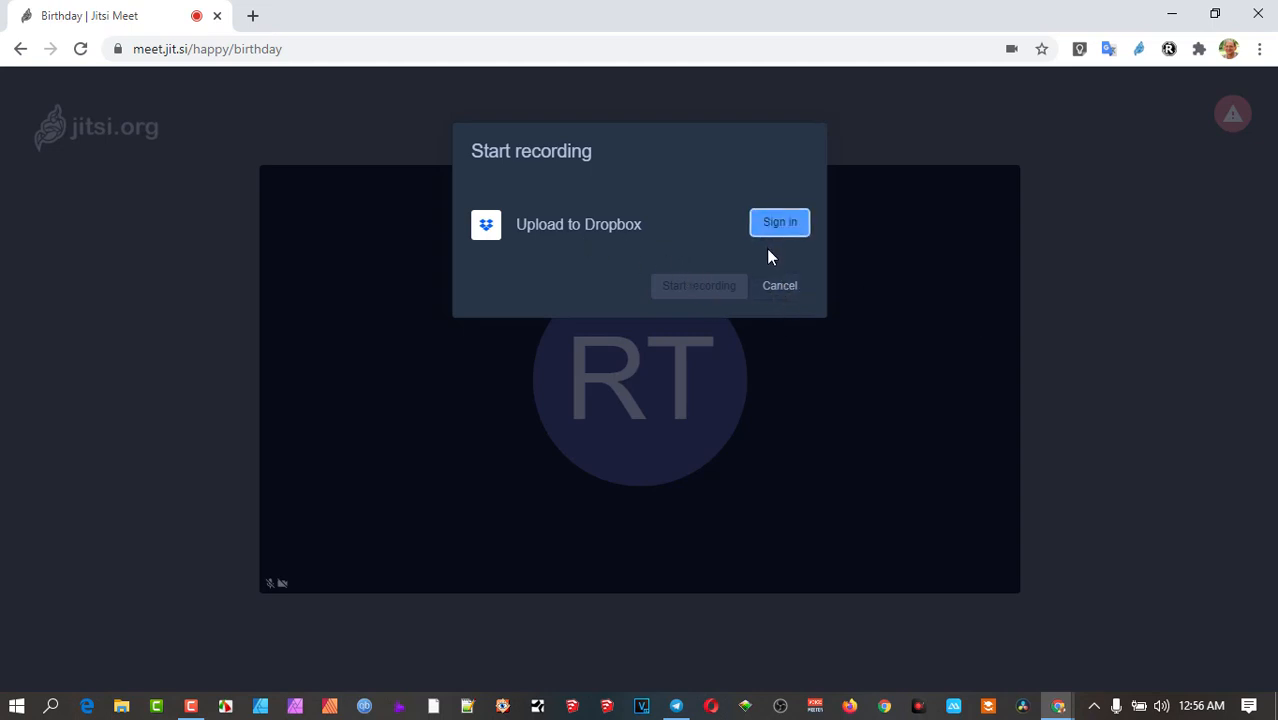
mouse_move(780, 300)
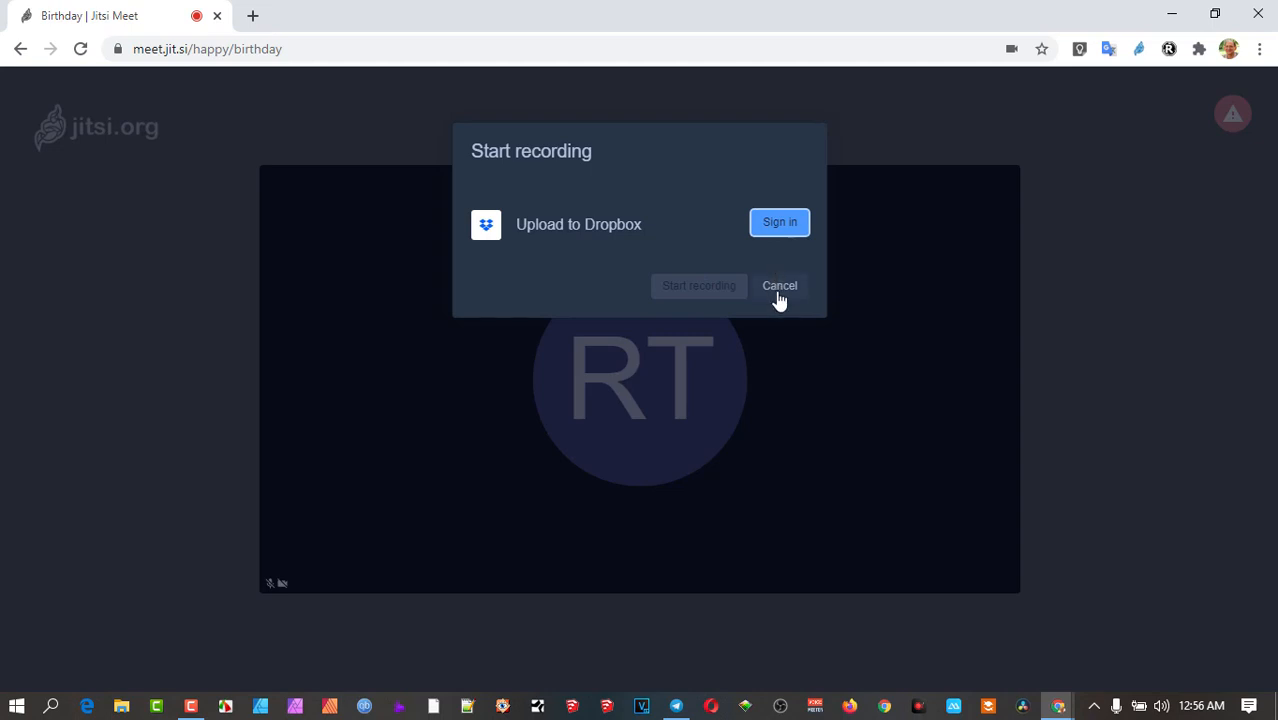
Step: Cancel the Dropbox recording dialog and bring up the RecordRTC toolbar icon's context menu
left_click(780, 286)
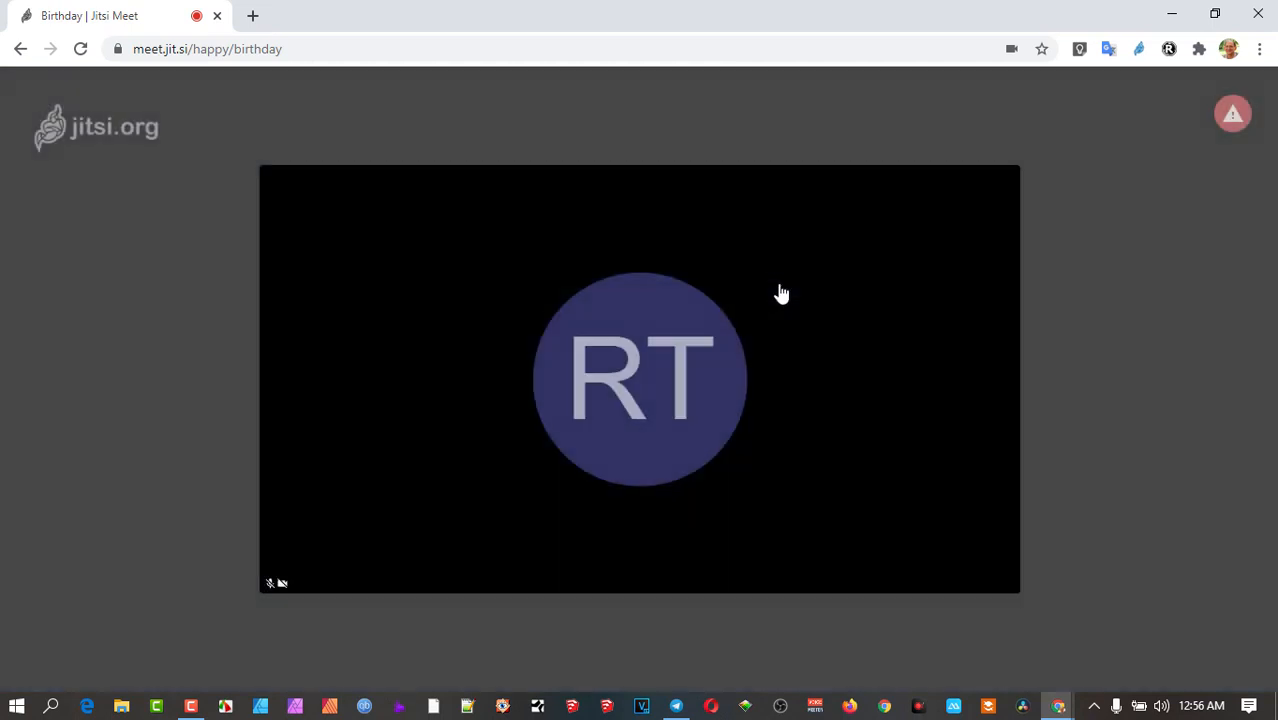
mouse_move(830, 404)
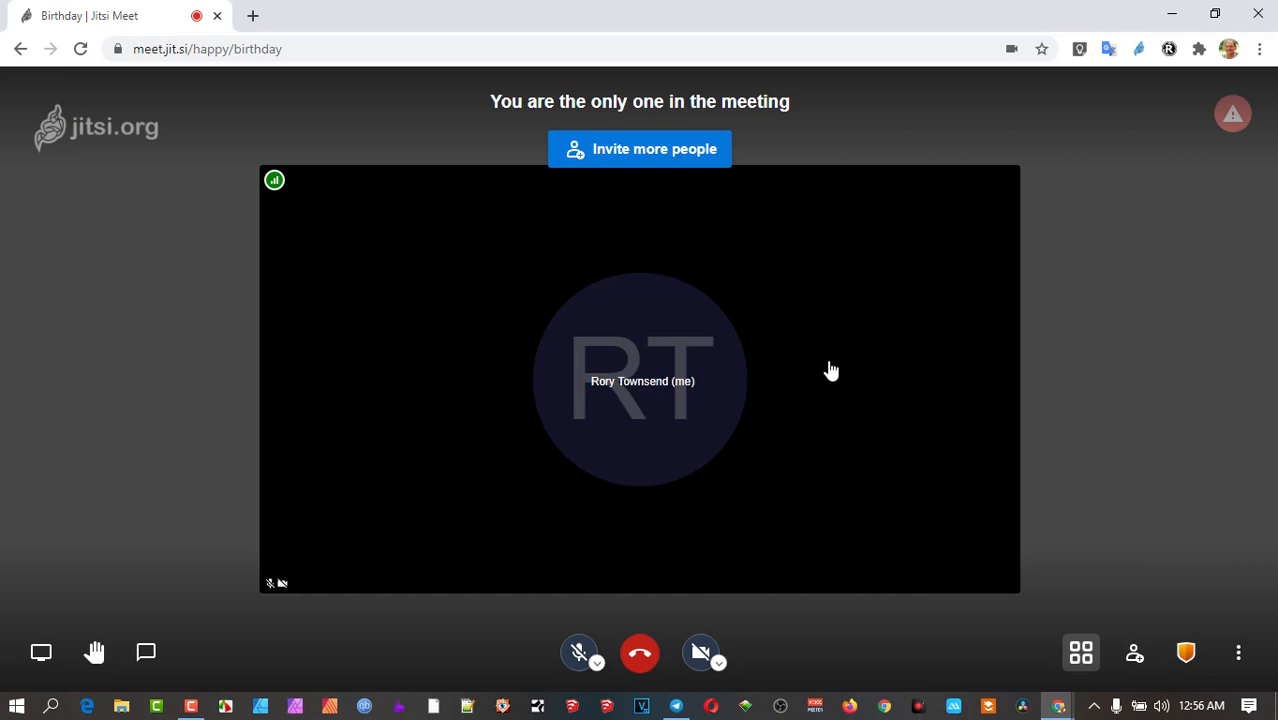
mouse_move(836, 360)
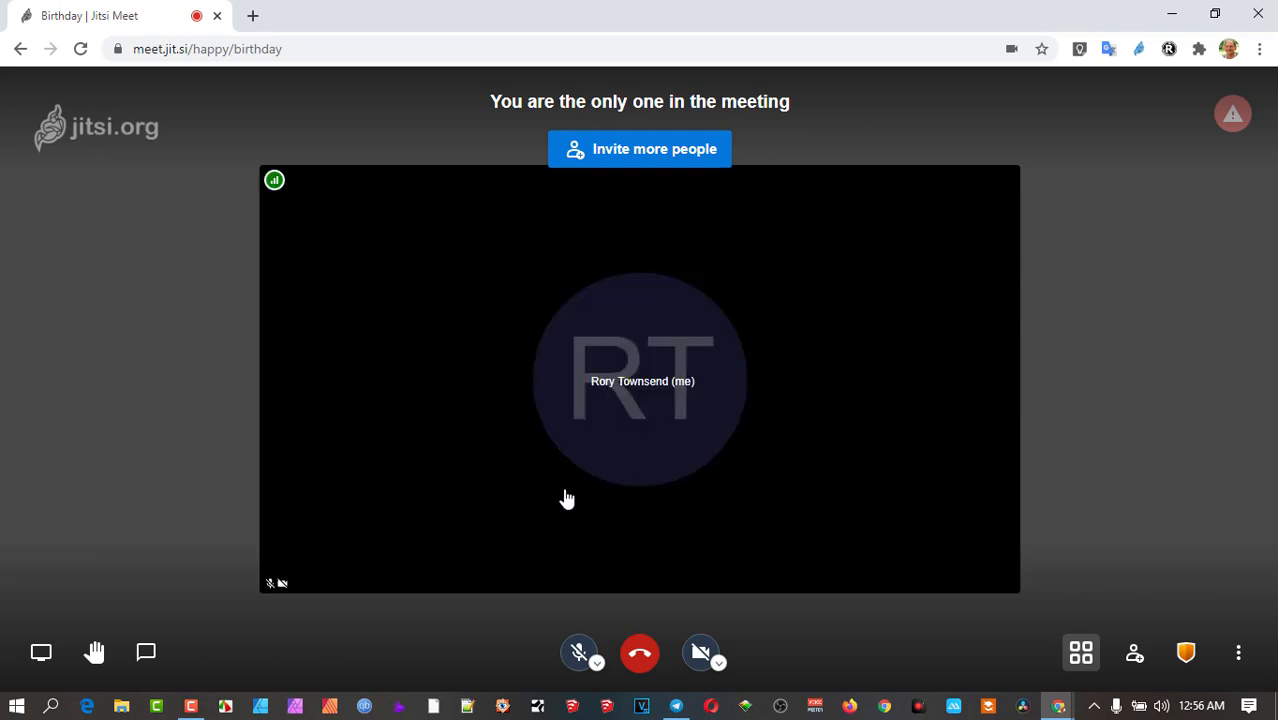
mouse_move(928, 508)
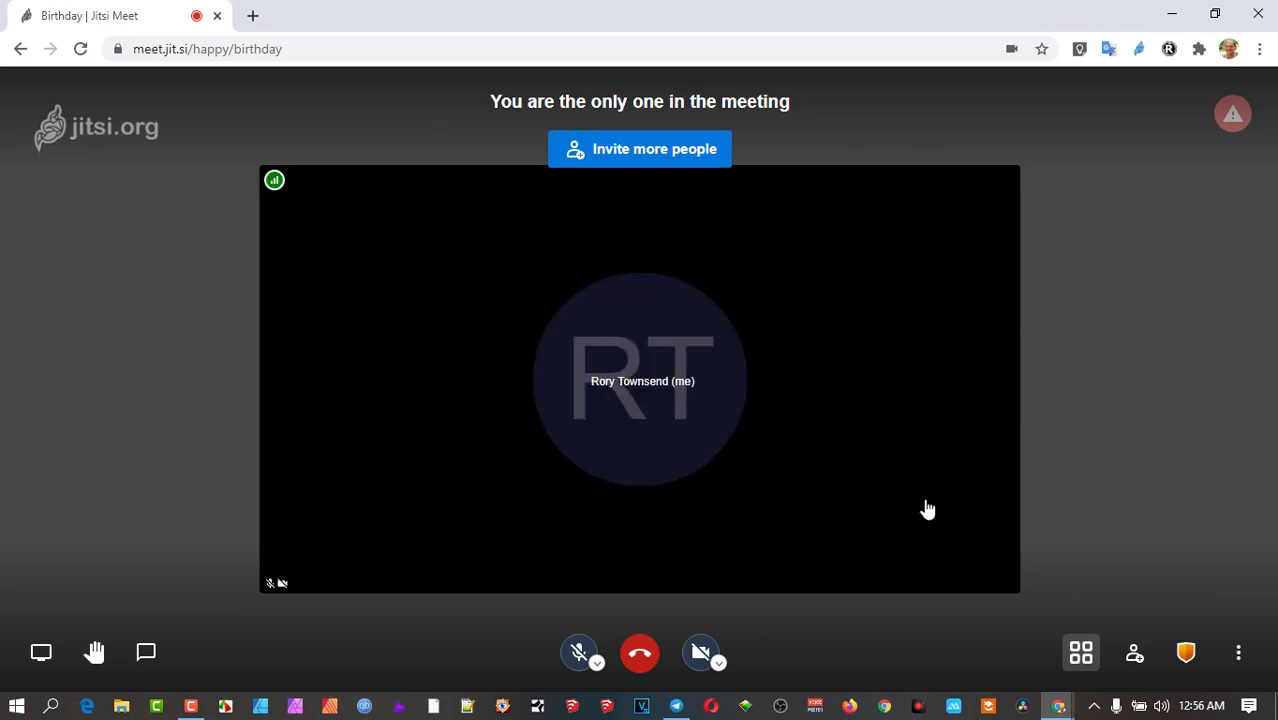
mouse_move(1168, 48)
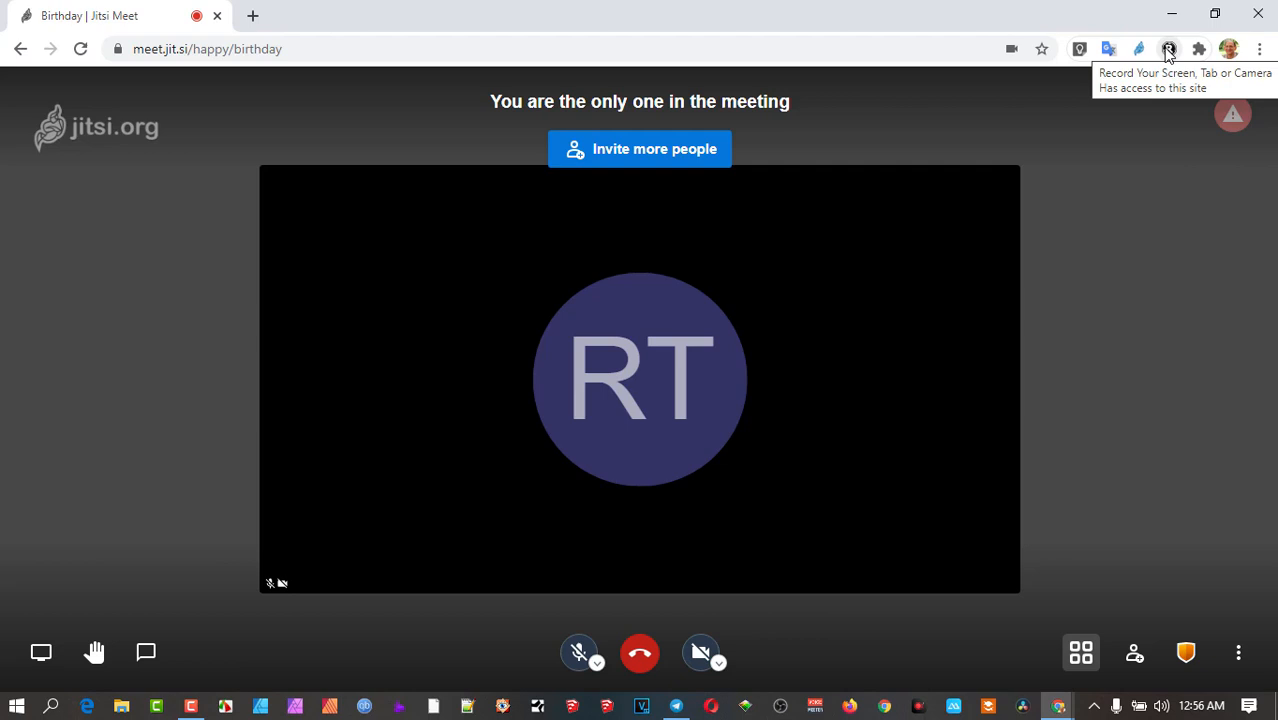
right_click(1166, 48)
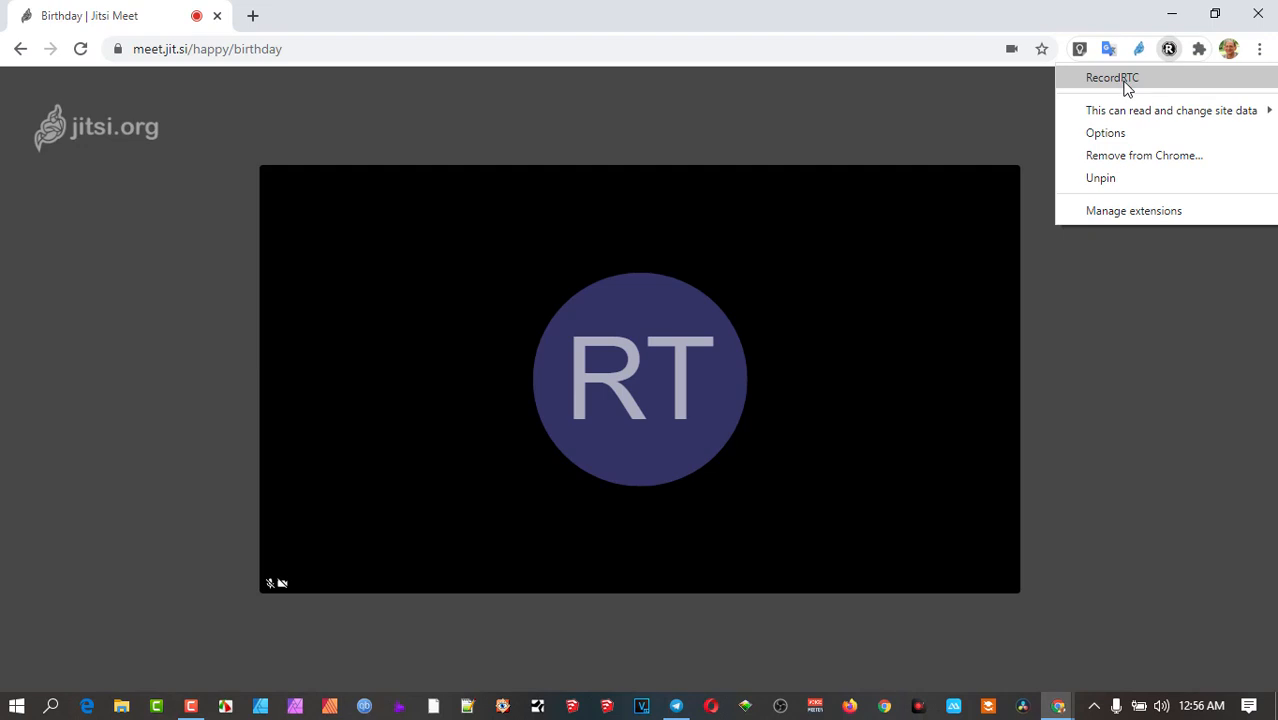
mouse_move(1158, 90)
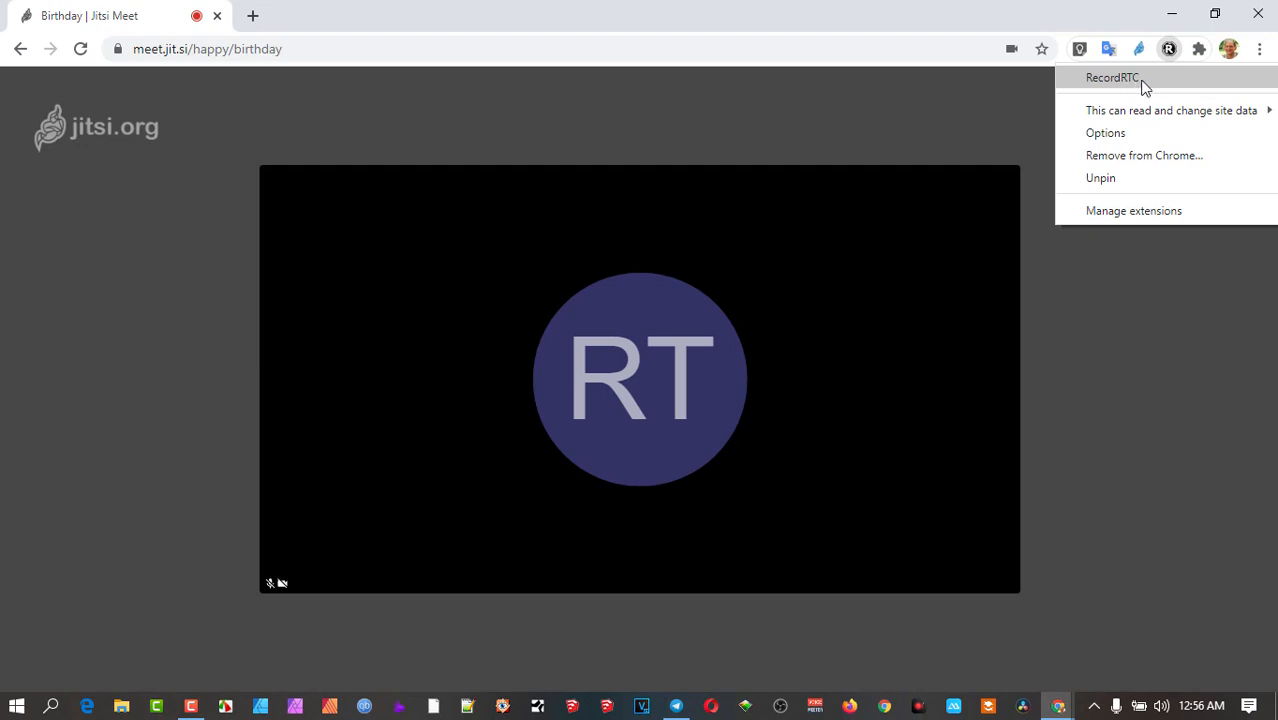
mouse_move(1160, 84)
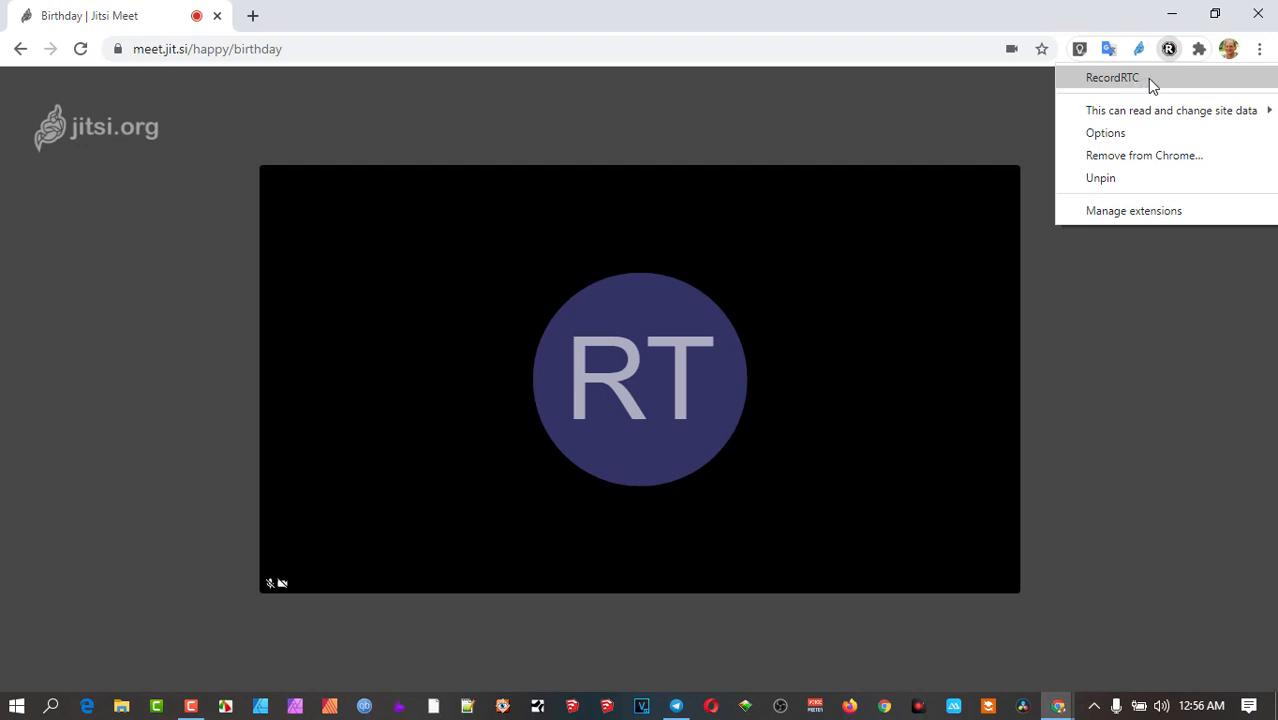
mouse_move(1160, 84)
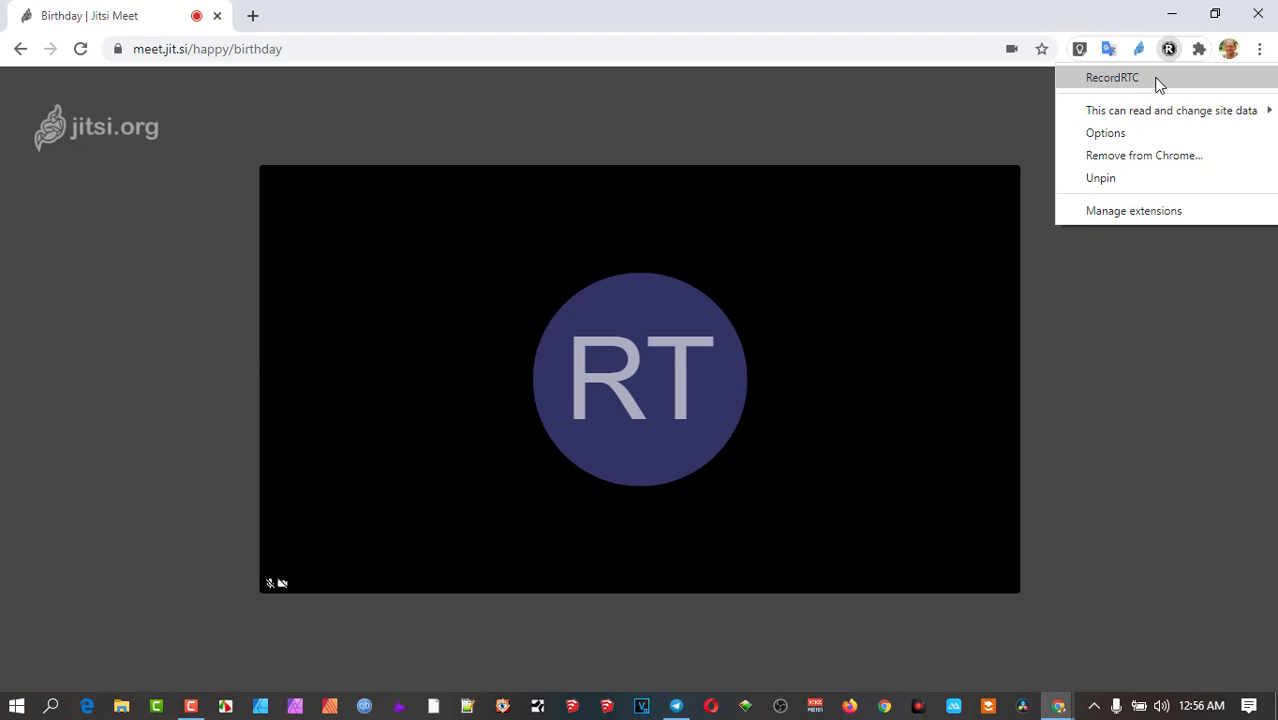
mouse_move(1132, 82)
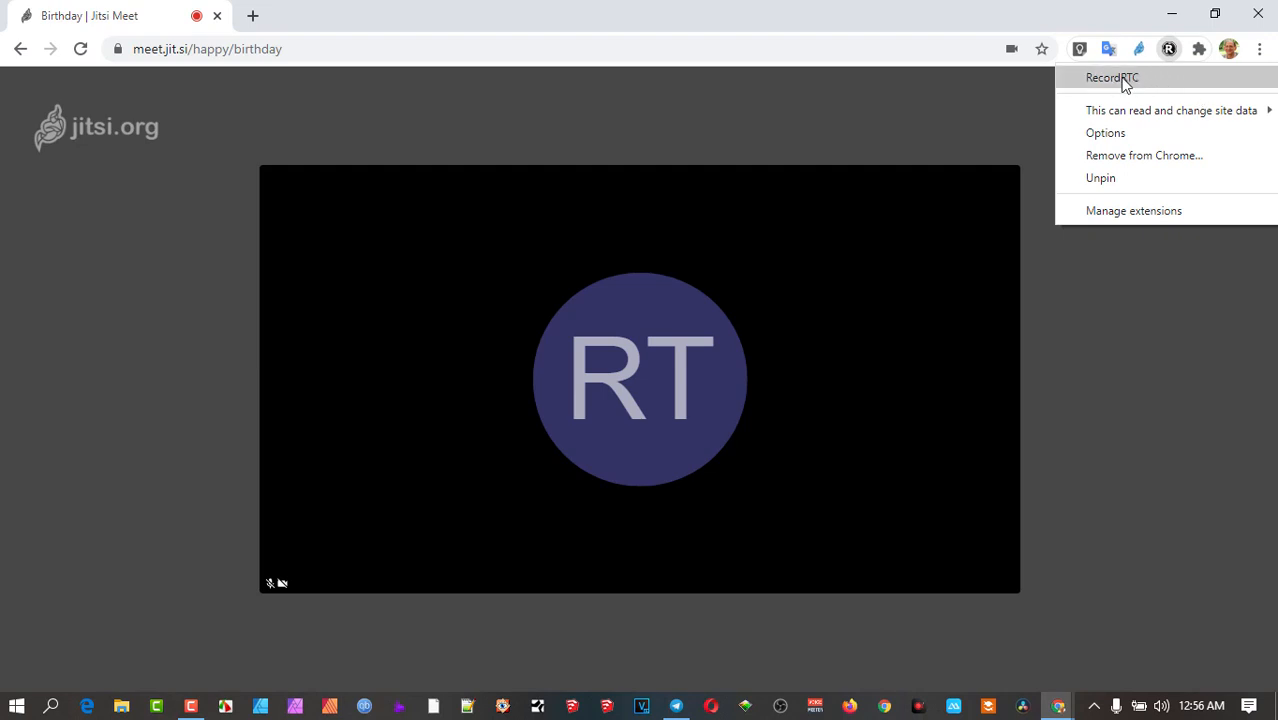
mouse_move(1144, 84)
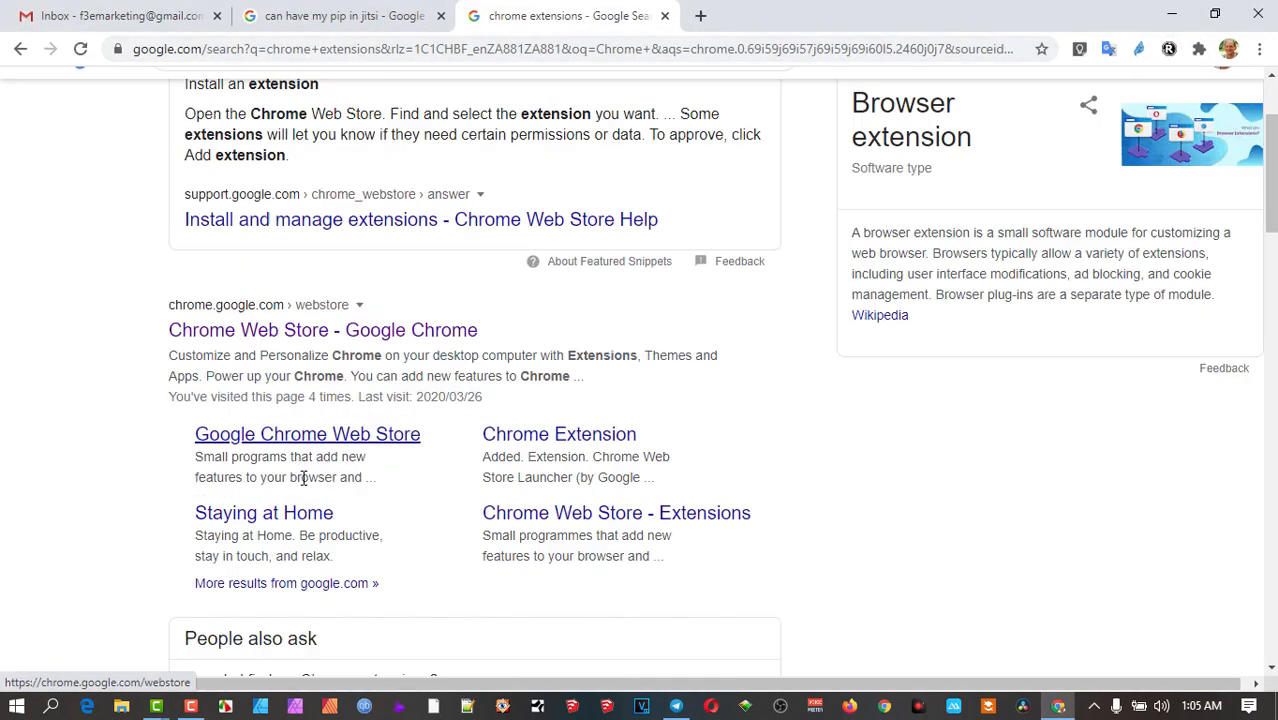
Step: Search the Chrome Web Store for 'Record' and open the already-added RecordRTC listing
left_click(308, 432)
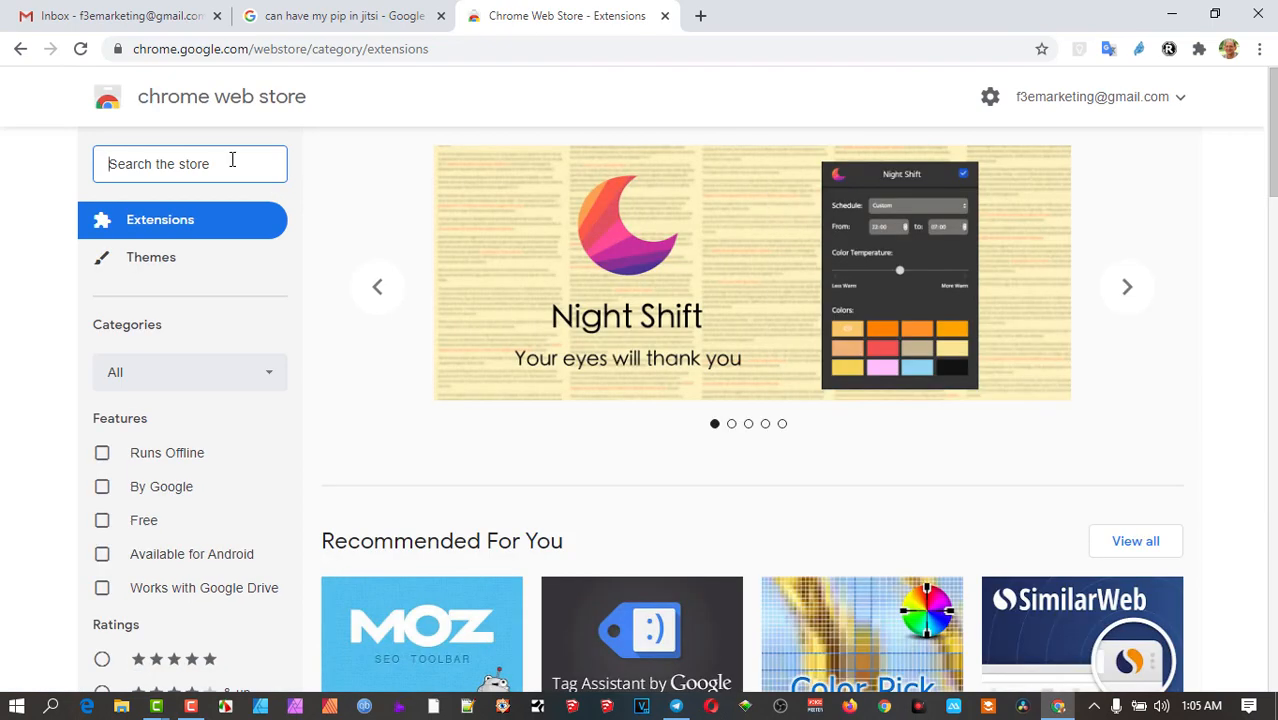
type("Record RTC")
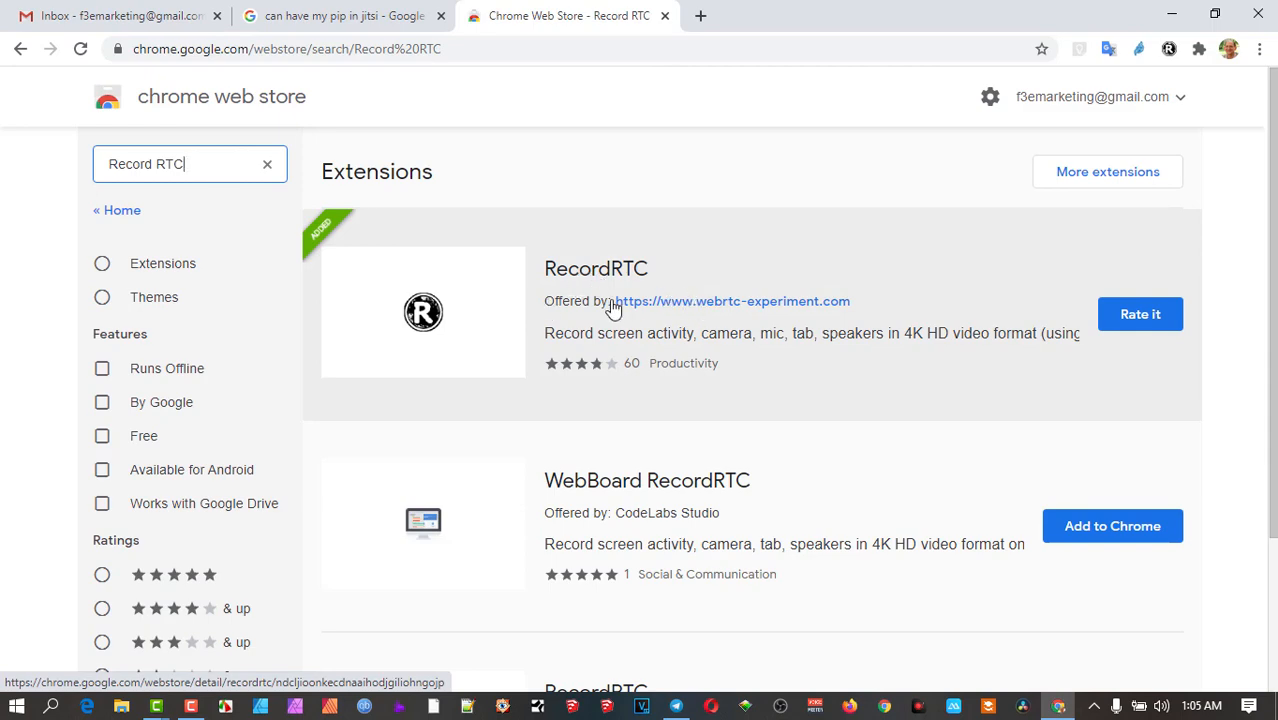
left_click(596, 268)
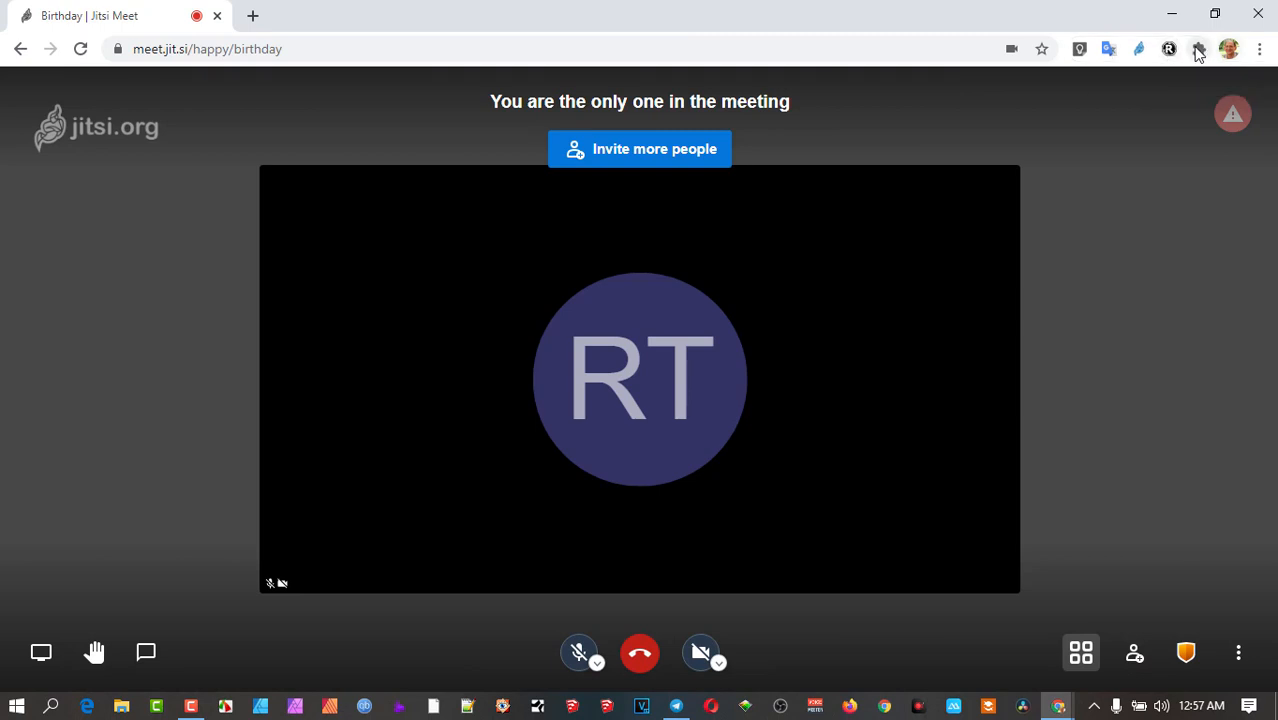
Step: Toggle RecordRTC's pin in Chrome's extensions list so it sits in the toolbar for the Birthday meeting
left_click(1198, 48)
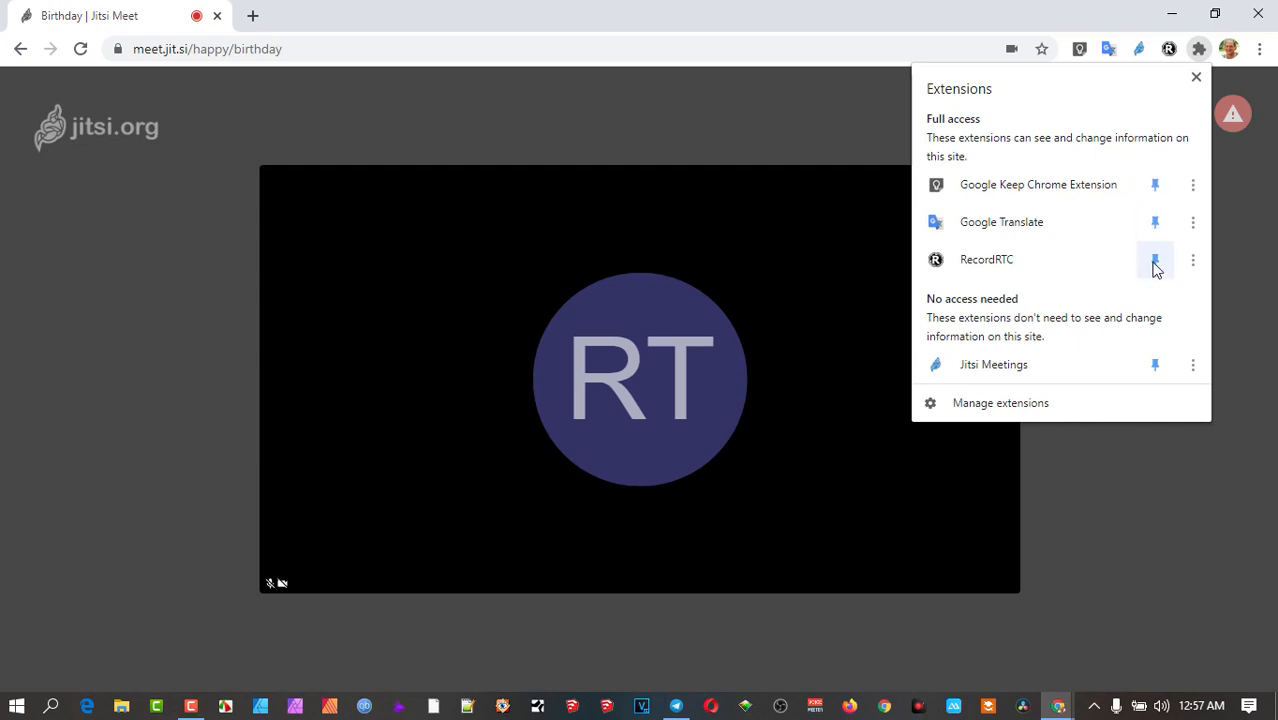
left_click(1156, 260)
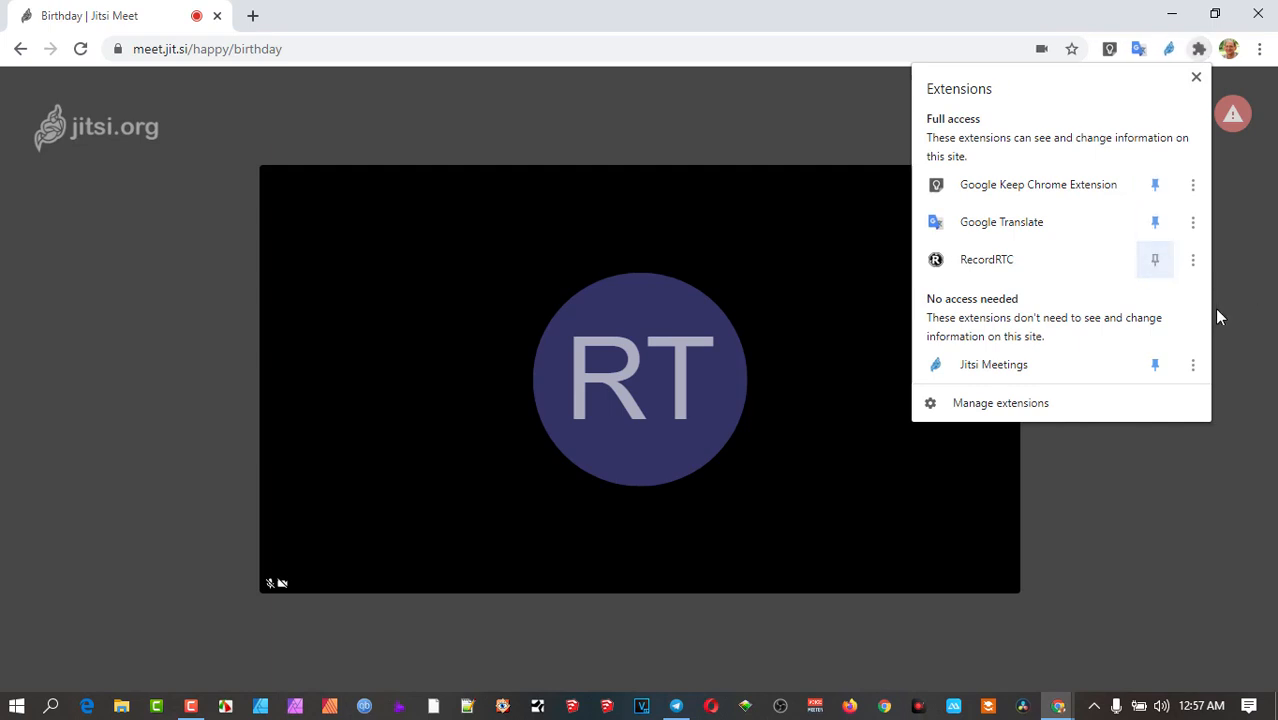
left_click(1196, 48)
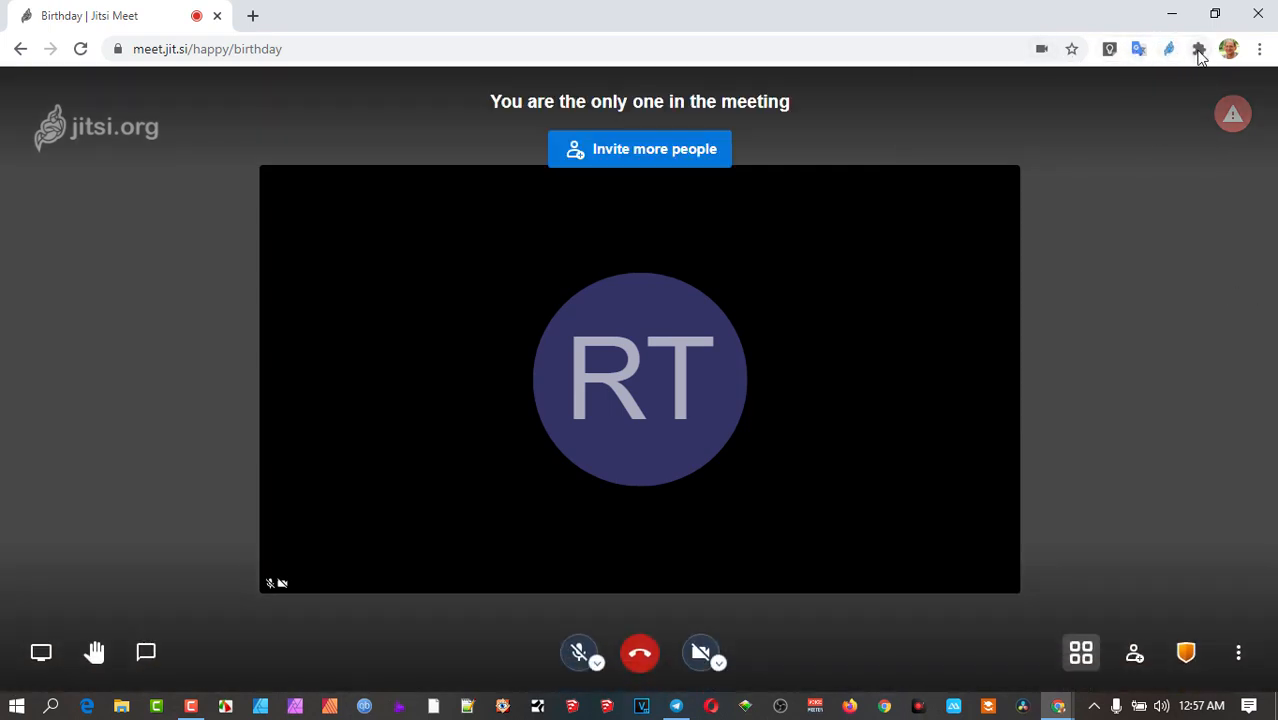
left_click(1196, 48)
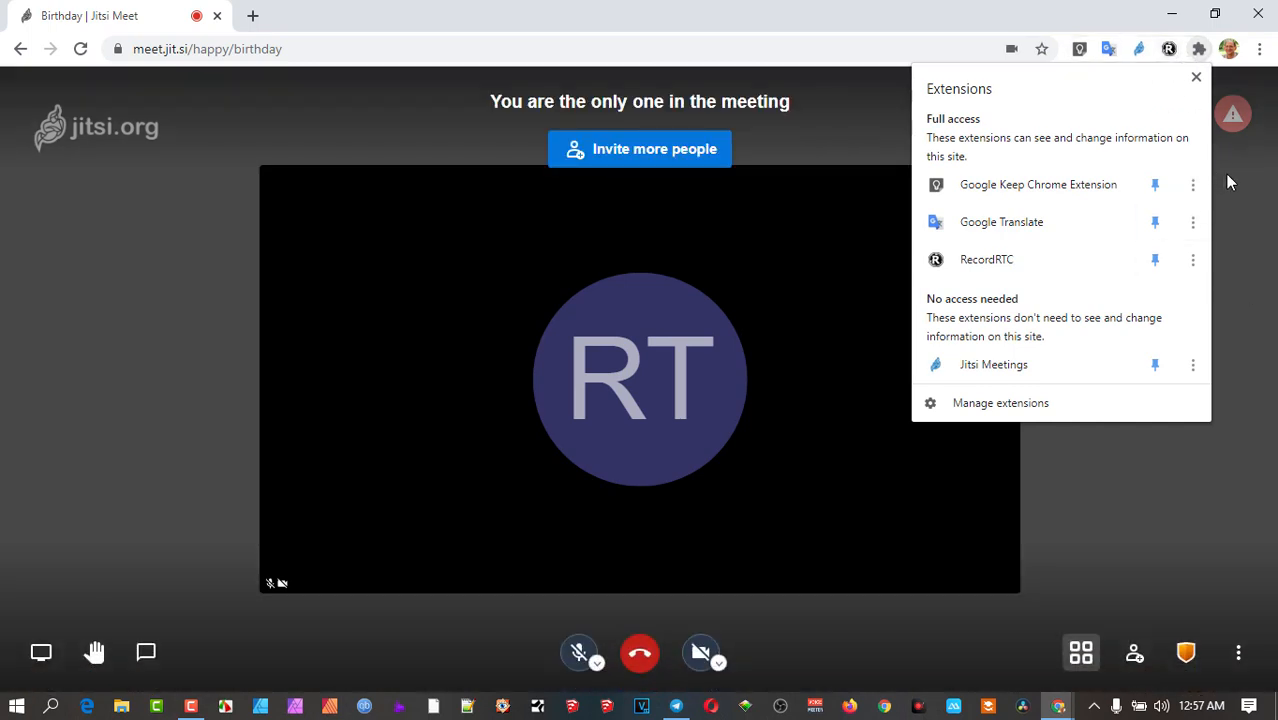
left_click(1188, 76)
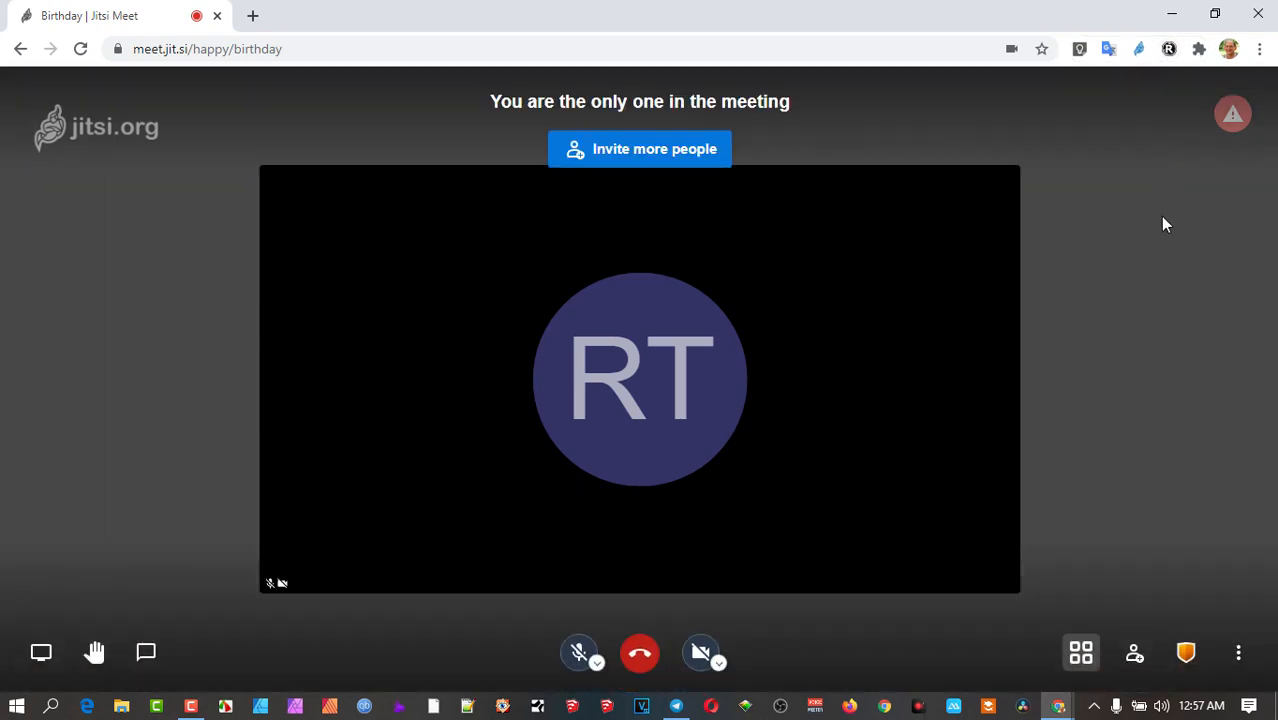
mouse_move(360, 170)
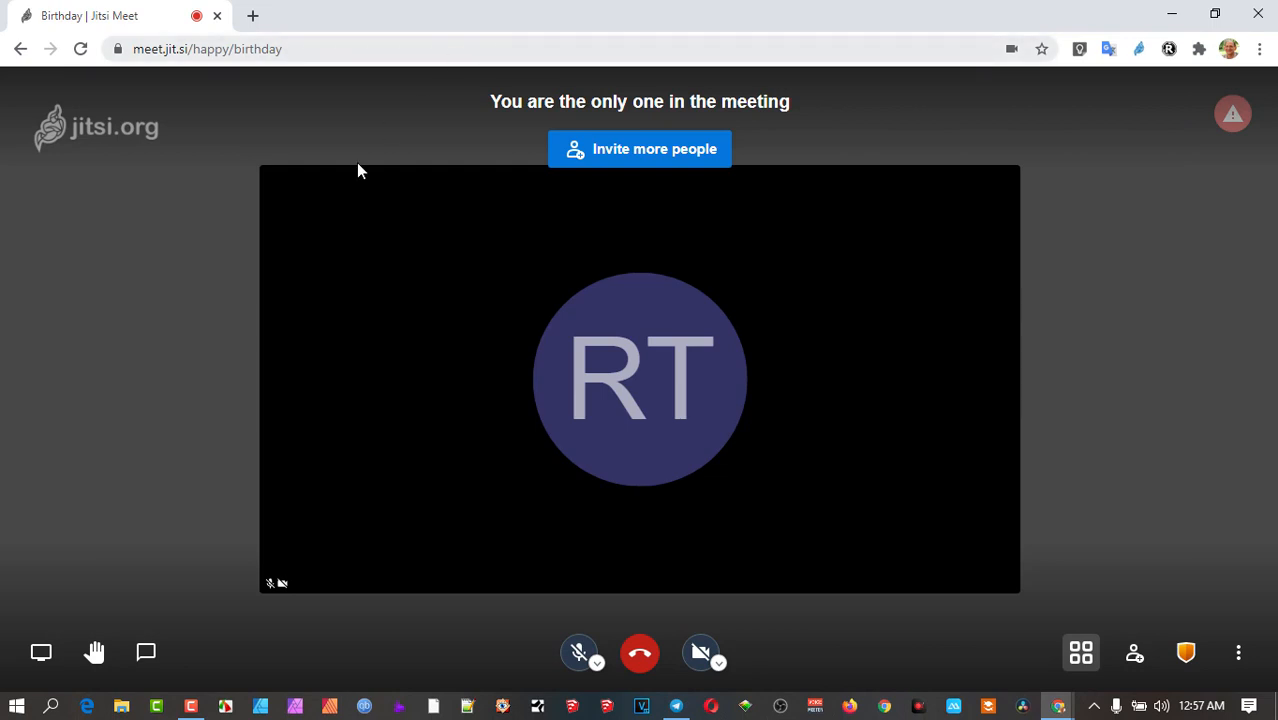
mouse_move(1084, 244)
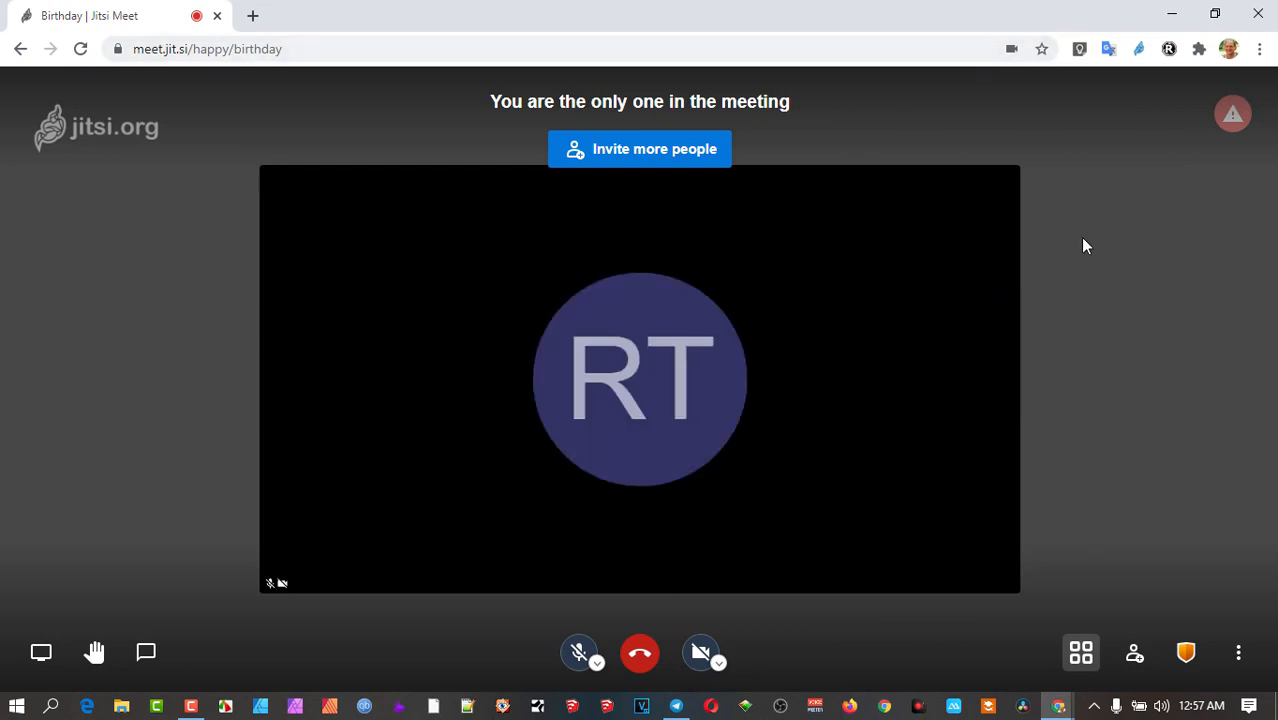
mouse_move(720, 96)
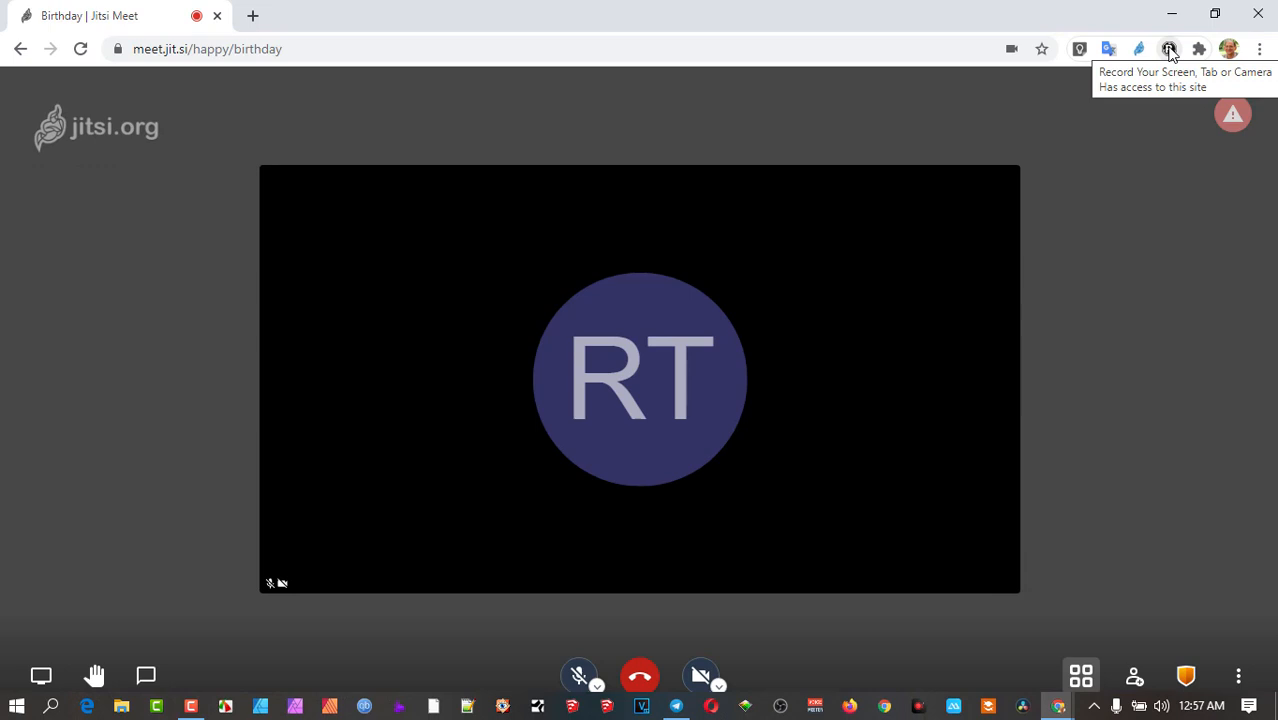
Step: Show RecordRTC's recording modes: screen with microphone and speakers, tab, camera, audio-only
left_click(1170, 48)
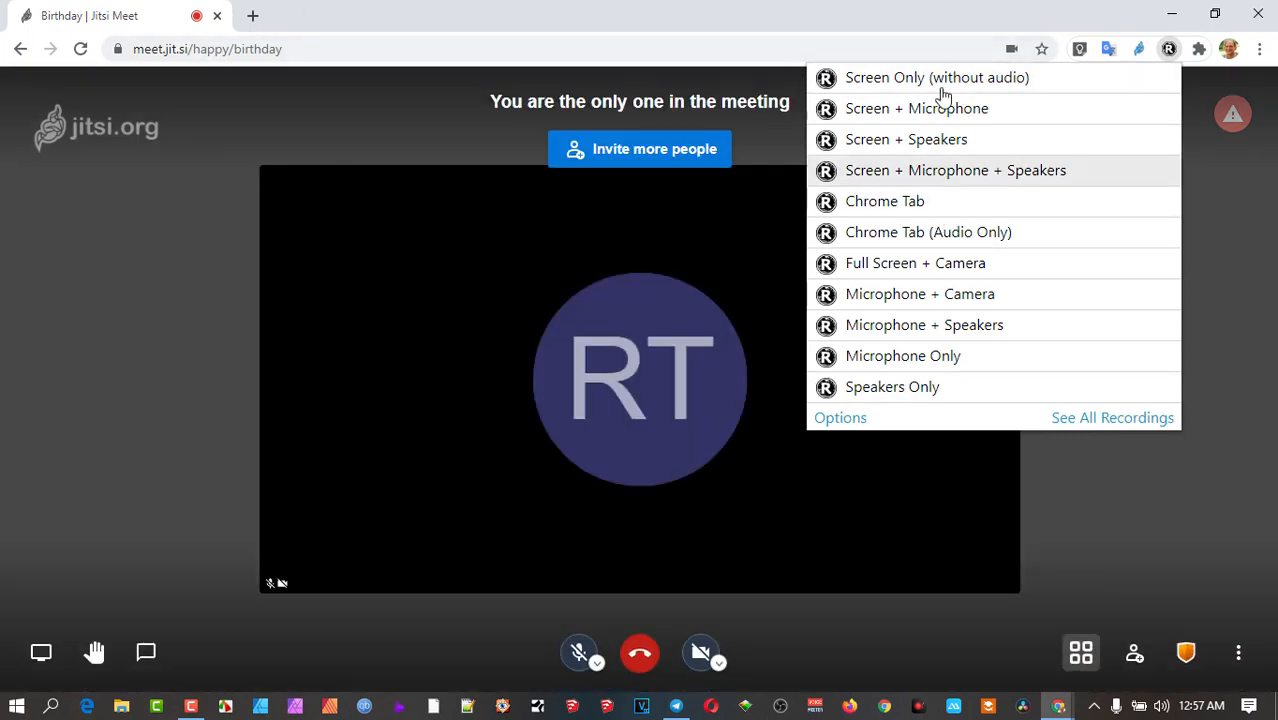
mouse_move(904, 200)
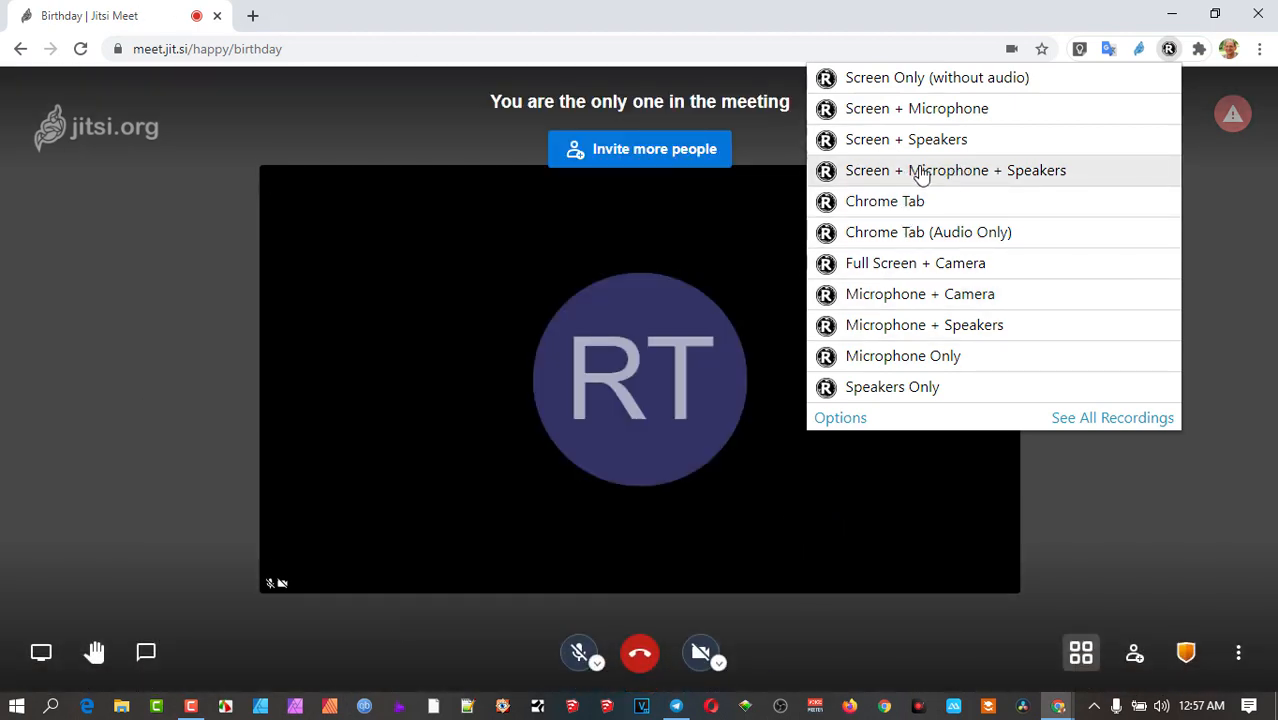
mouse_move(1050, 180)
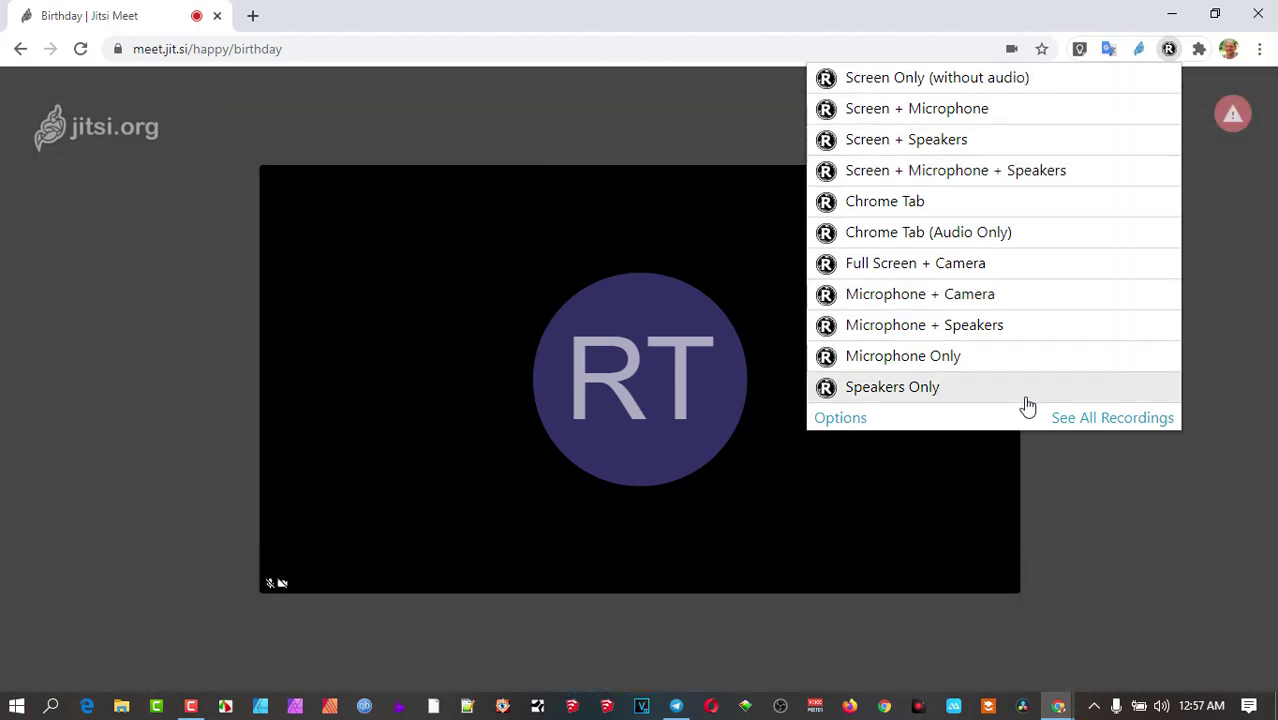
mouse_move(970, 172)
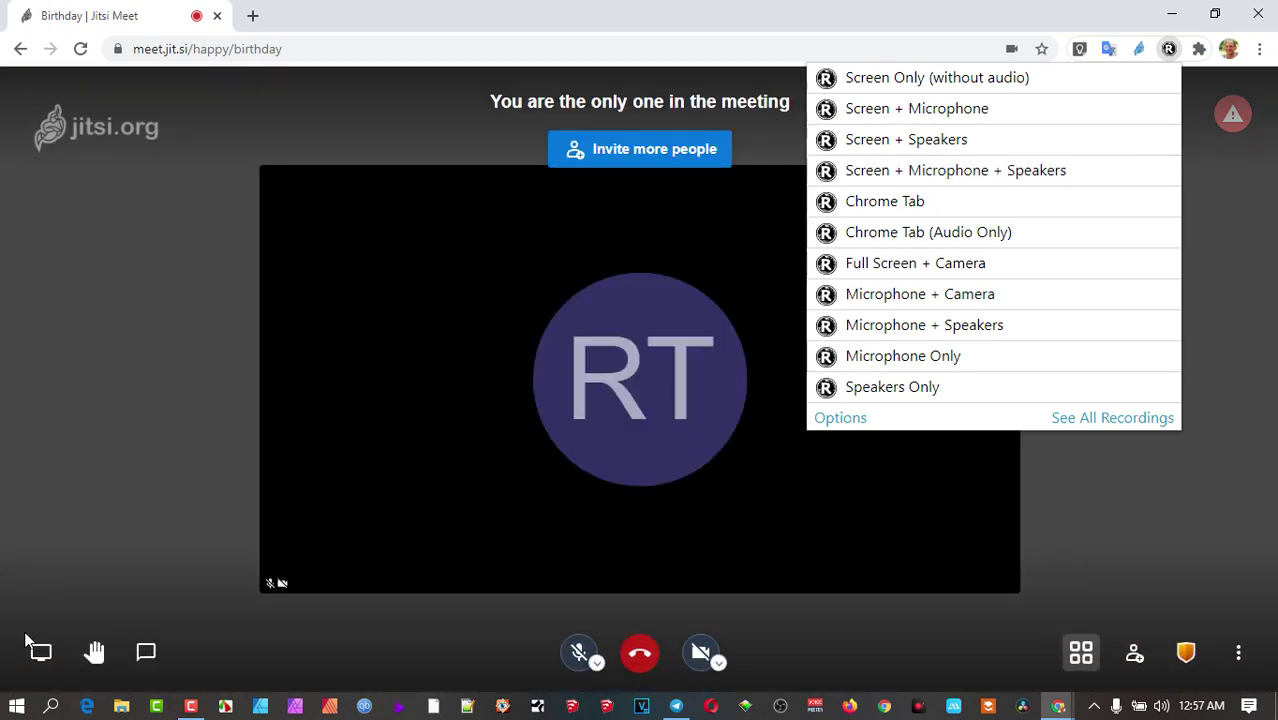
mouse_move(40, 652)
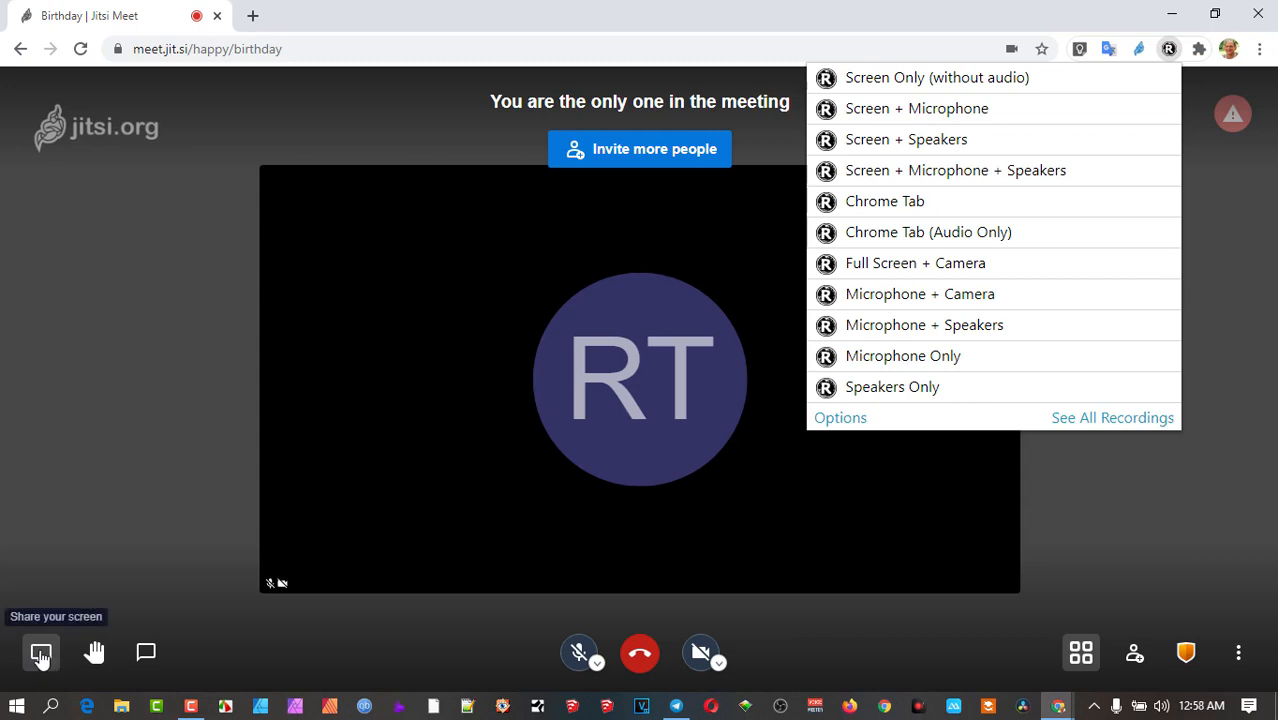
mouse_move(980, 170)
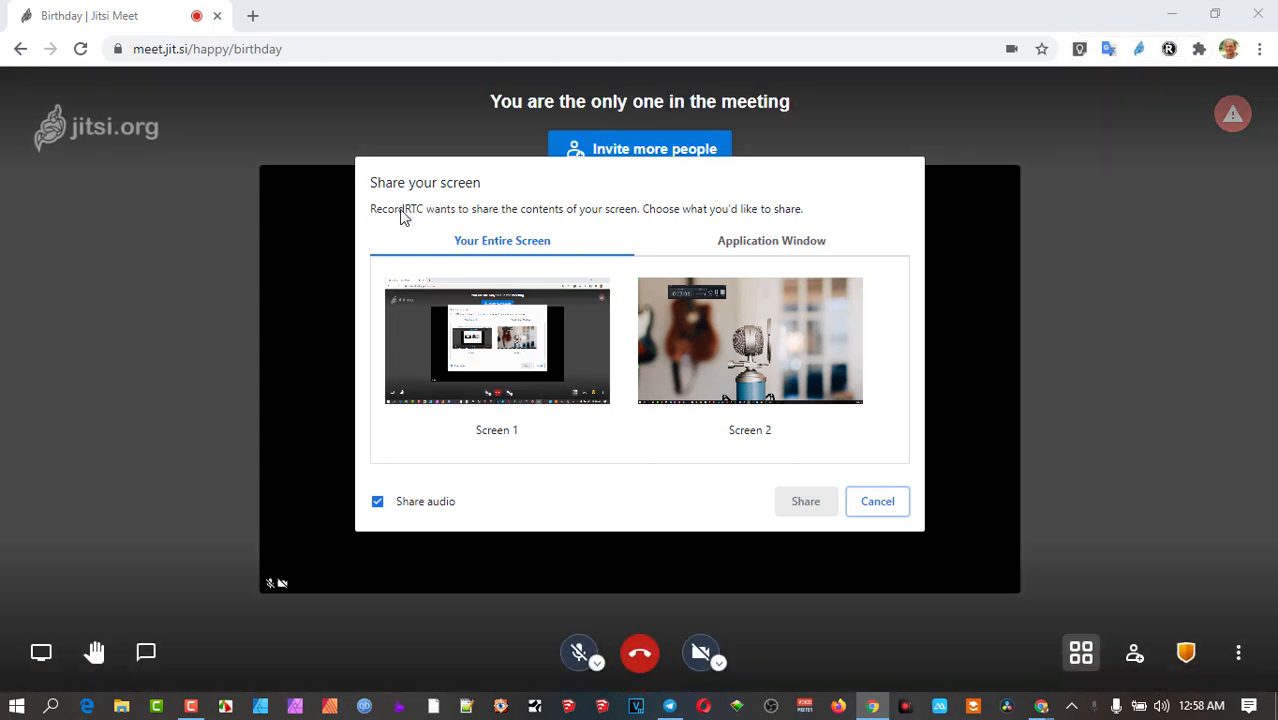
mouse_move(528, 538)
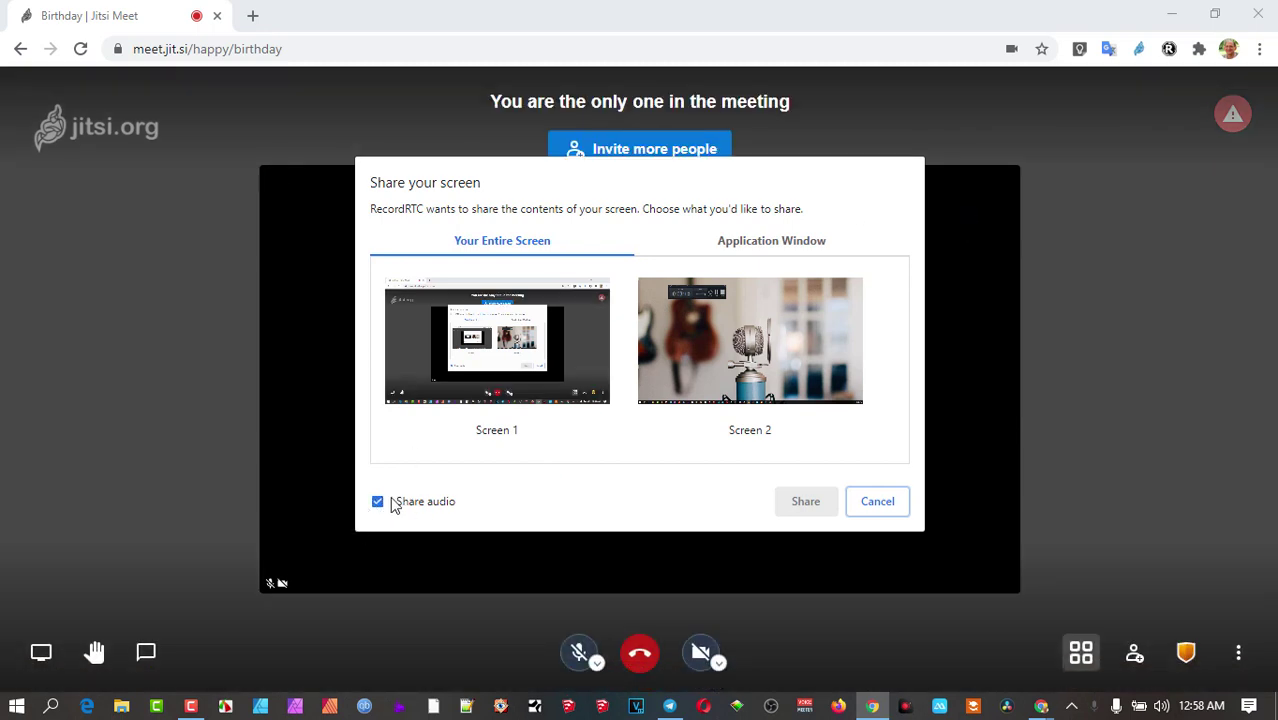
mouse_move(398, 390)
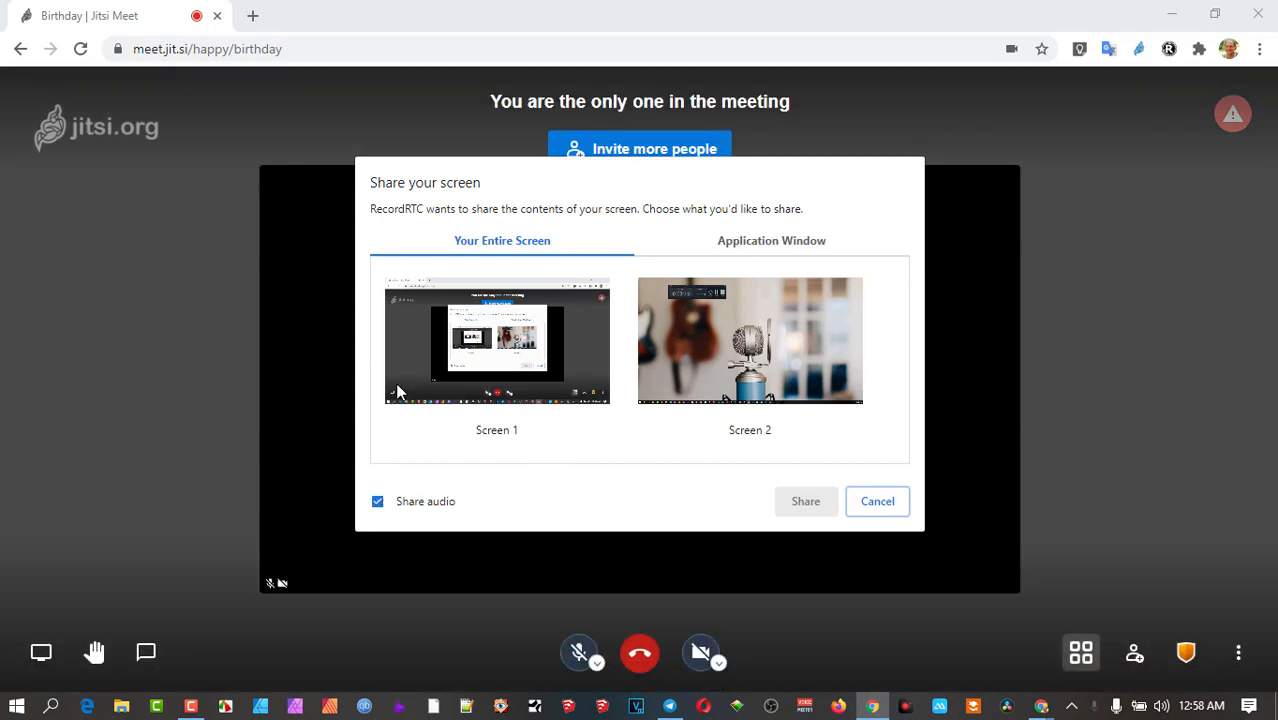
mouse_move(750, 384)
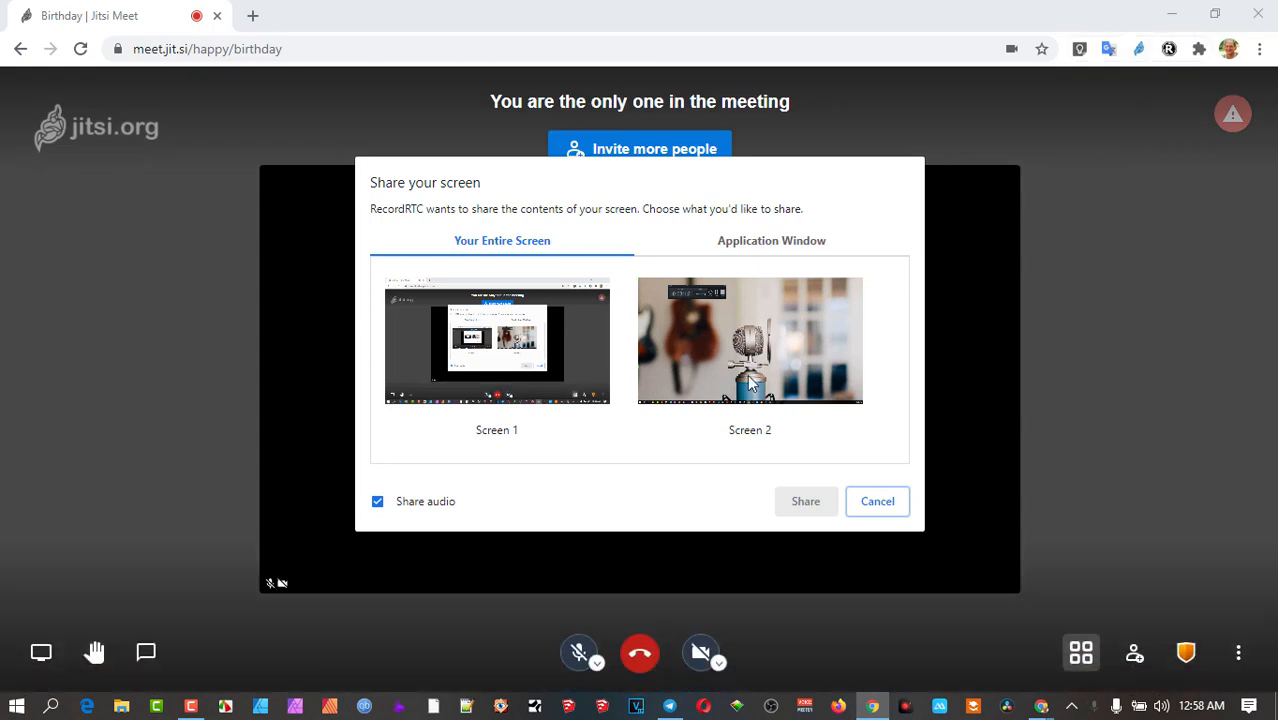
Step: Share Screen 1 under Your Entire Screen with audio ticked so RecordRTC starts recording
left_click(496, 340)
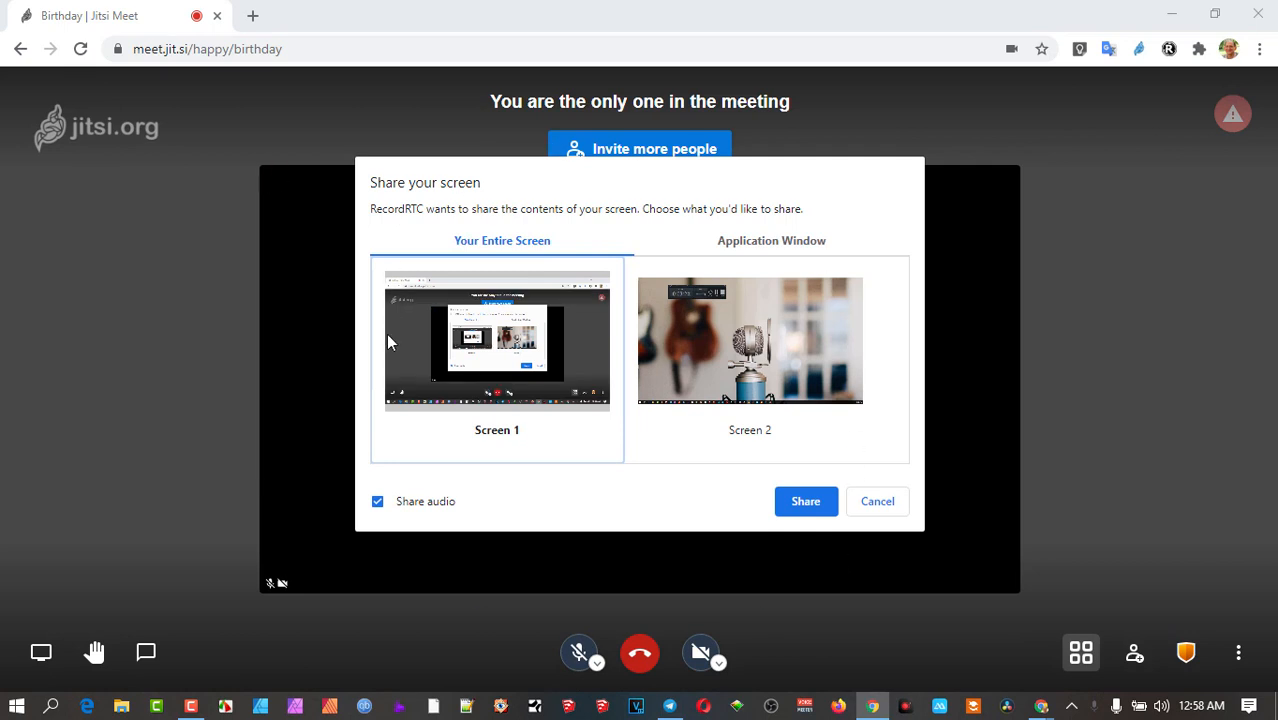
mouse_move(436, 384)
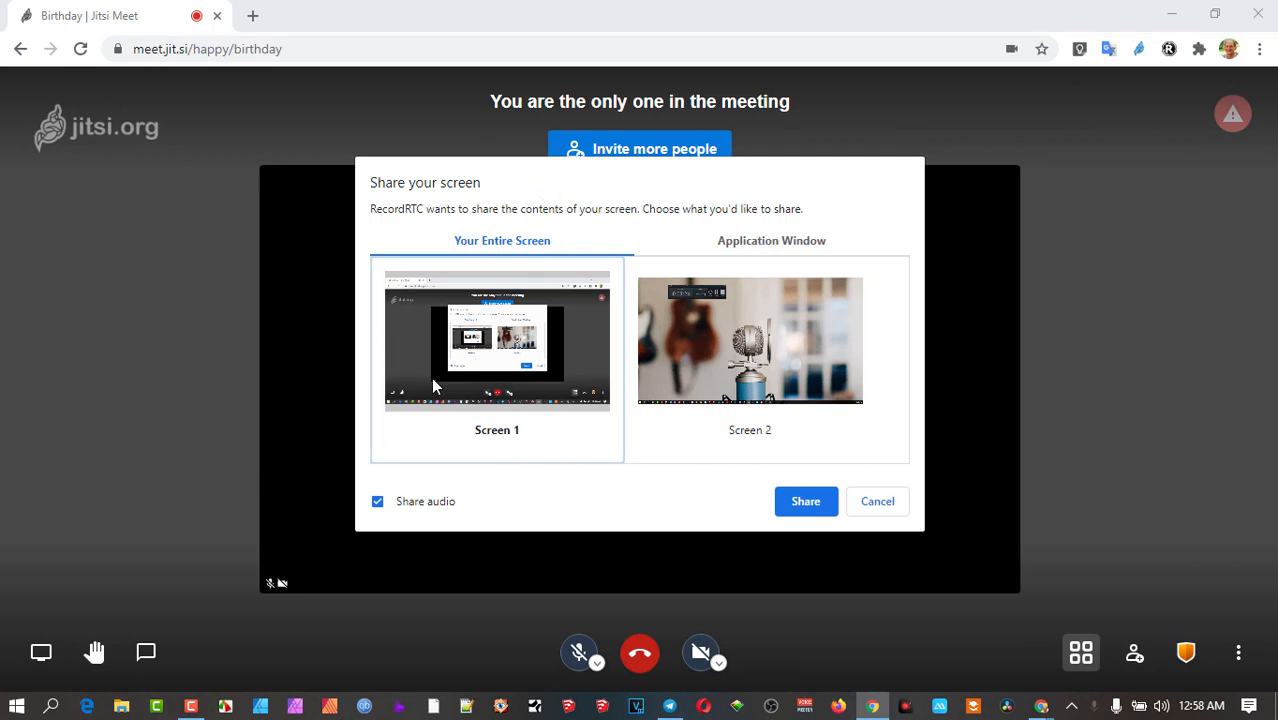
mouse_move(1170, 48)
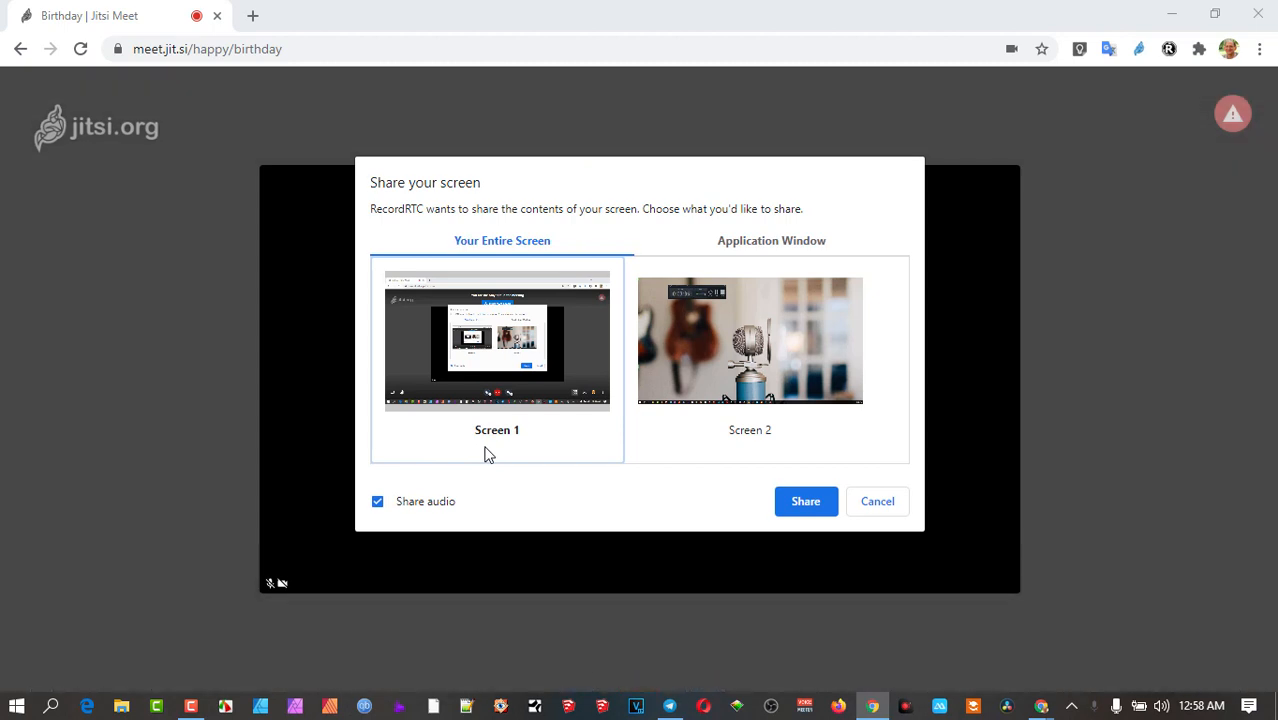
mouse_move(552, 420)
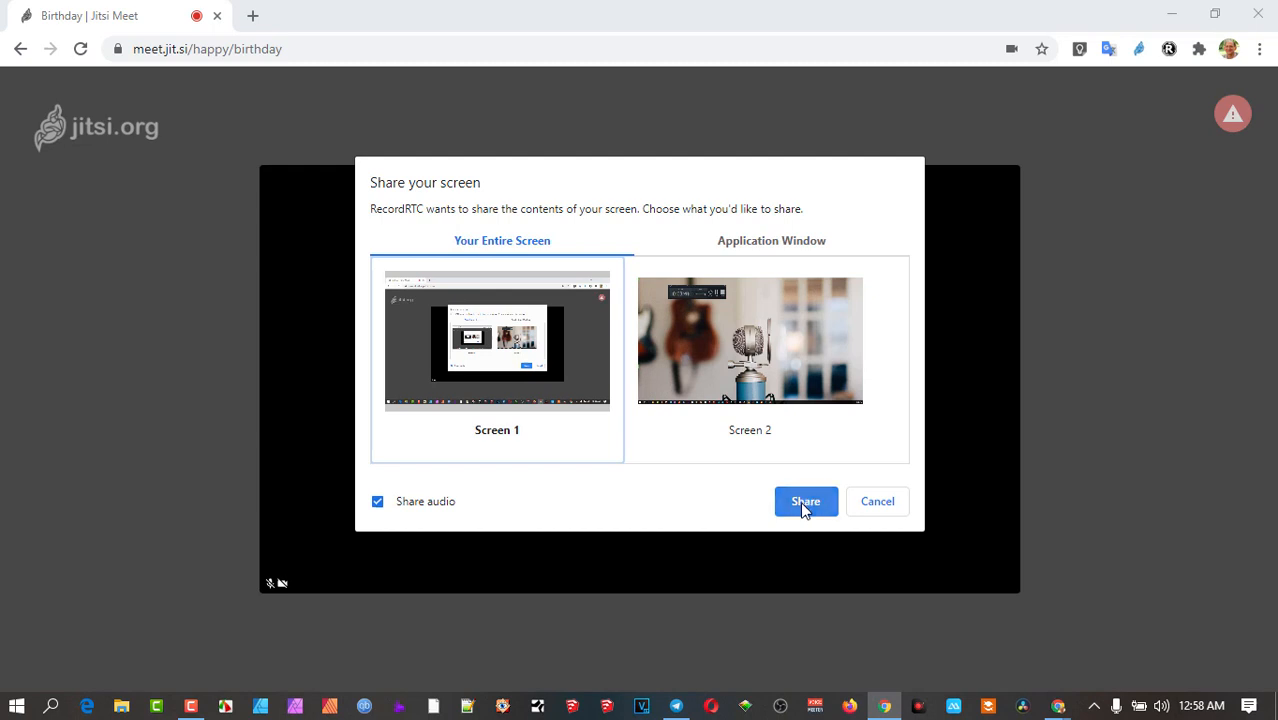
left_click(804, 500)
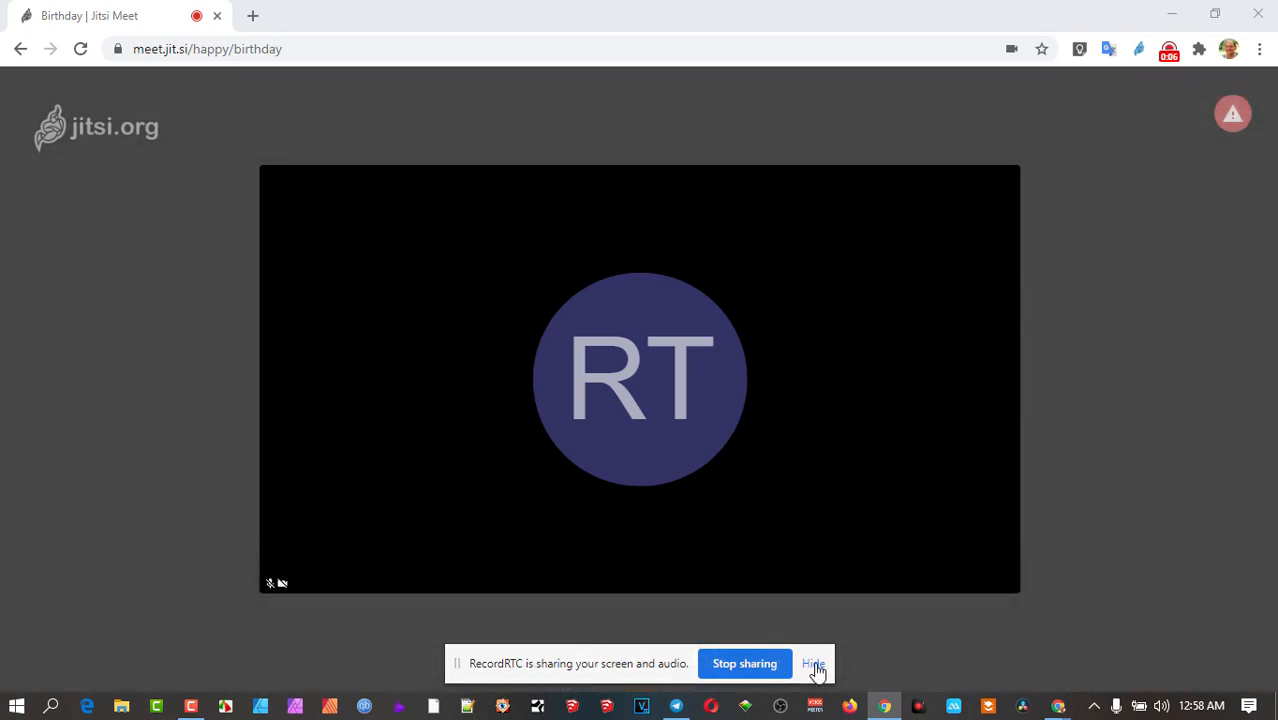
Step: Hide the sharing bar, glance at Jitsi's Application Window share choices, then cancel without sharing
left_click(814, 664)
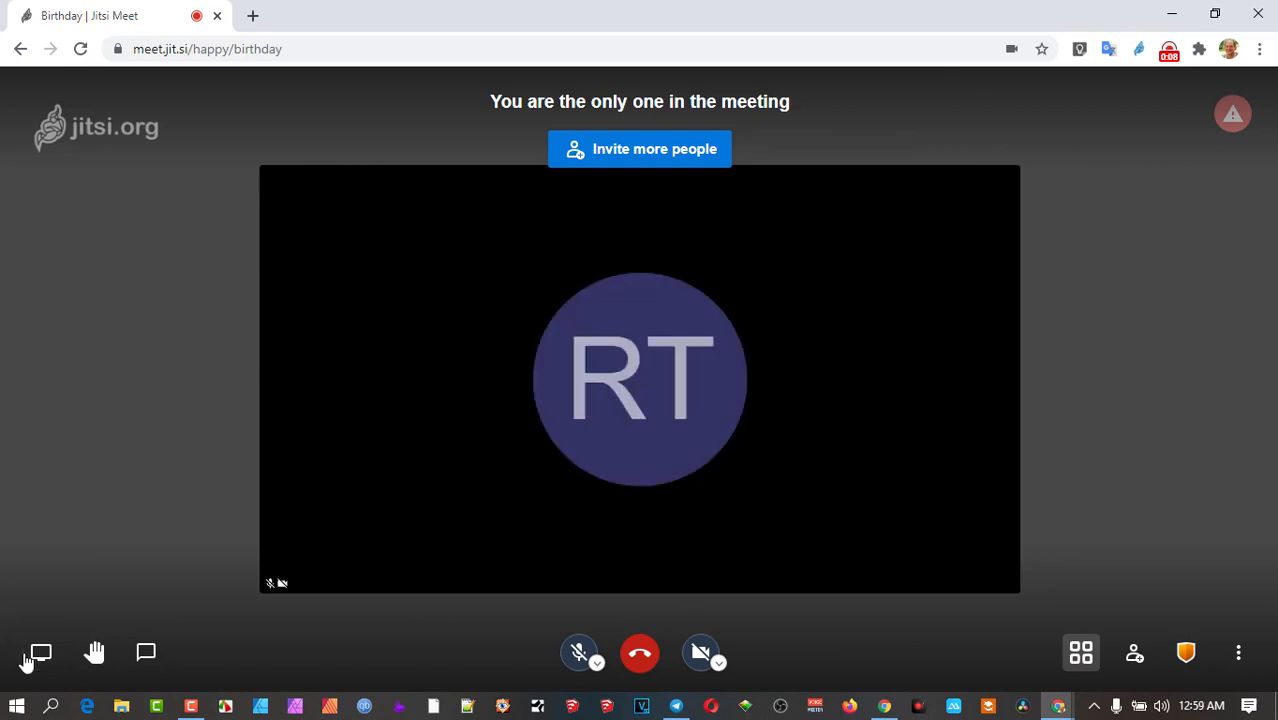
left_click(40, 652)
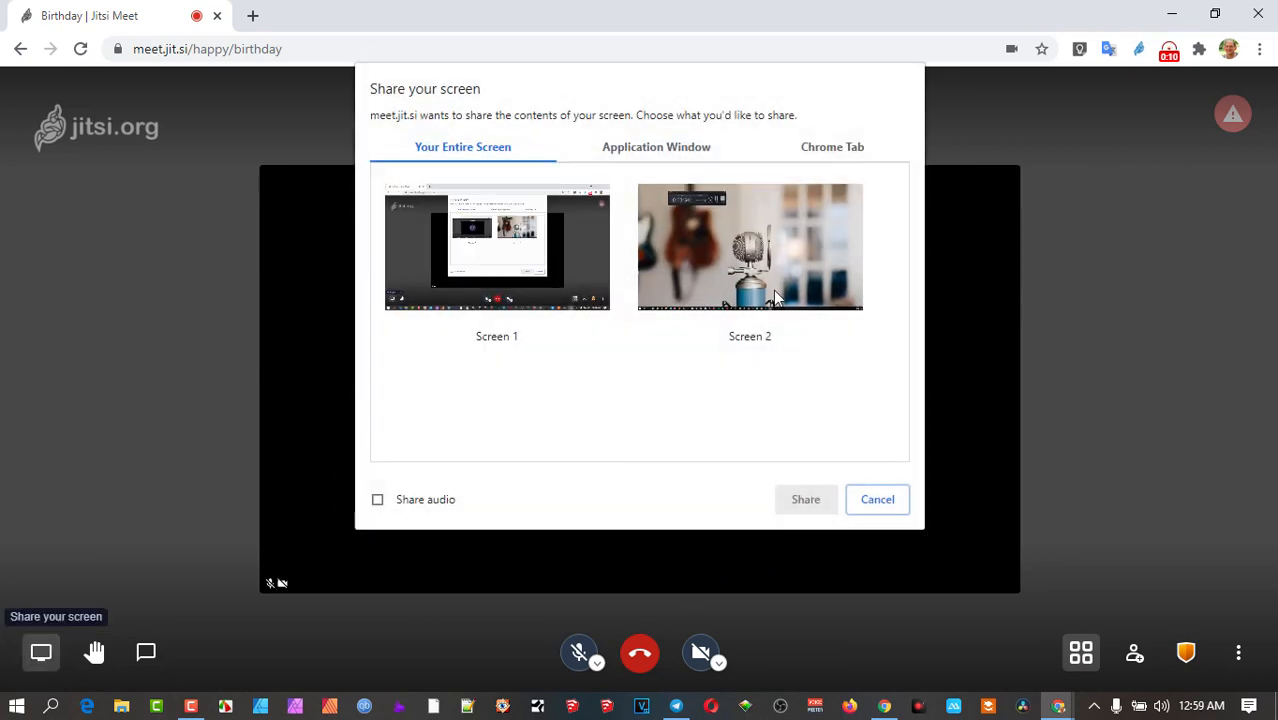
left_click(656, 146)
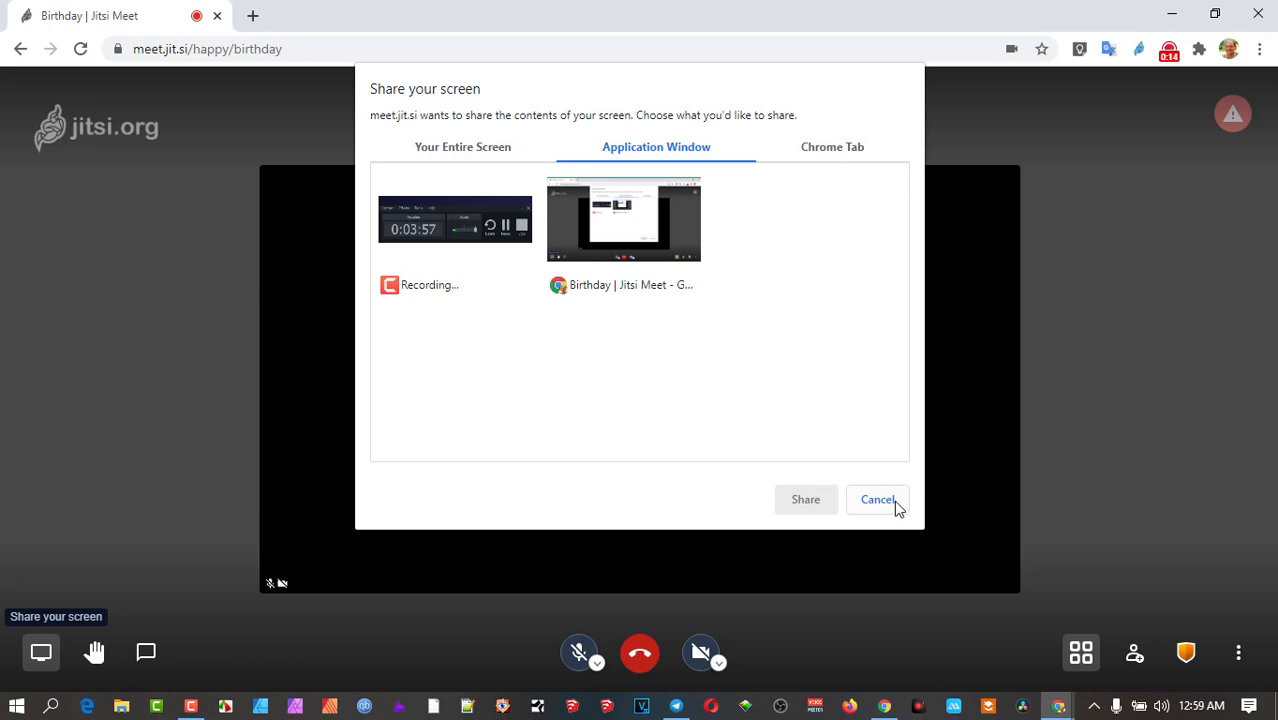
left_click(876, 500)
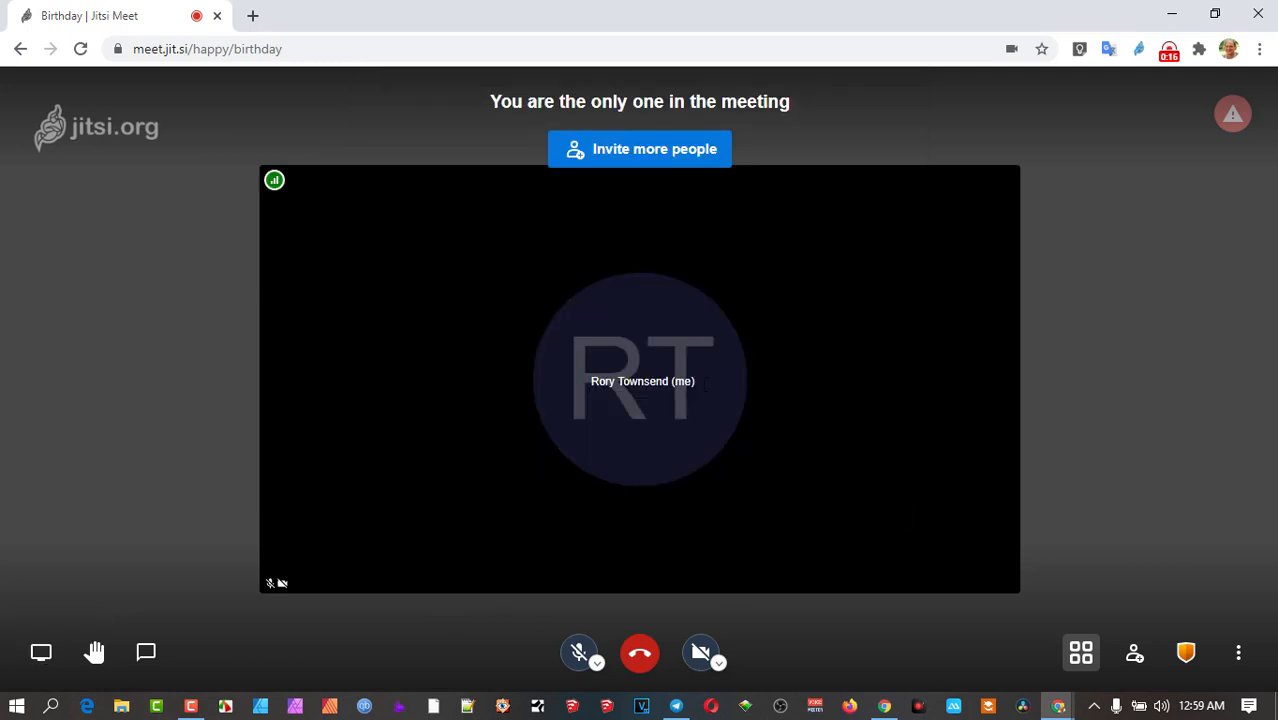
mouse_move(512, 468)
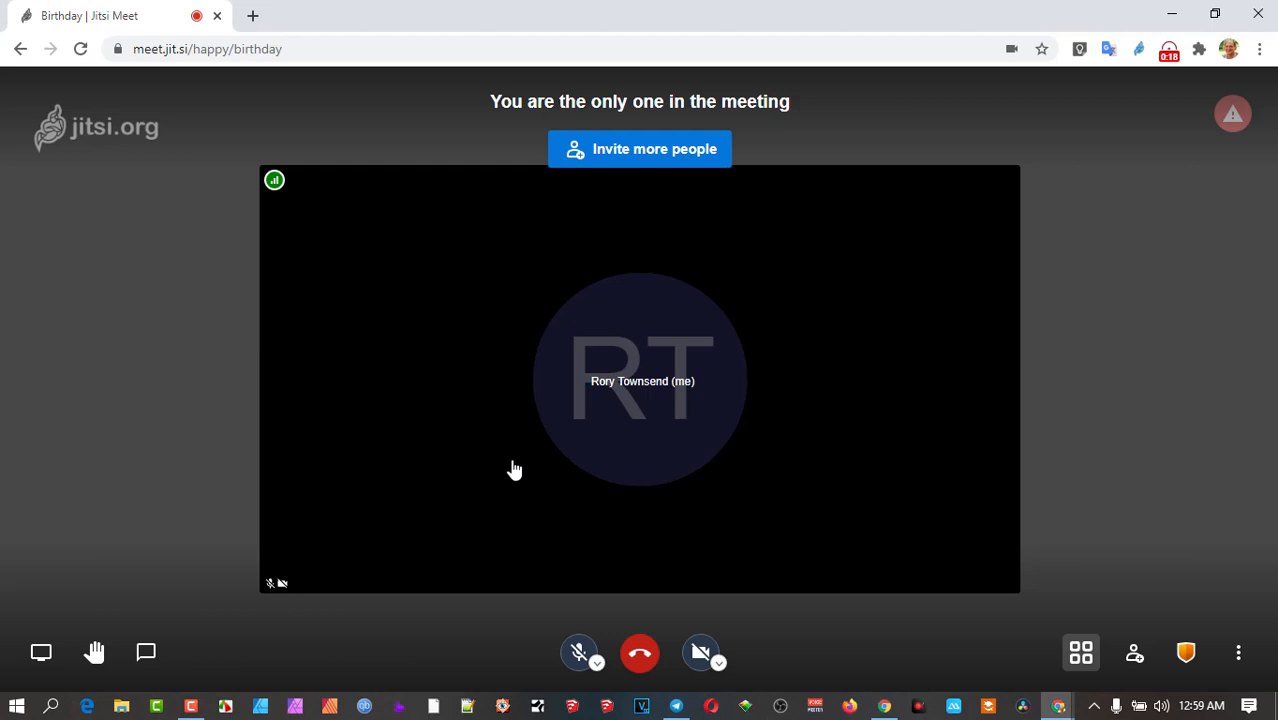
mouse_move(406, 228)
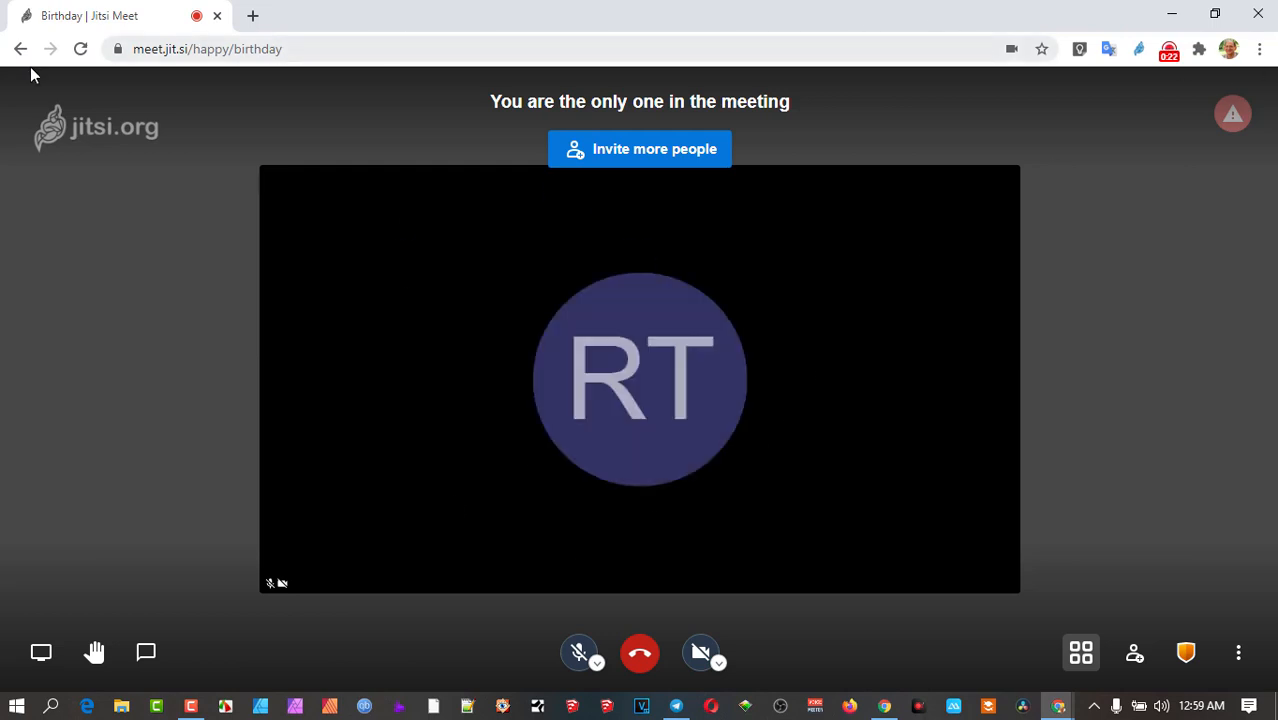
mouse_move(250, 456)
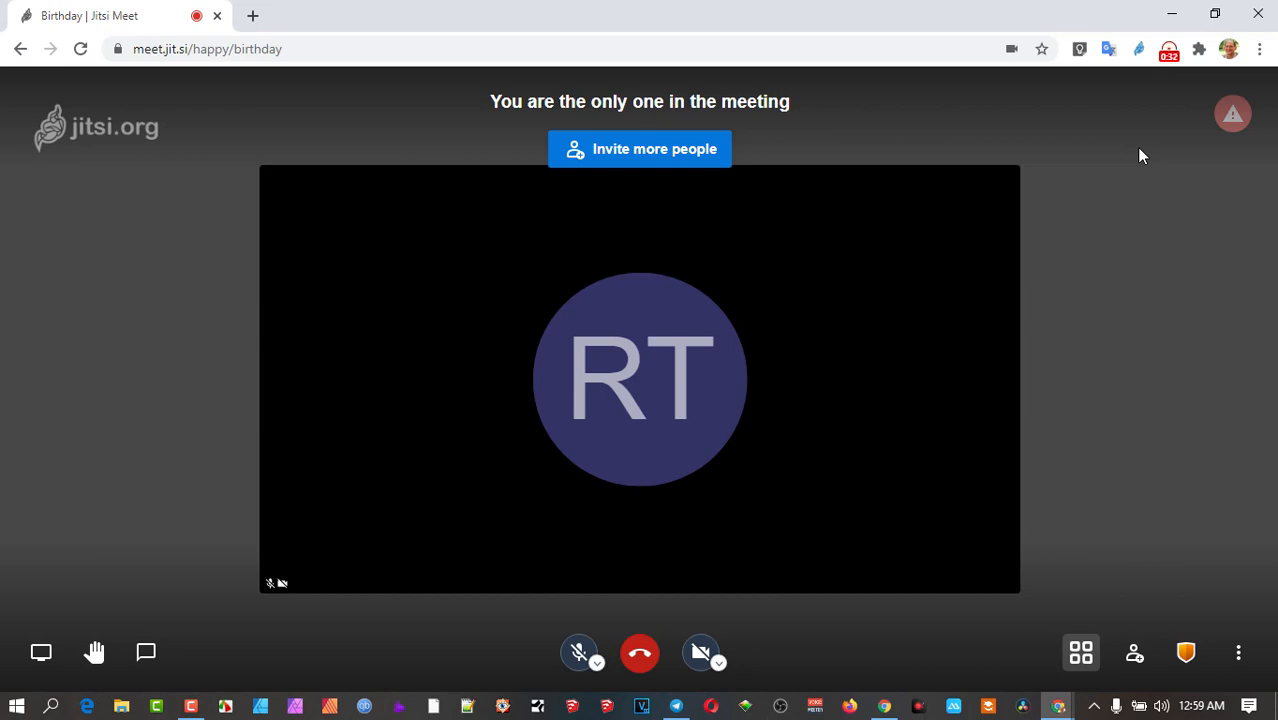
mouse_move(1132, 140)
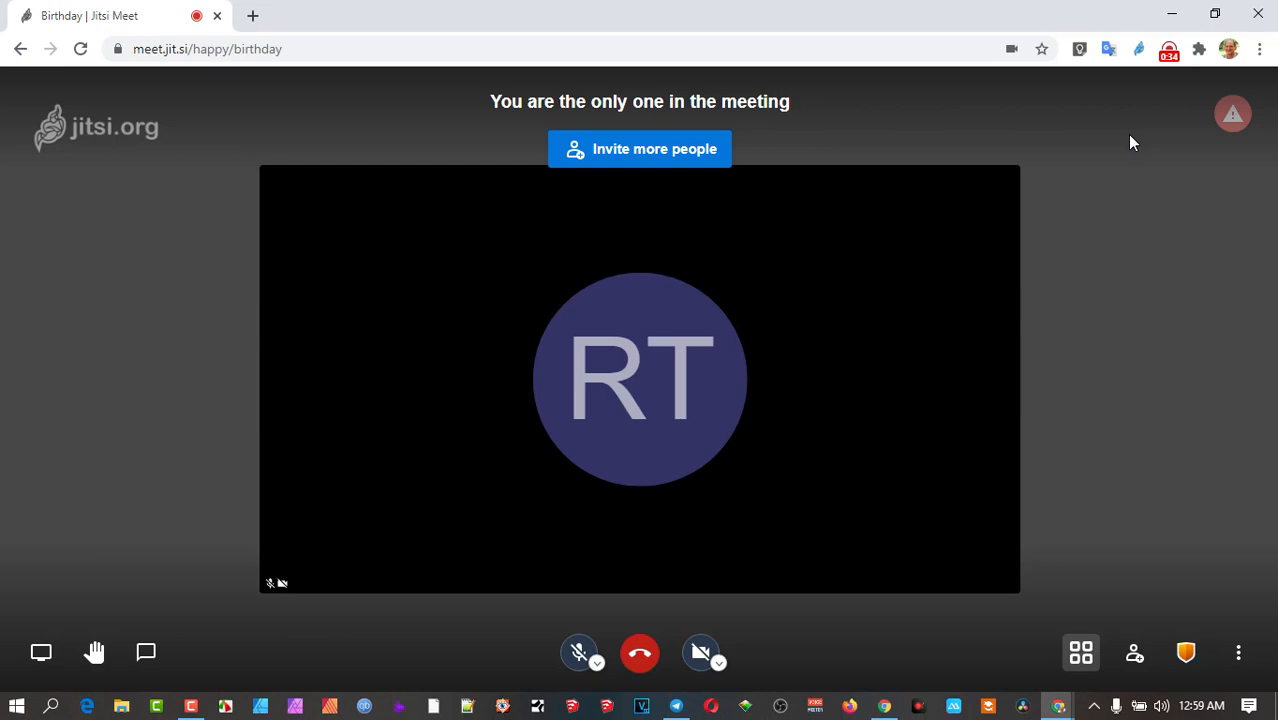
mouse_move(662, 664)
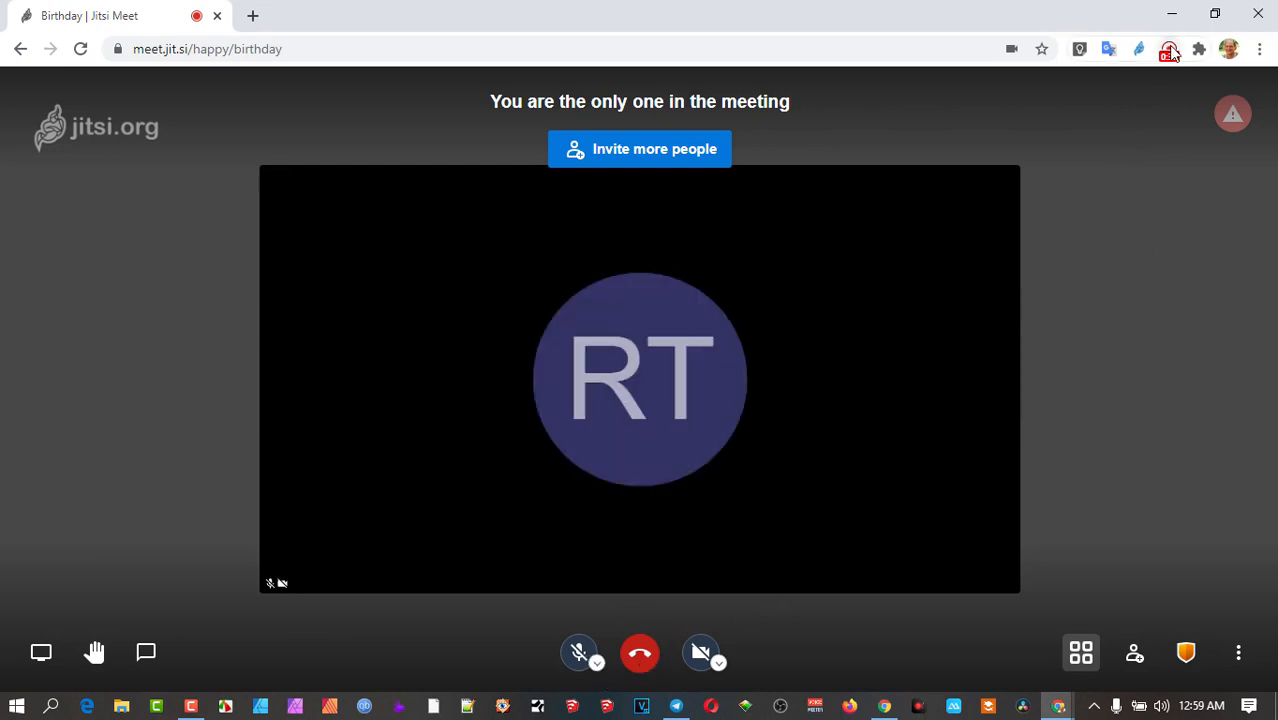
mouse_move(1168, 48)
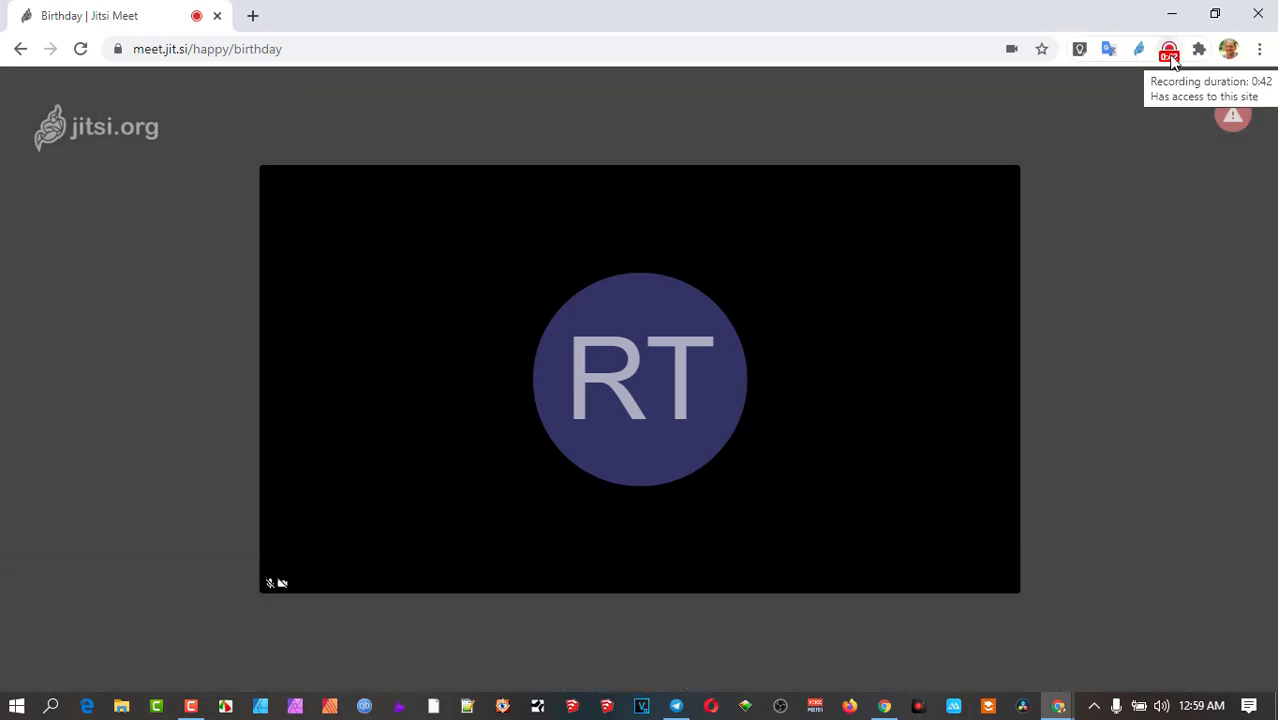
mouse_move(1170, 56)
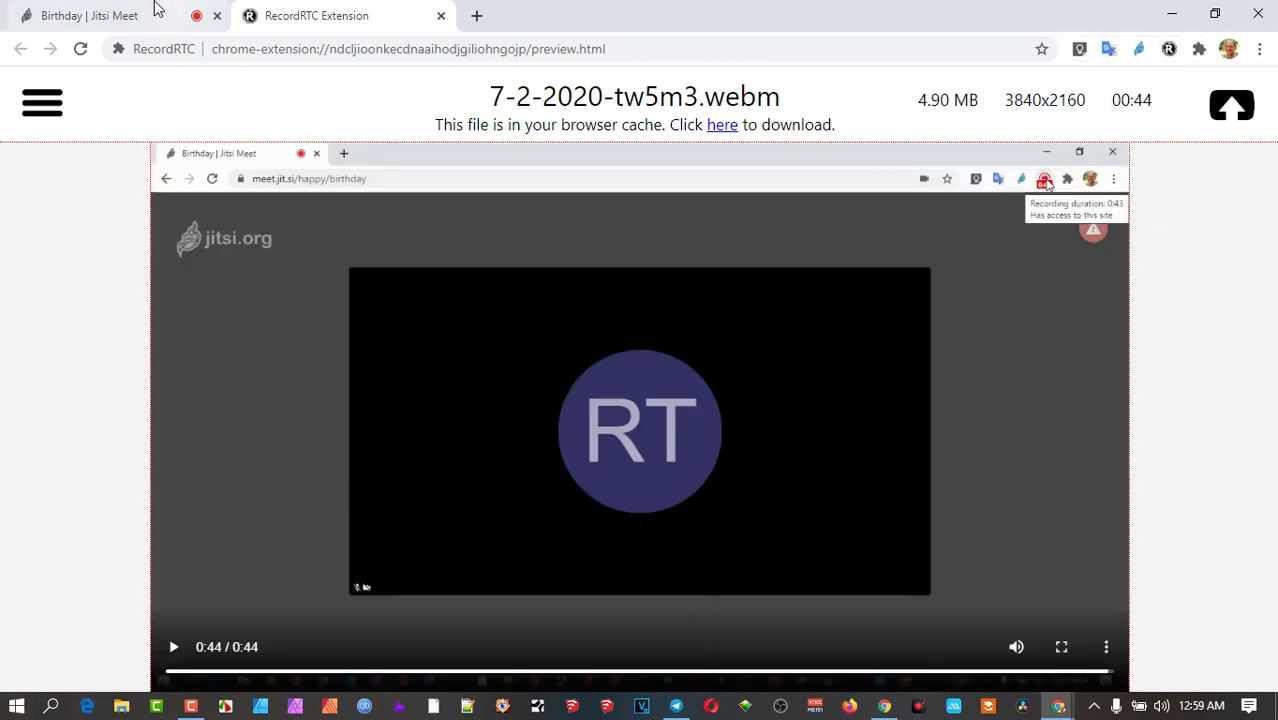
Step: Return from the 44-second WebM preview to the Birthday meeting tab and leave the meeting
left_click(90, 18)
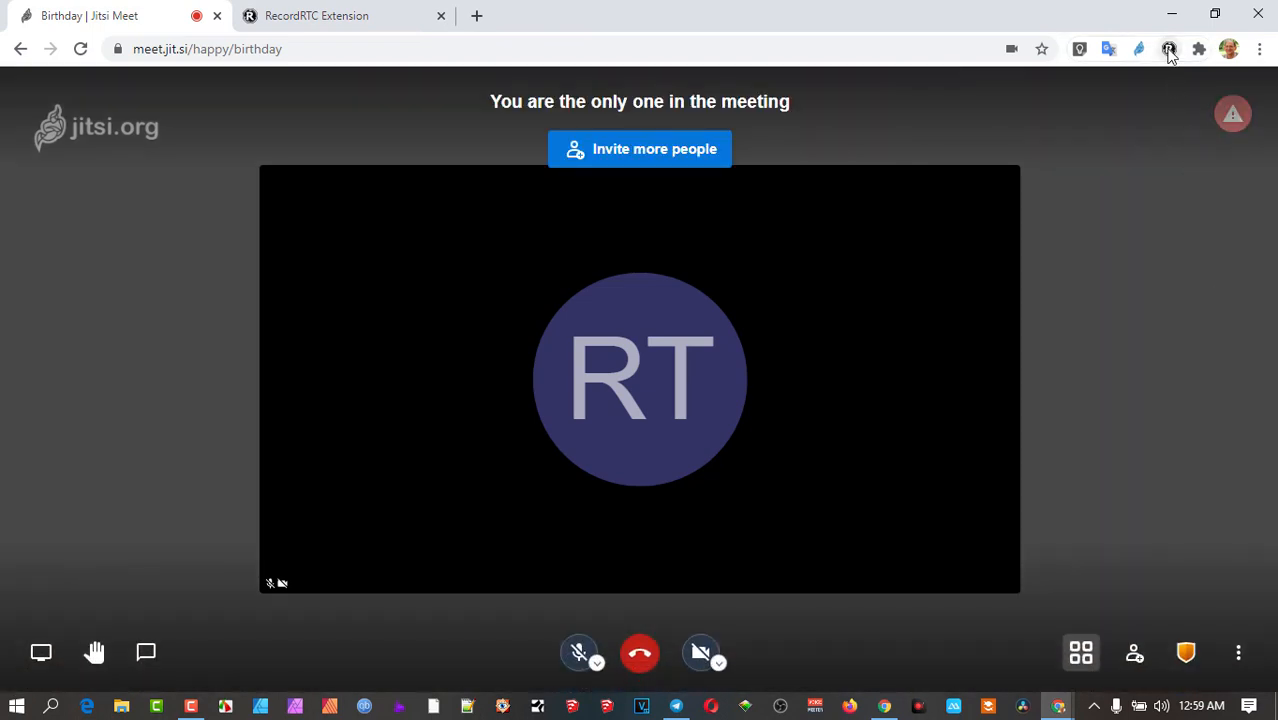
mouse_move(1168, 48)
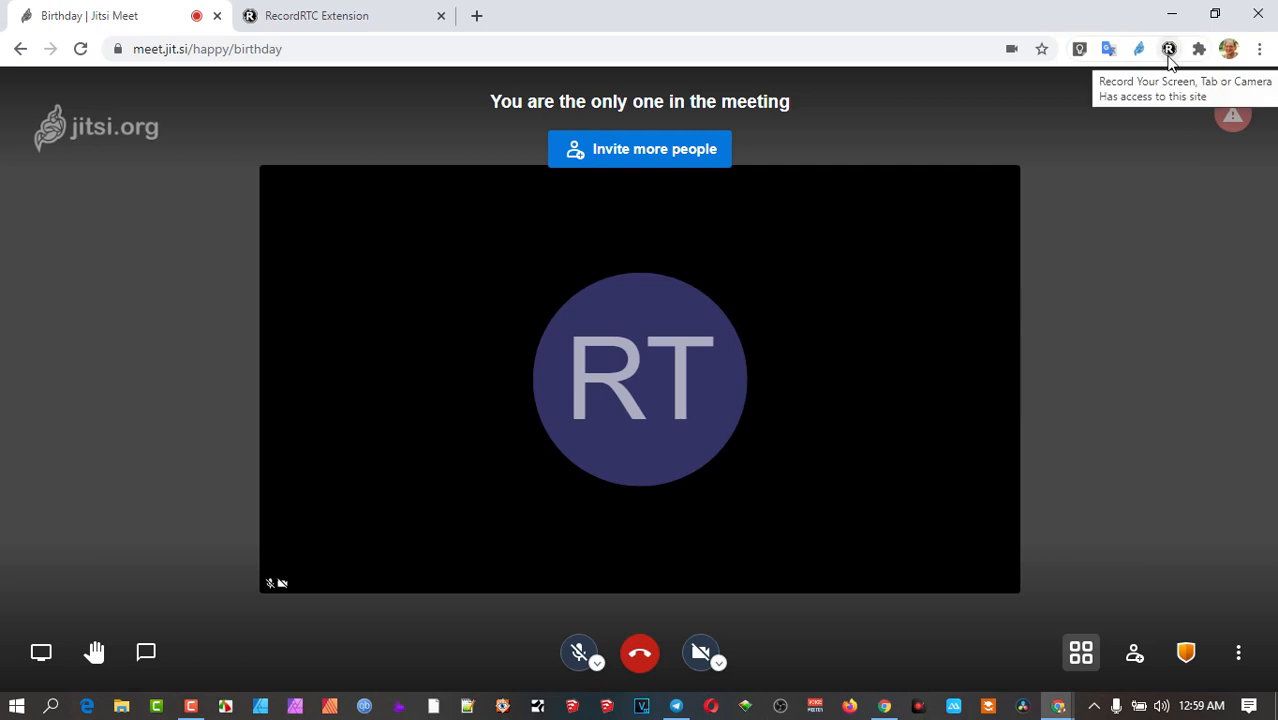
mouse_move(640, 652)
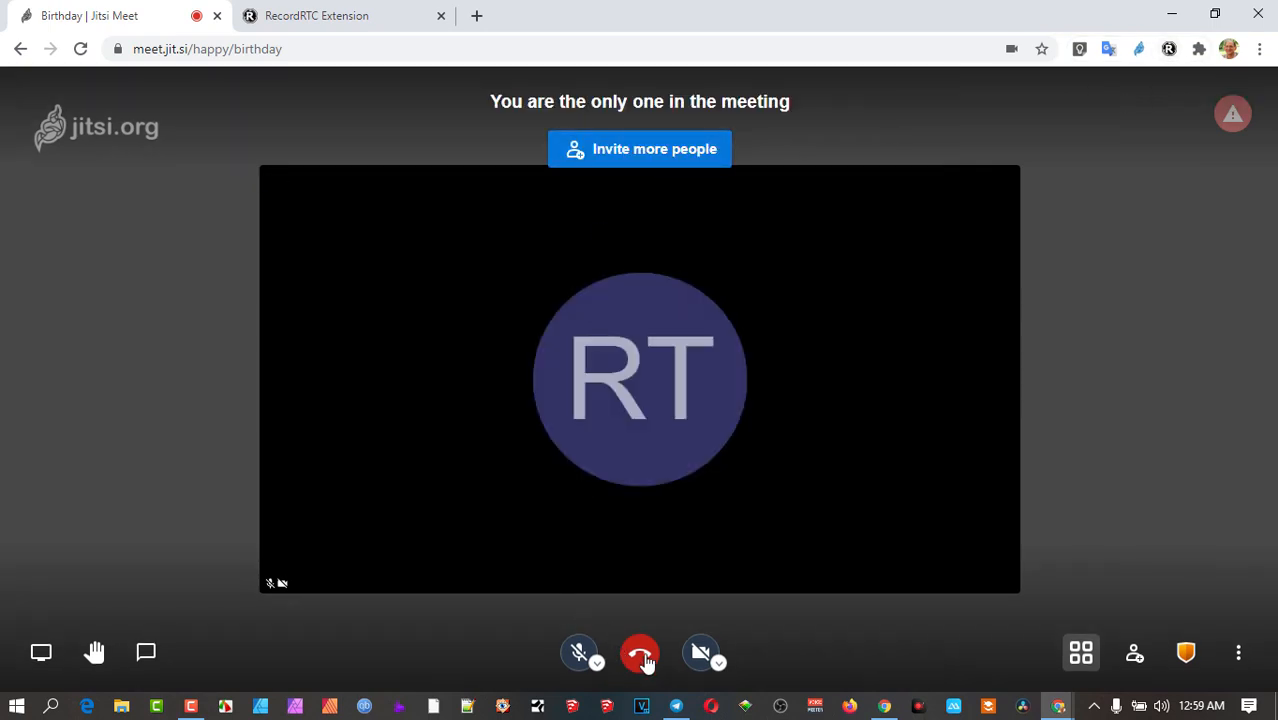
left_click(640, 652)
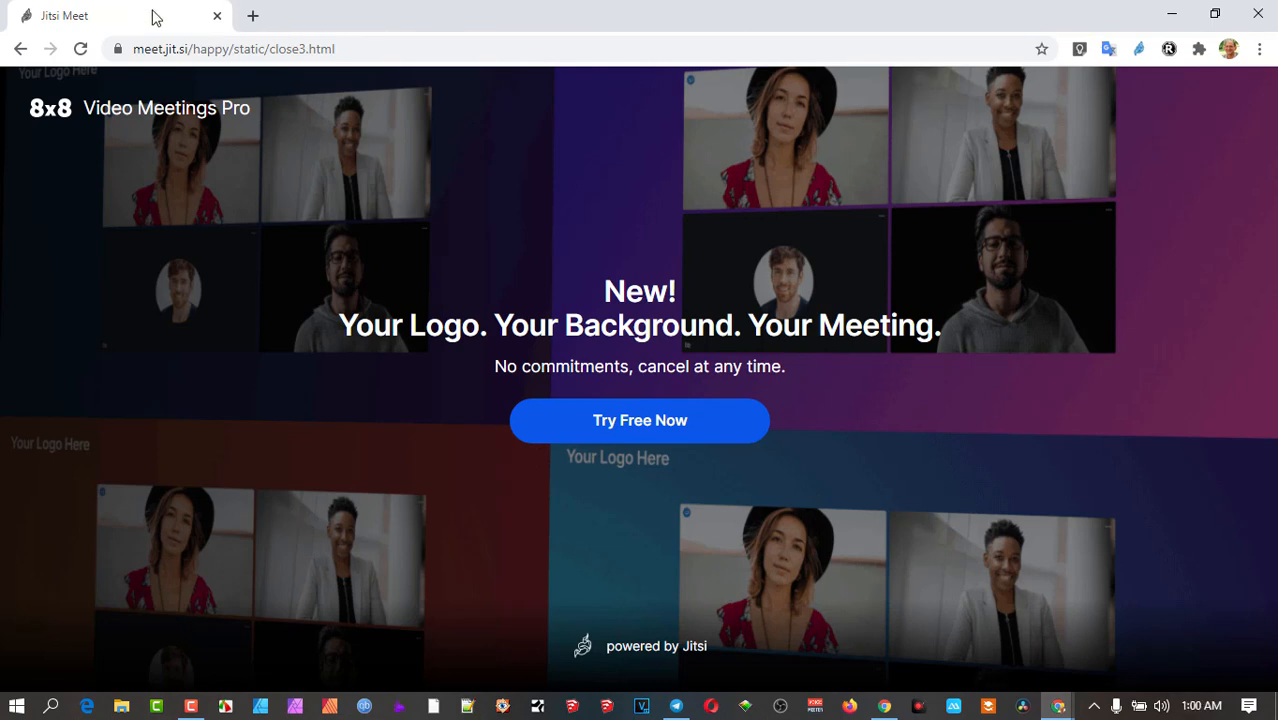
mouse_move(1168, 48)
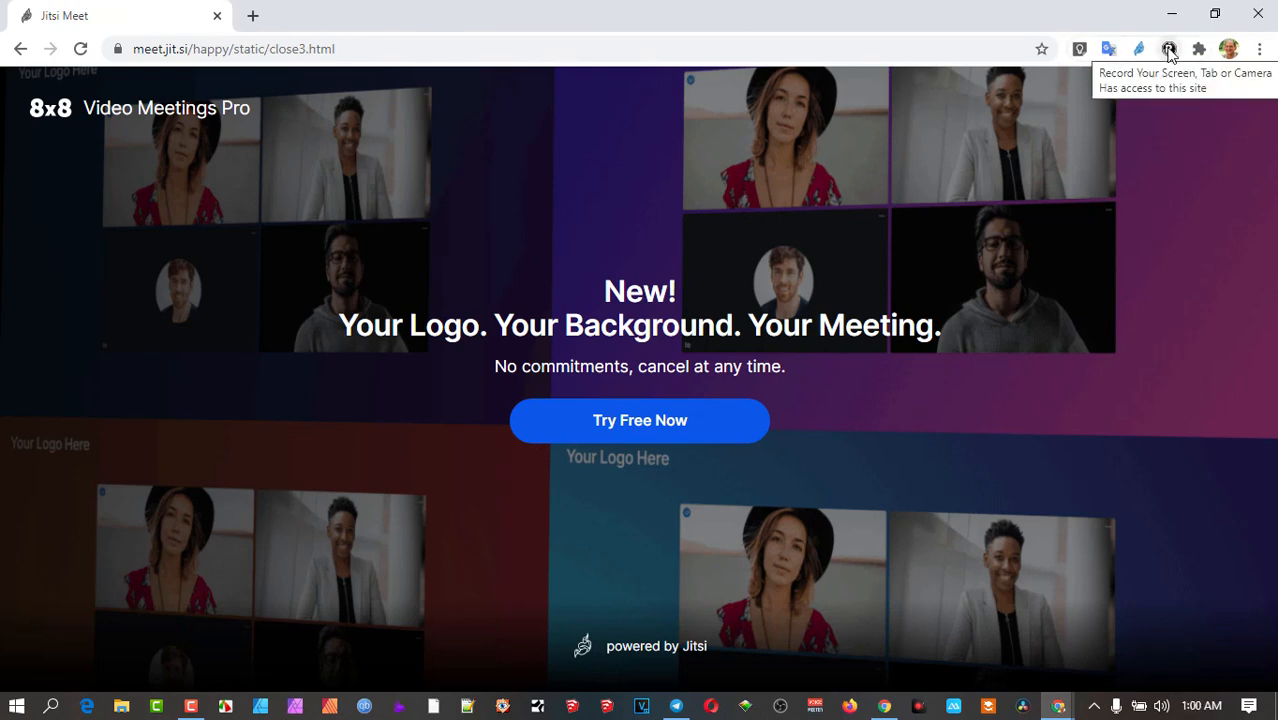
Step: Use RecordRTC's See All Recordings to reopen the 44-second 4.90 MB WebM preview page
left_click(1168, 48)
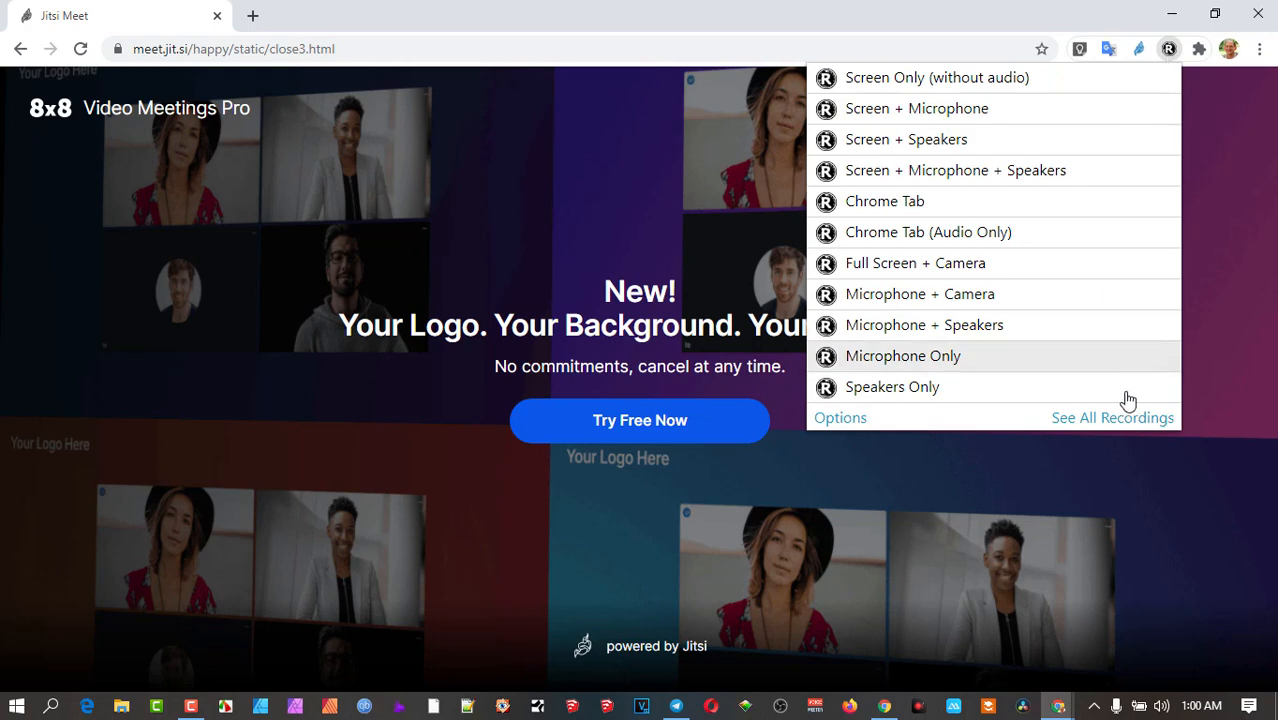
left_click(1112, 418)
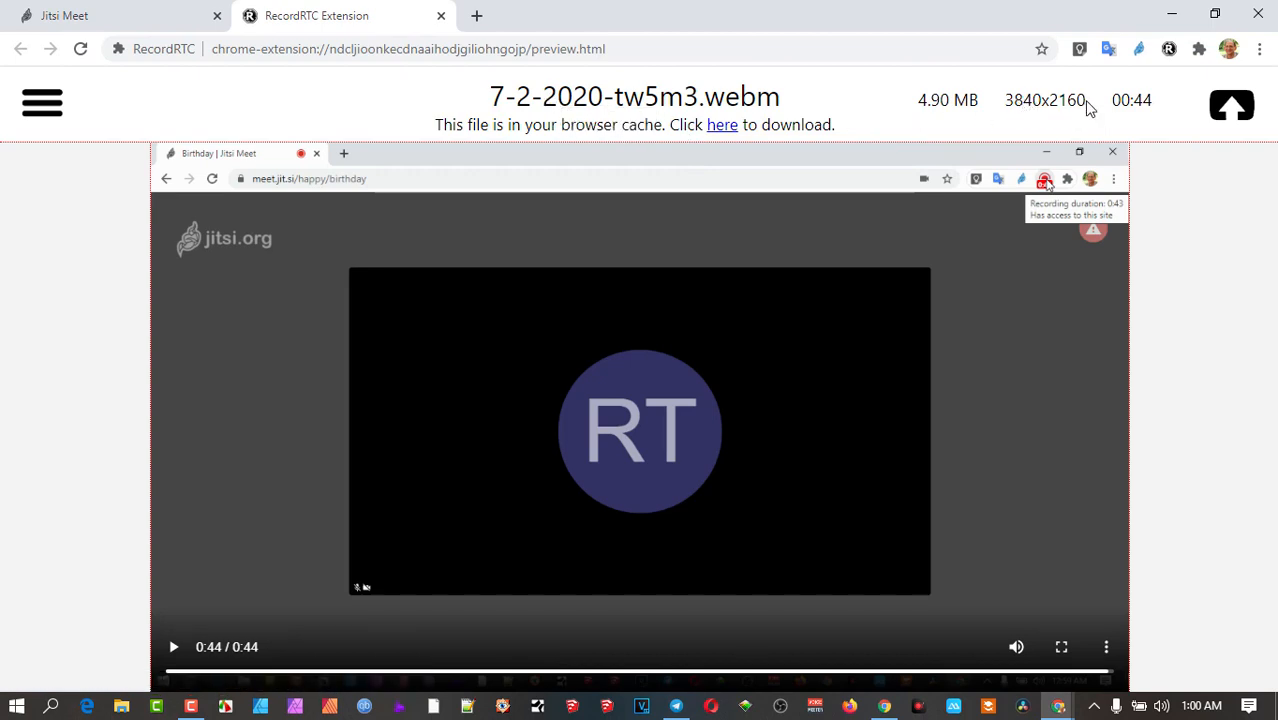
mouse_move(952, 100)
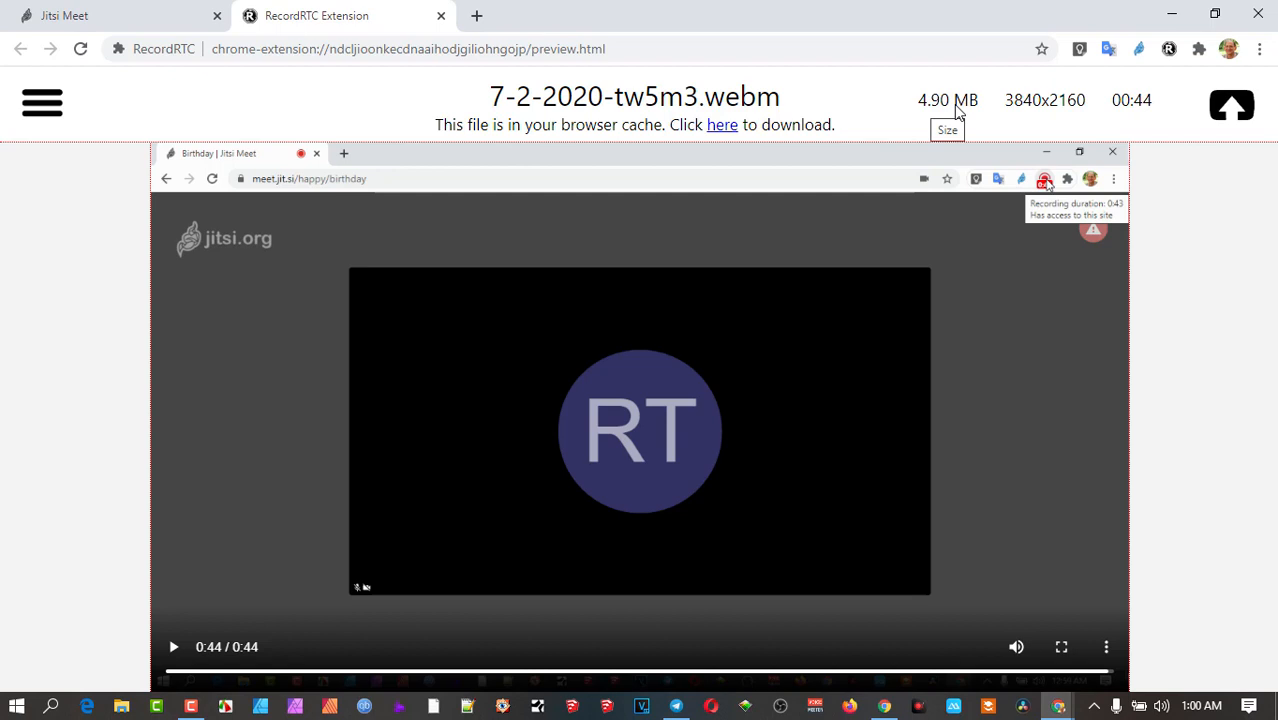
mouse_move(748, 104)
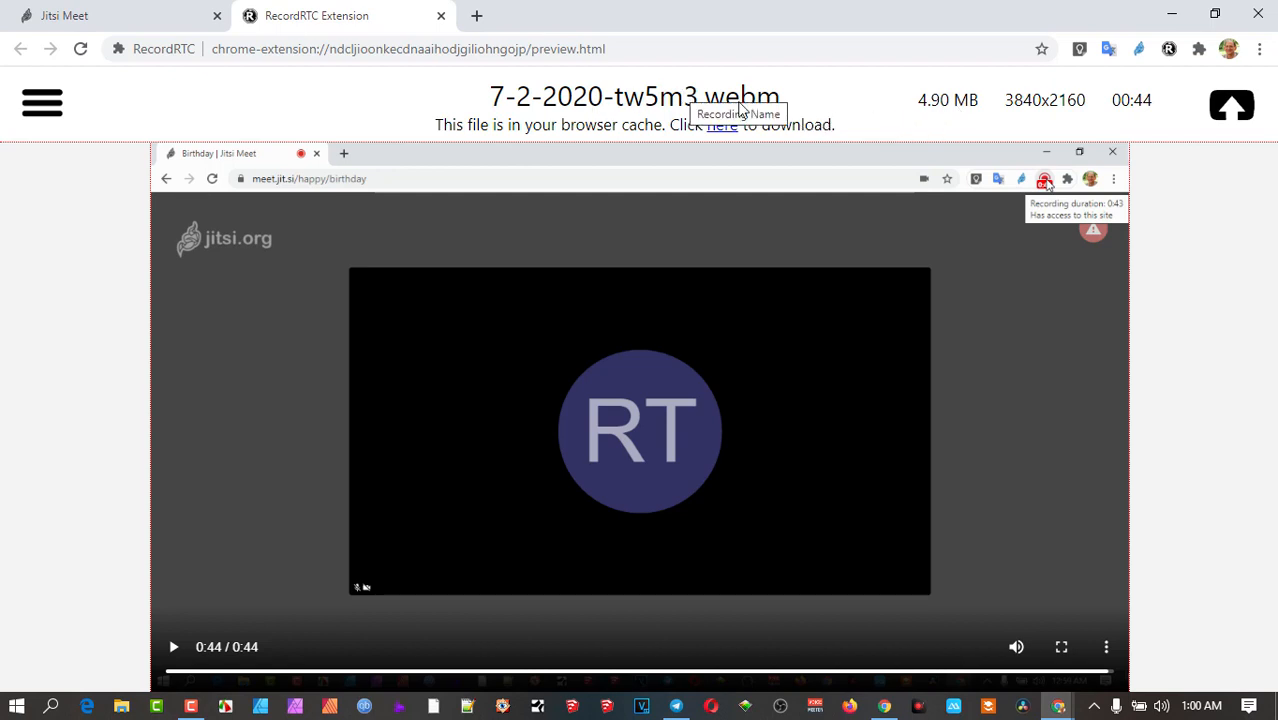
mouse_move(786, 114)
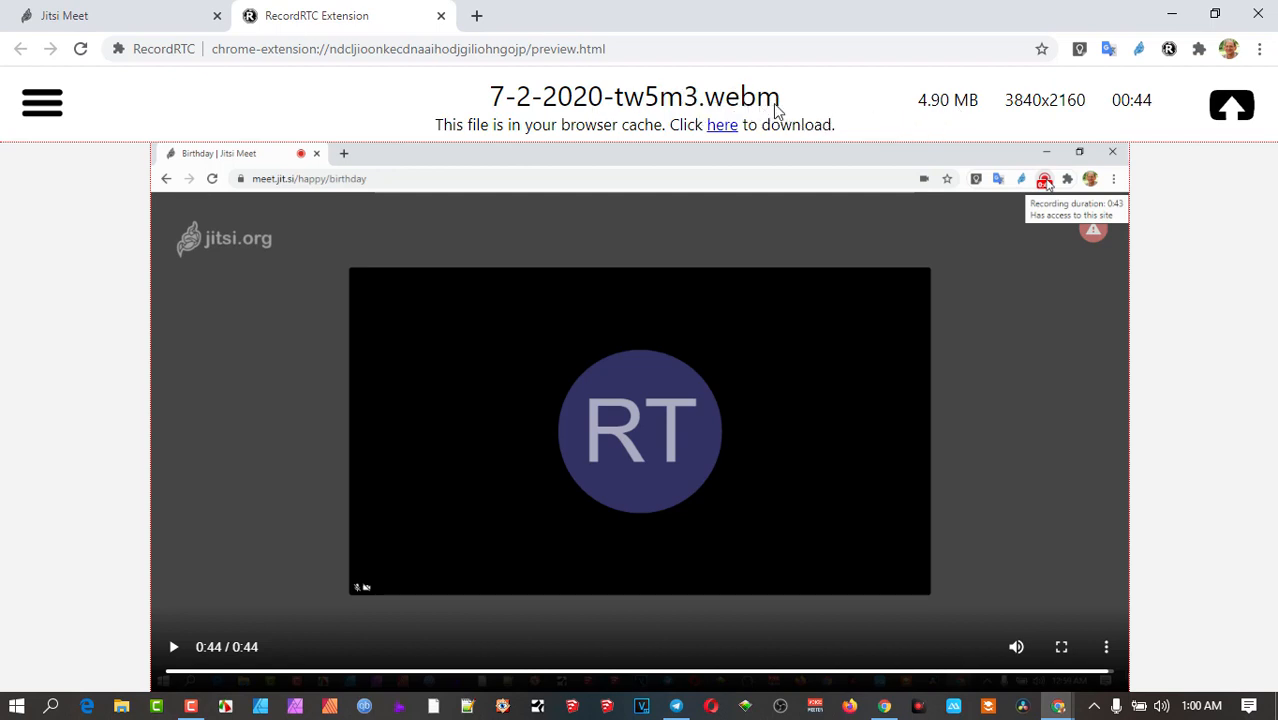
mouse_move(718, 88)
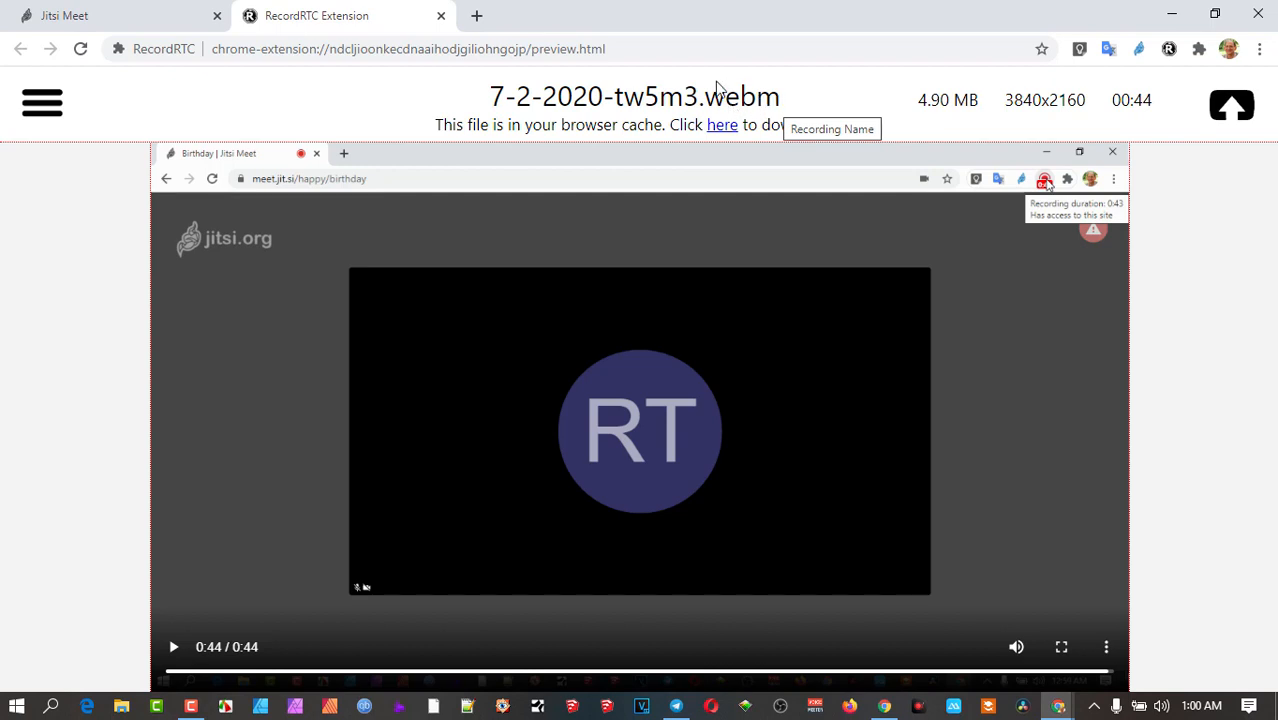
mouse_move(644, 106)
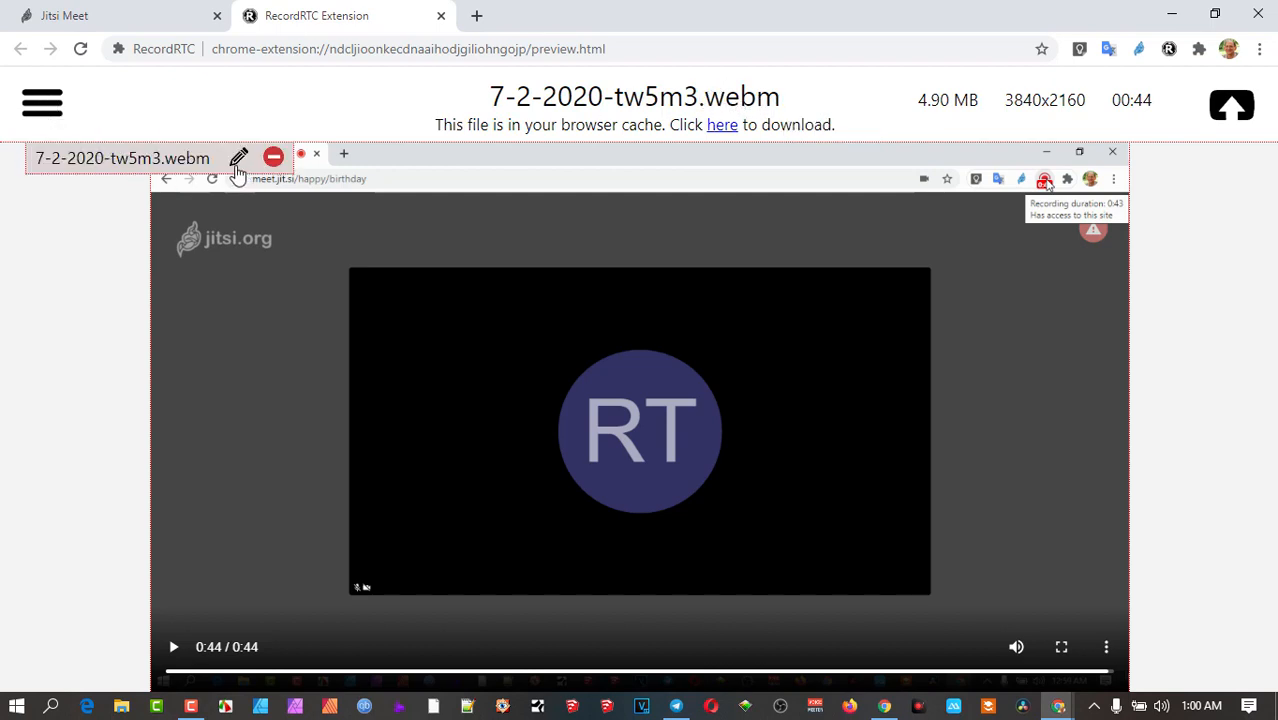
mouse_move(1144, 174)
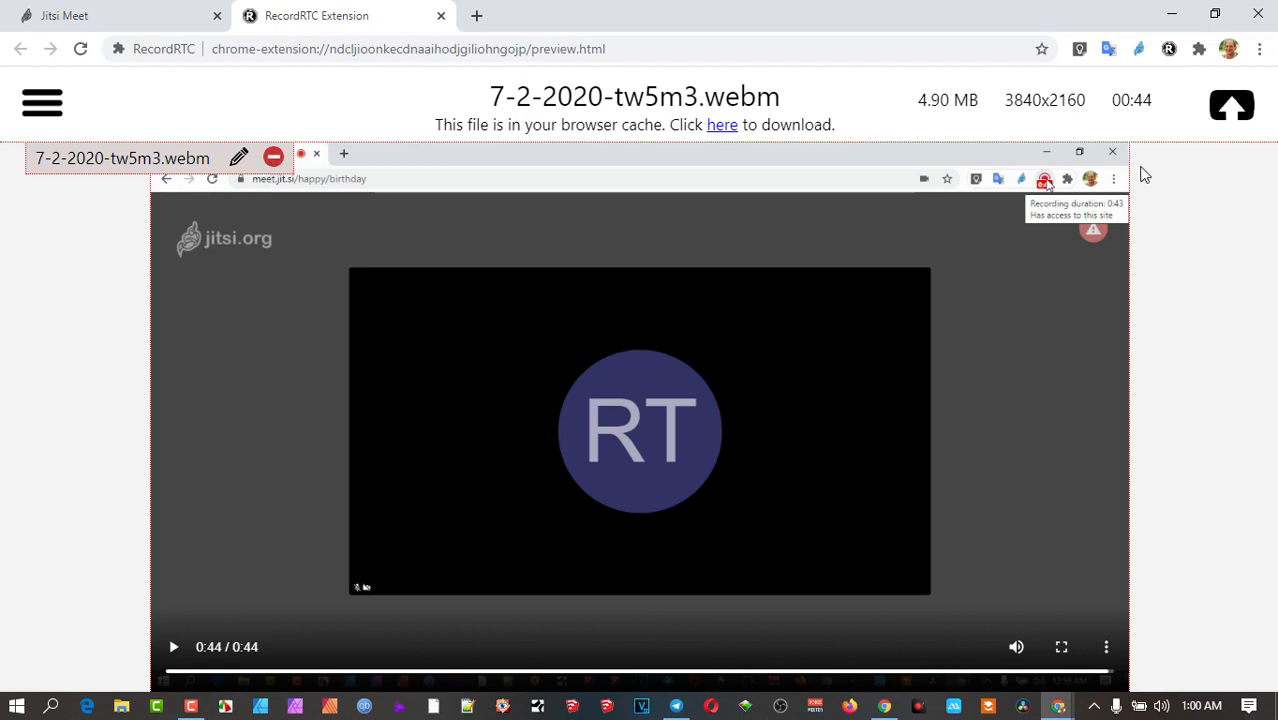
mouse_move(934, 254)
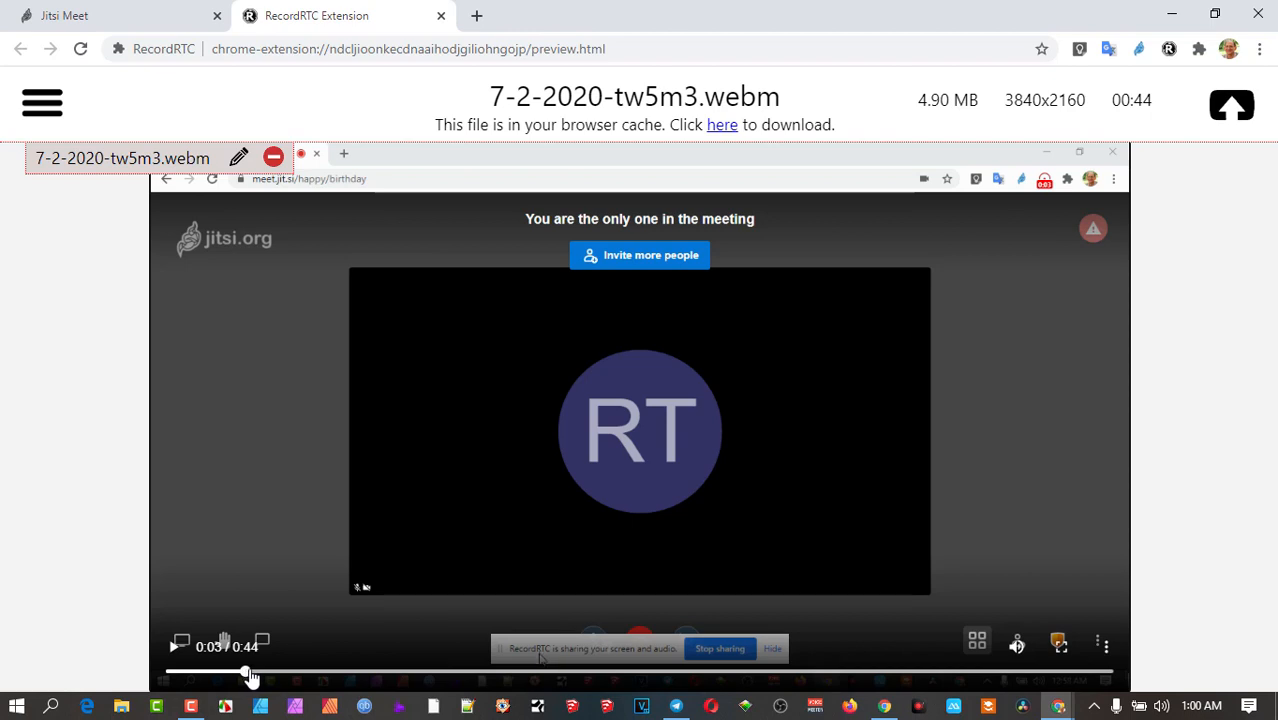
Step: Scrub the 7-2-2020-tw5m3.webm playback forward to around 27 seconds of the 44-second recording
left_click_drag(250, 672, 738, 672)
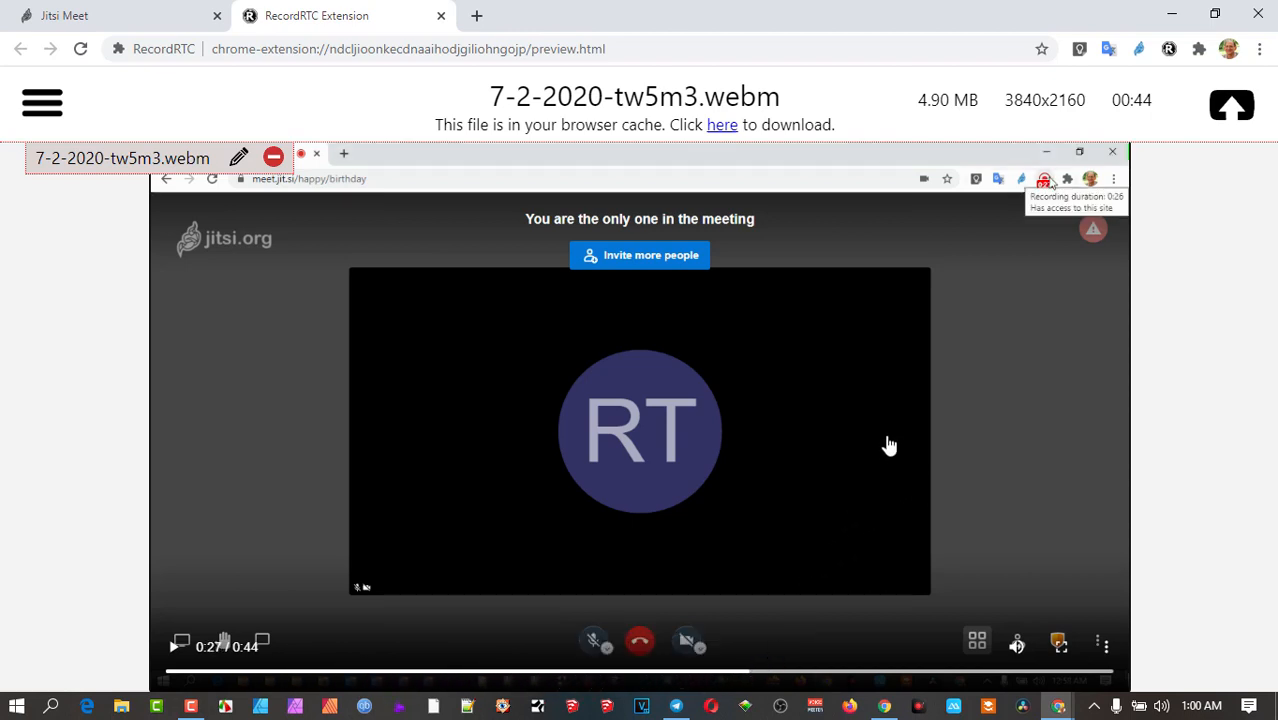
mouse_move(924, 418)
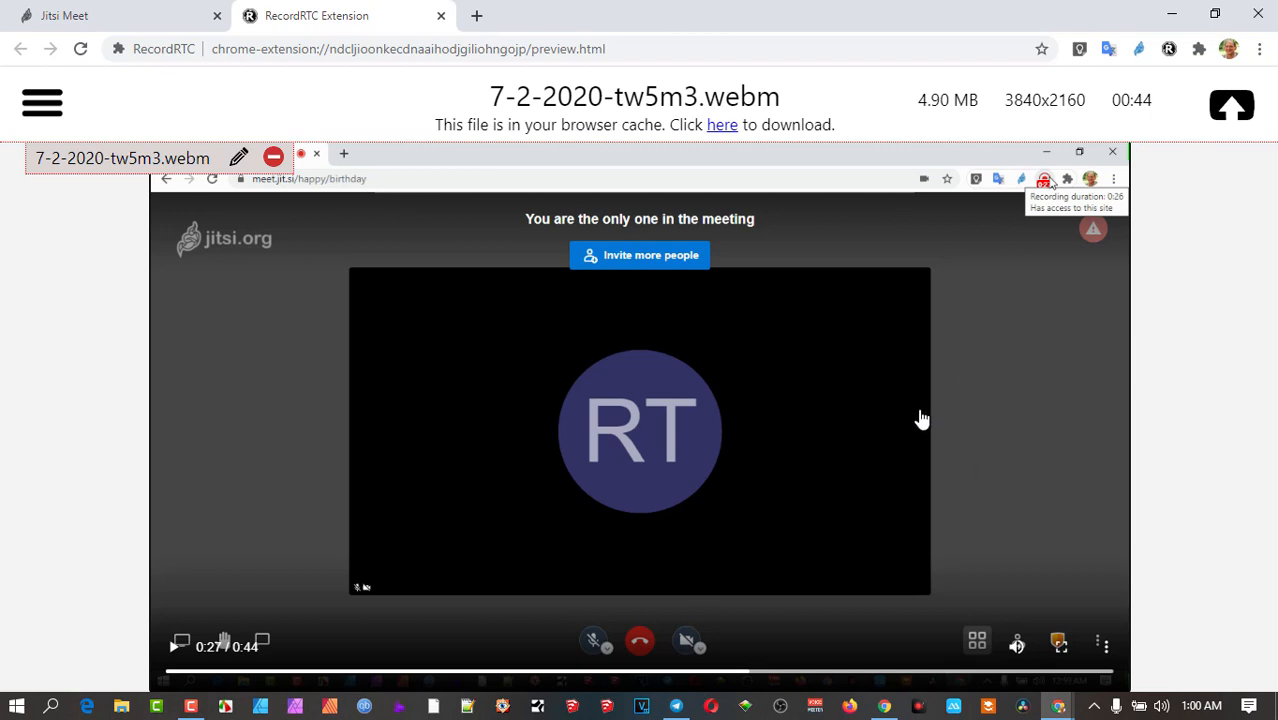
mouse_move(1036, 428)
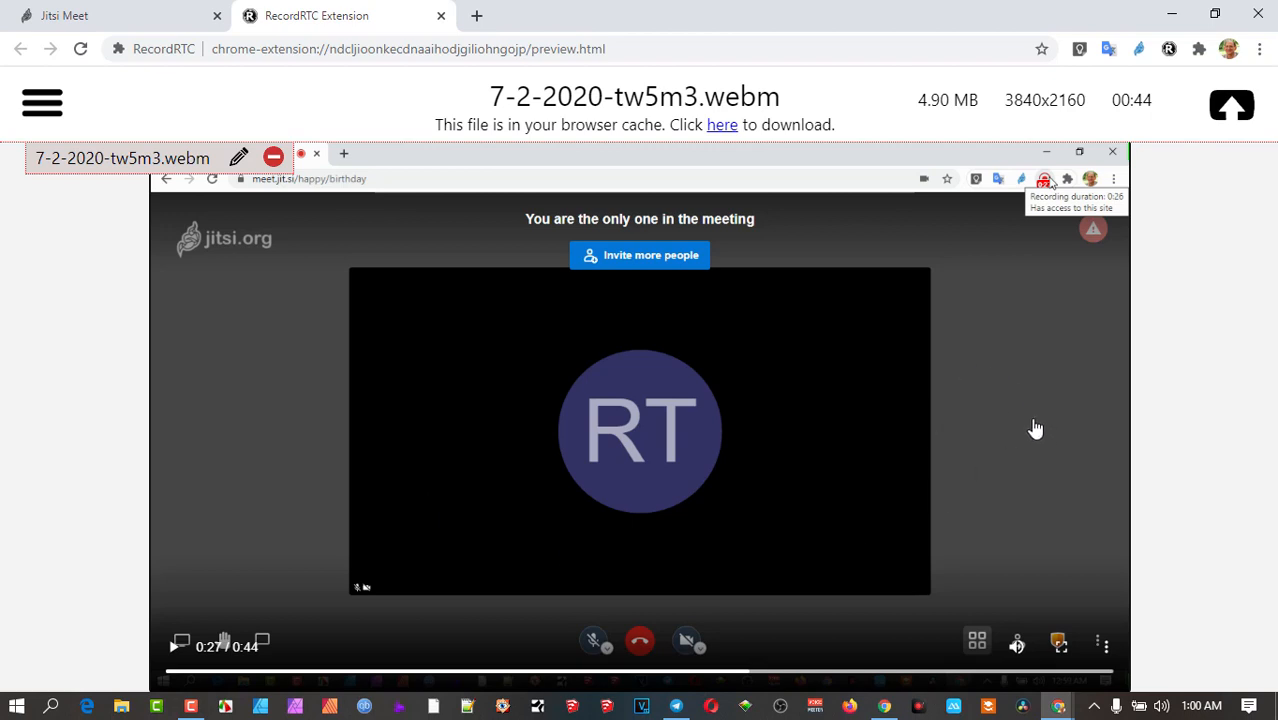
mouse_move(722, 130)
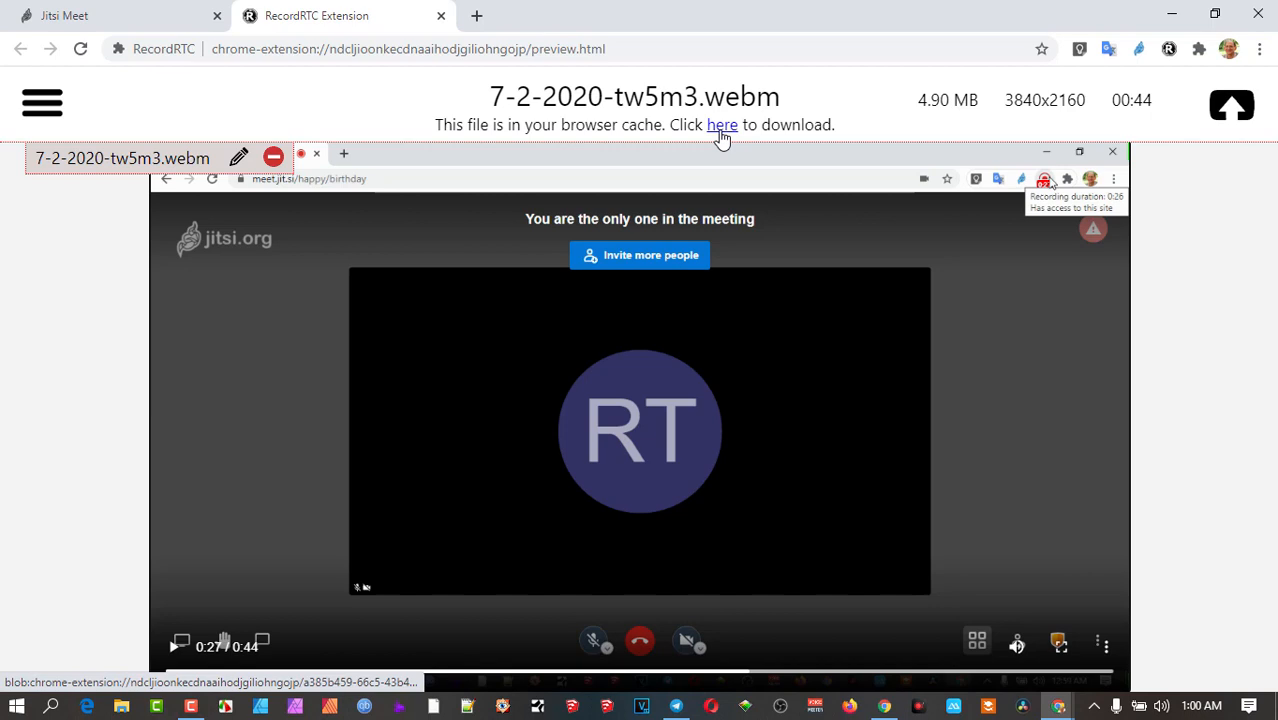
mouse_move(222, 140)
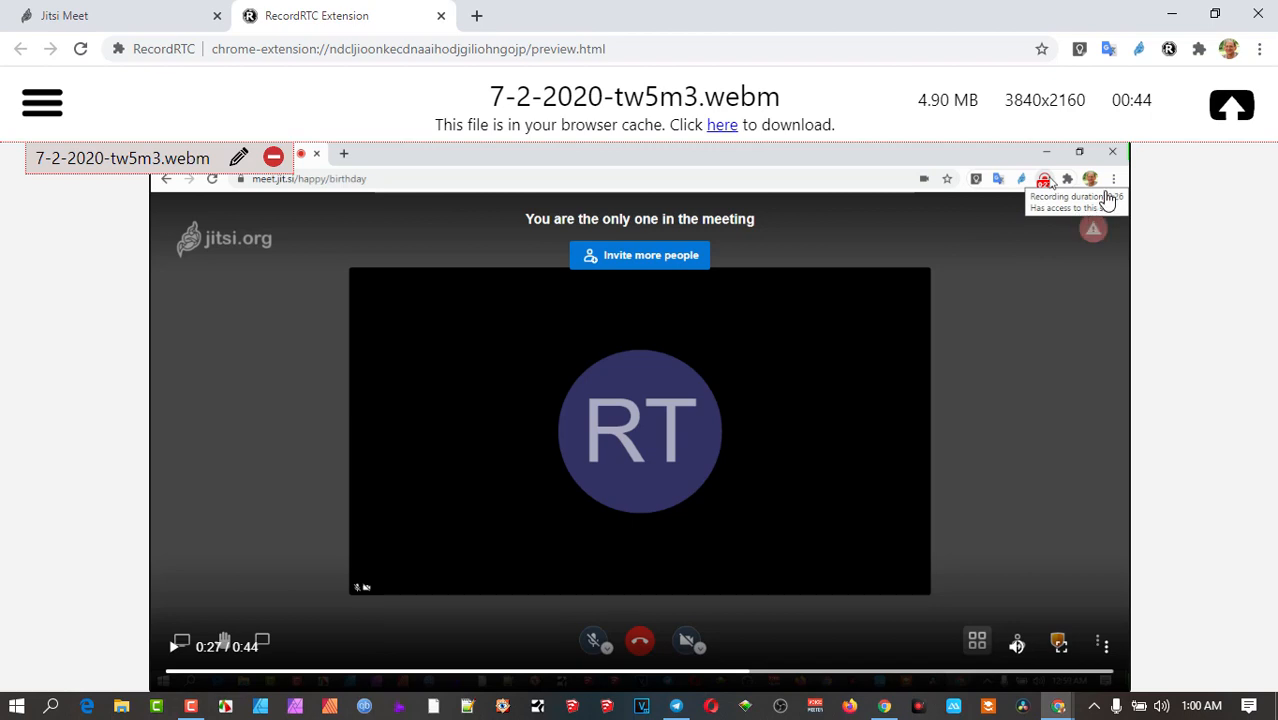
mouse_move(1082, 268)
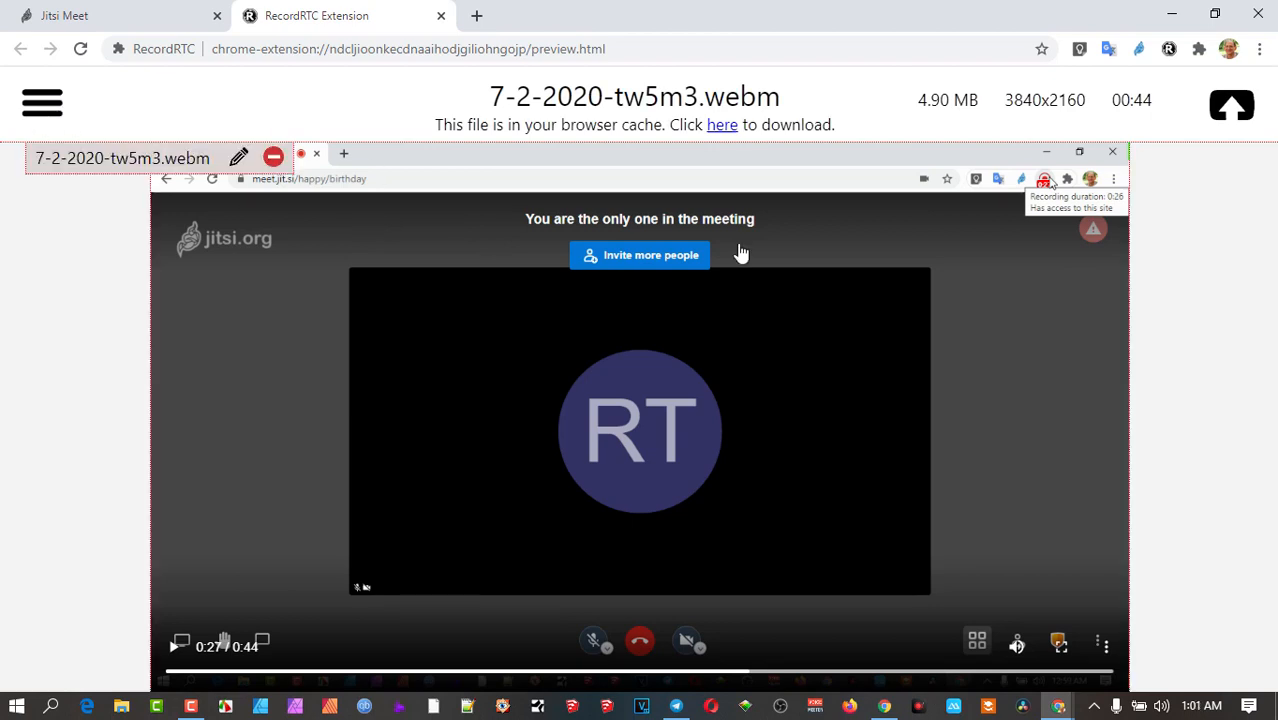
mouse_move(1044, 328)
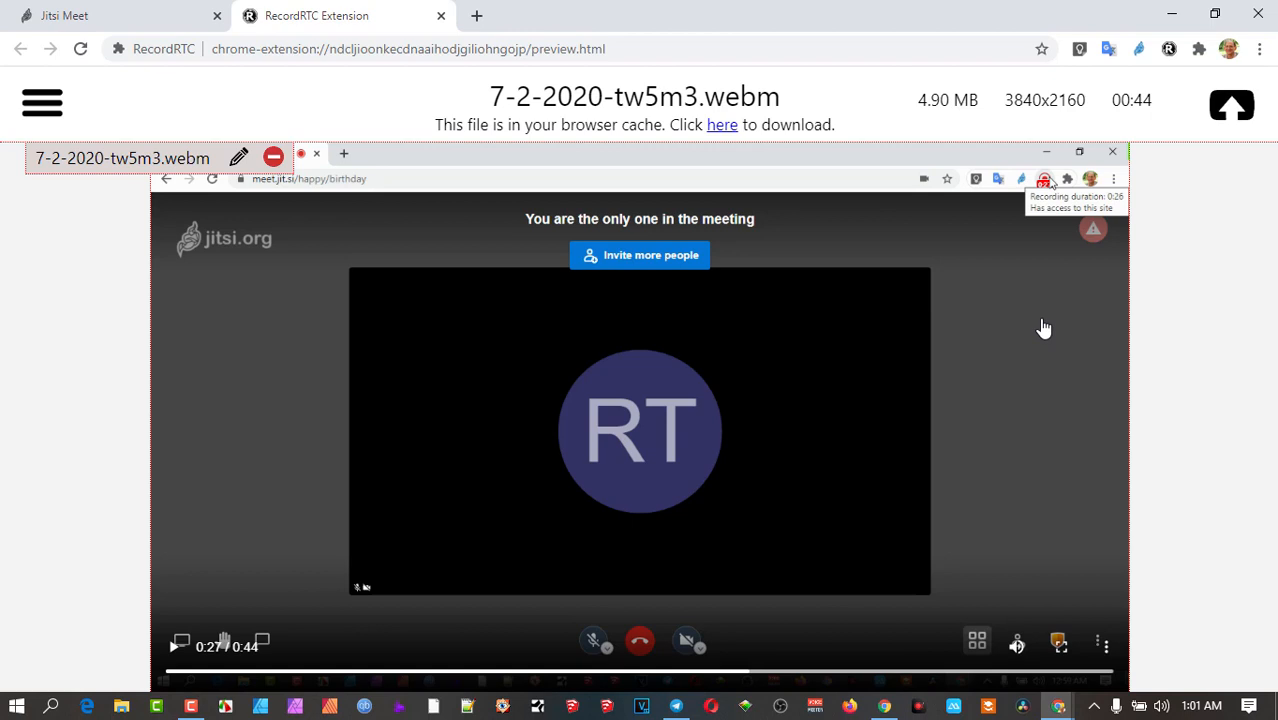
mouse_move(1044, 324)
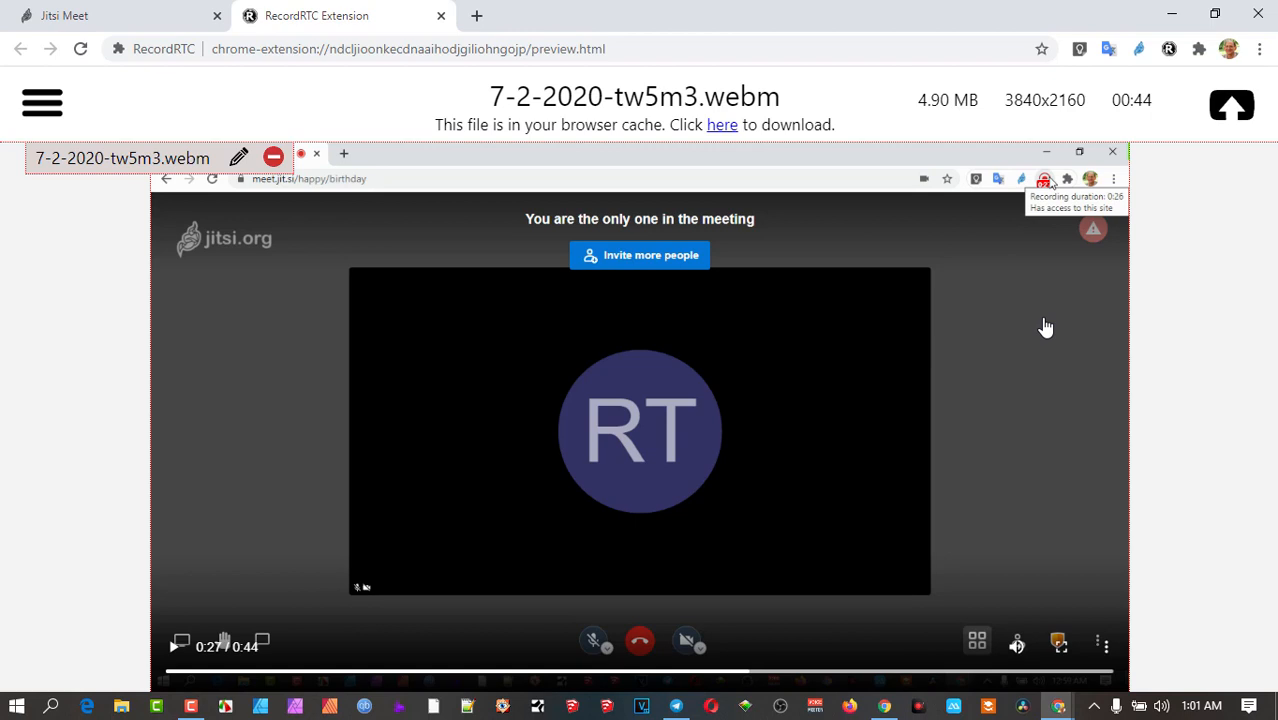
mouse_move(1056, 328)
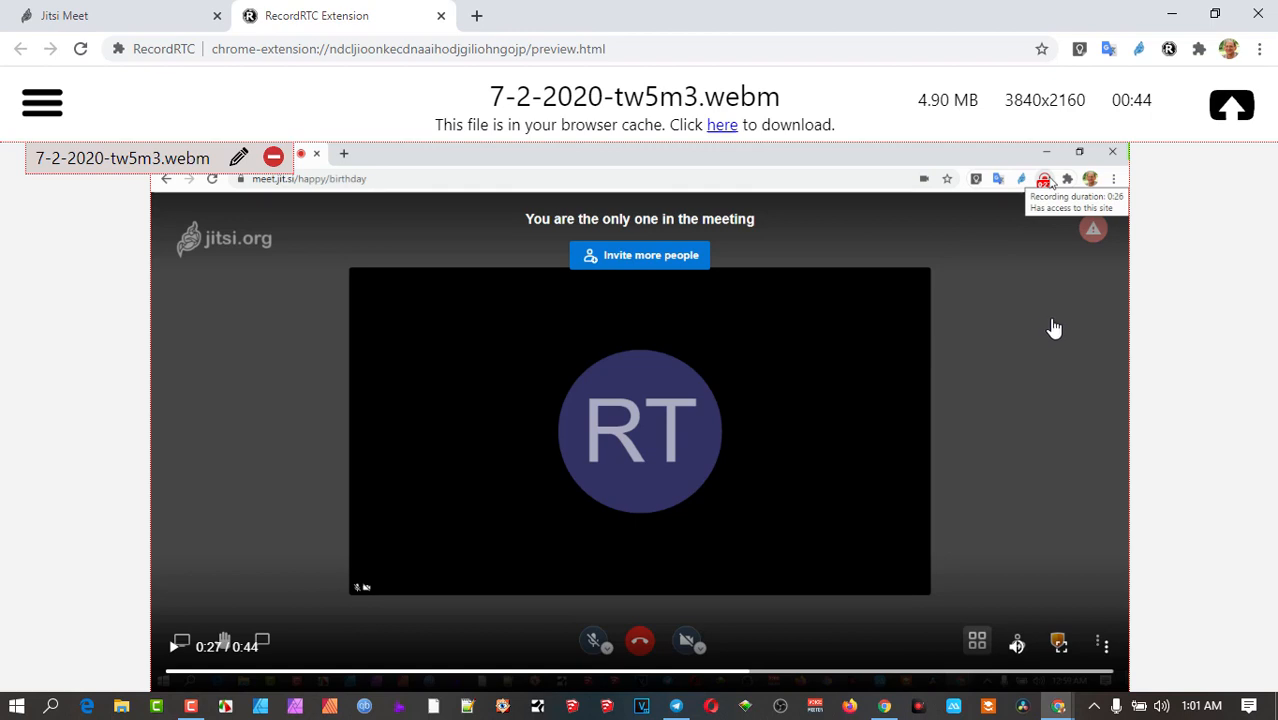